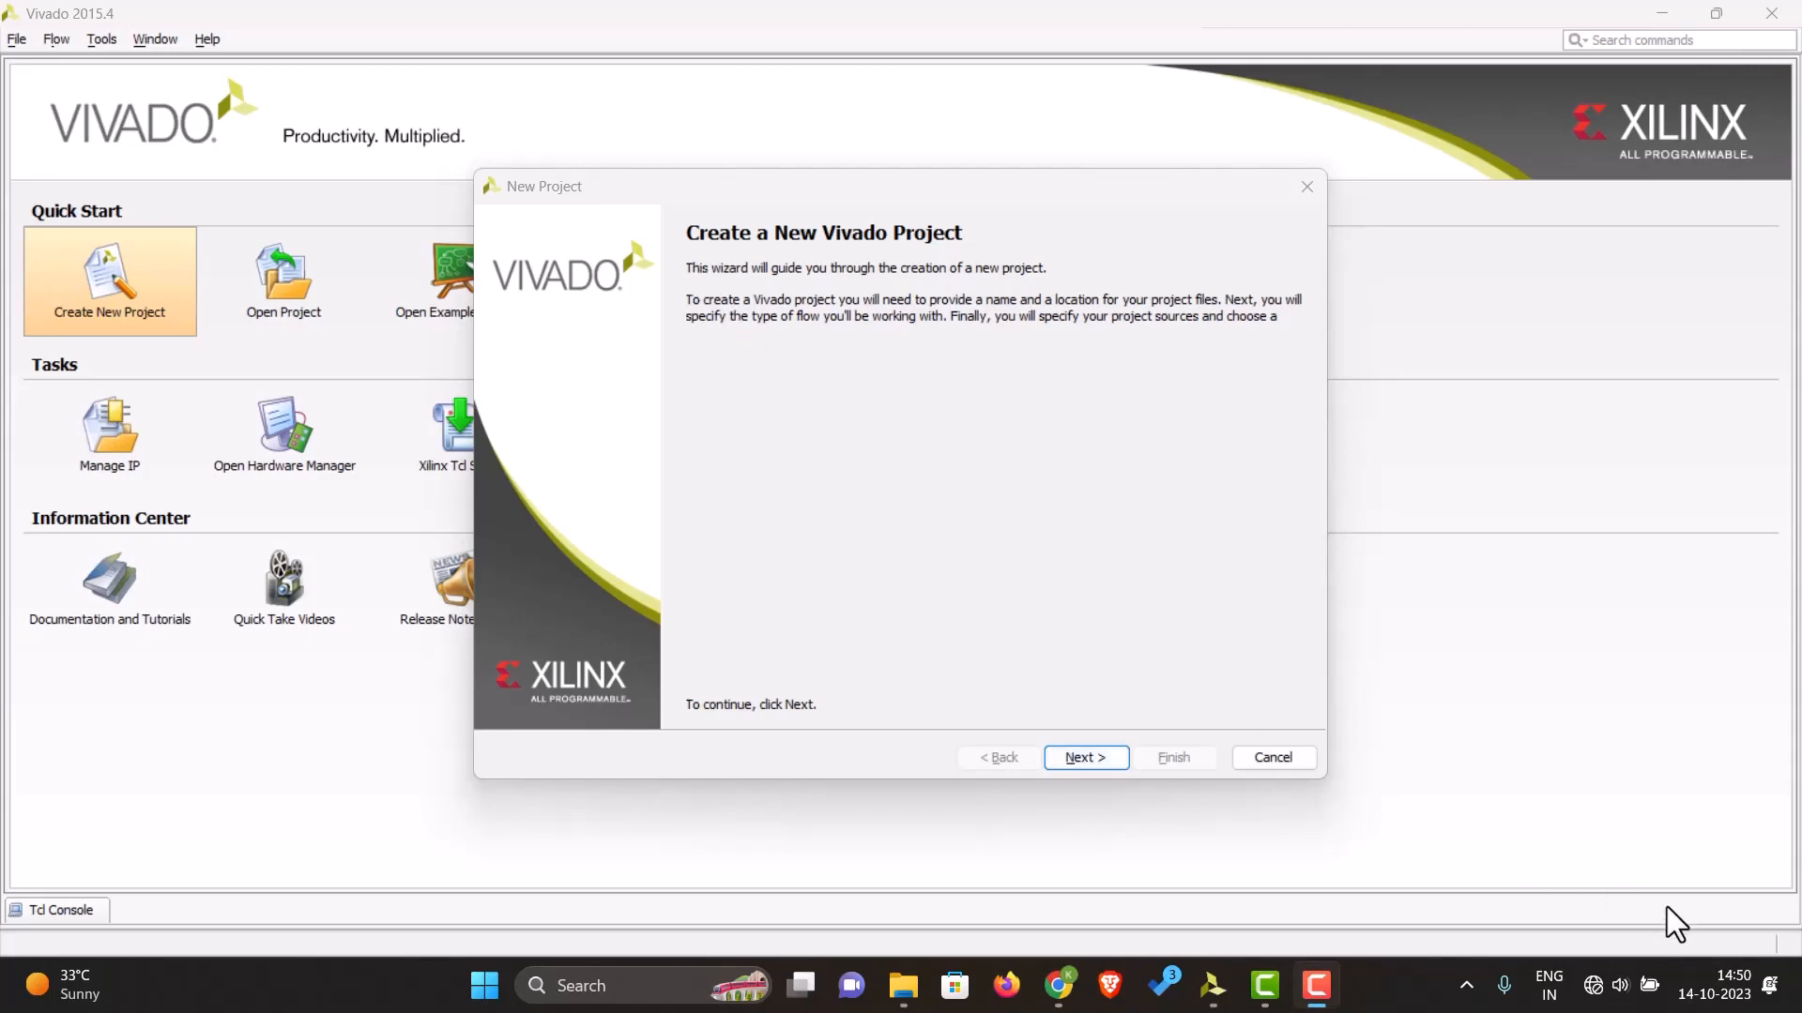
mouse_move(846, 561)
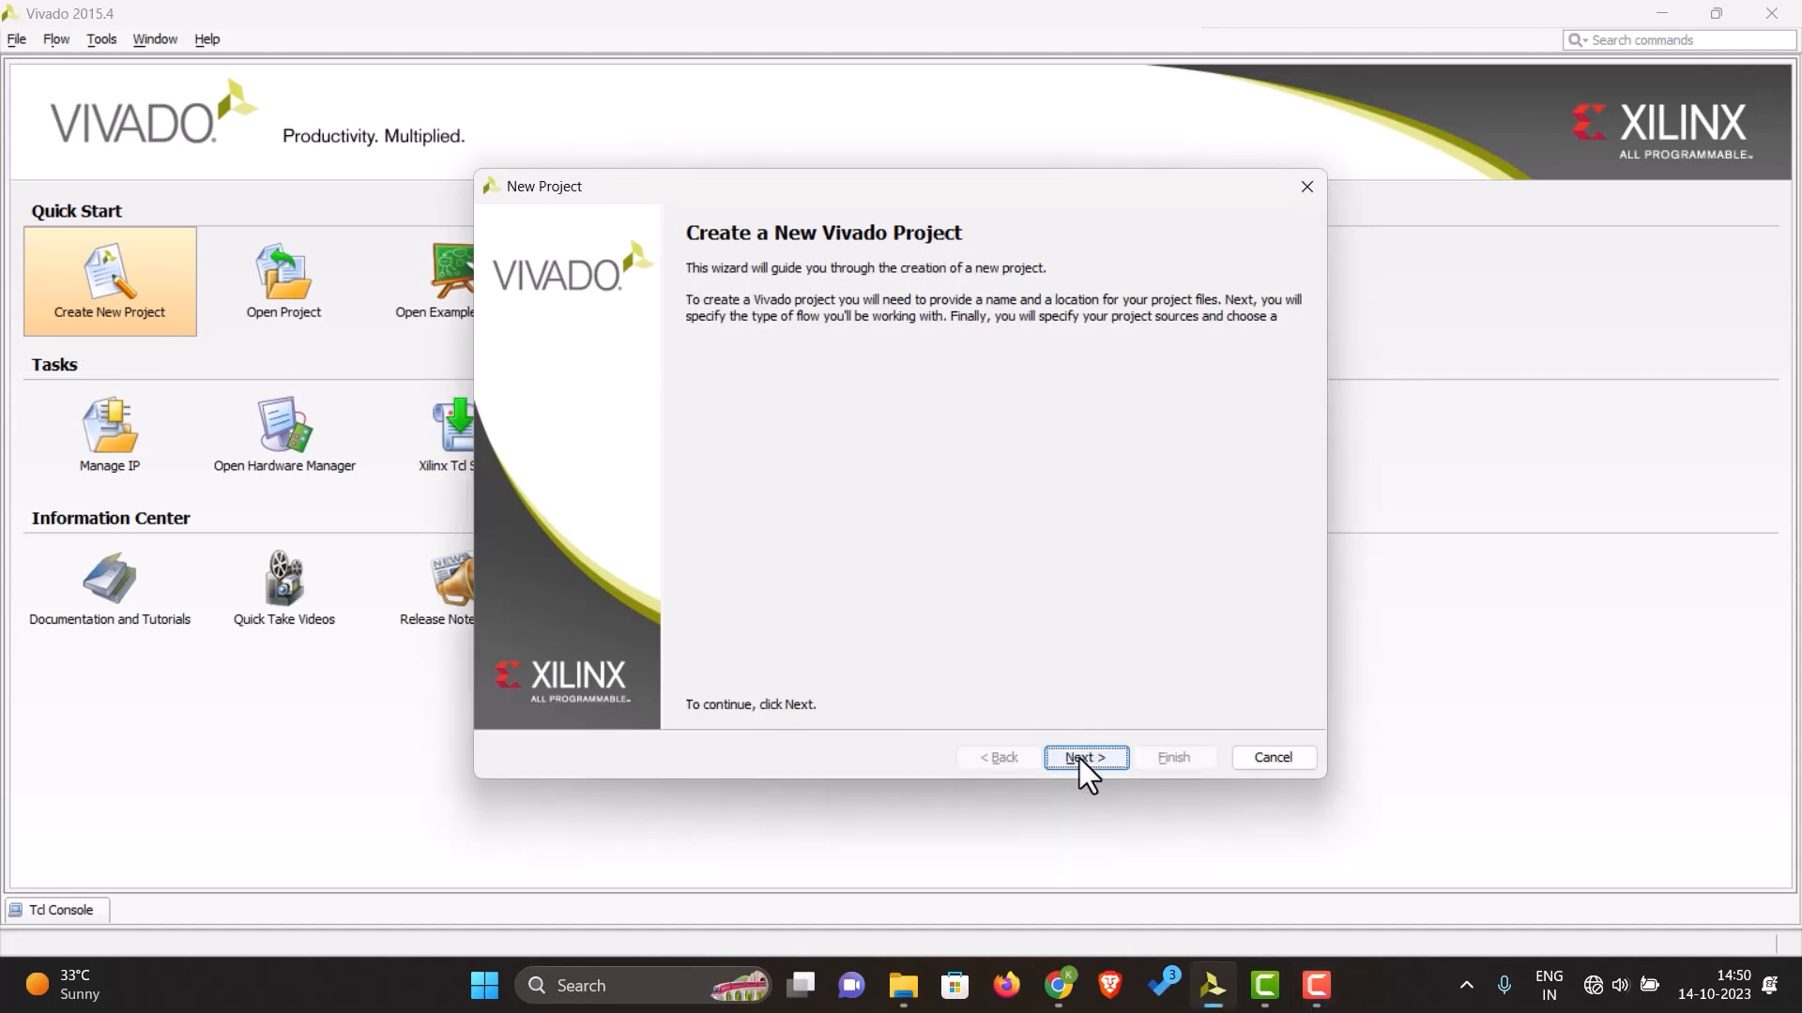
Step: Reach the project naming step, keeping the default name project_1 in vivado_programs
left_click(1083, 756)
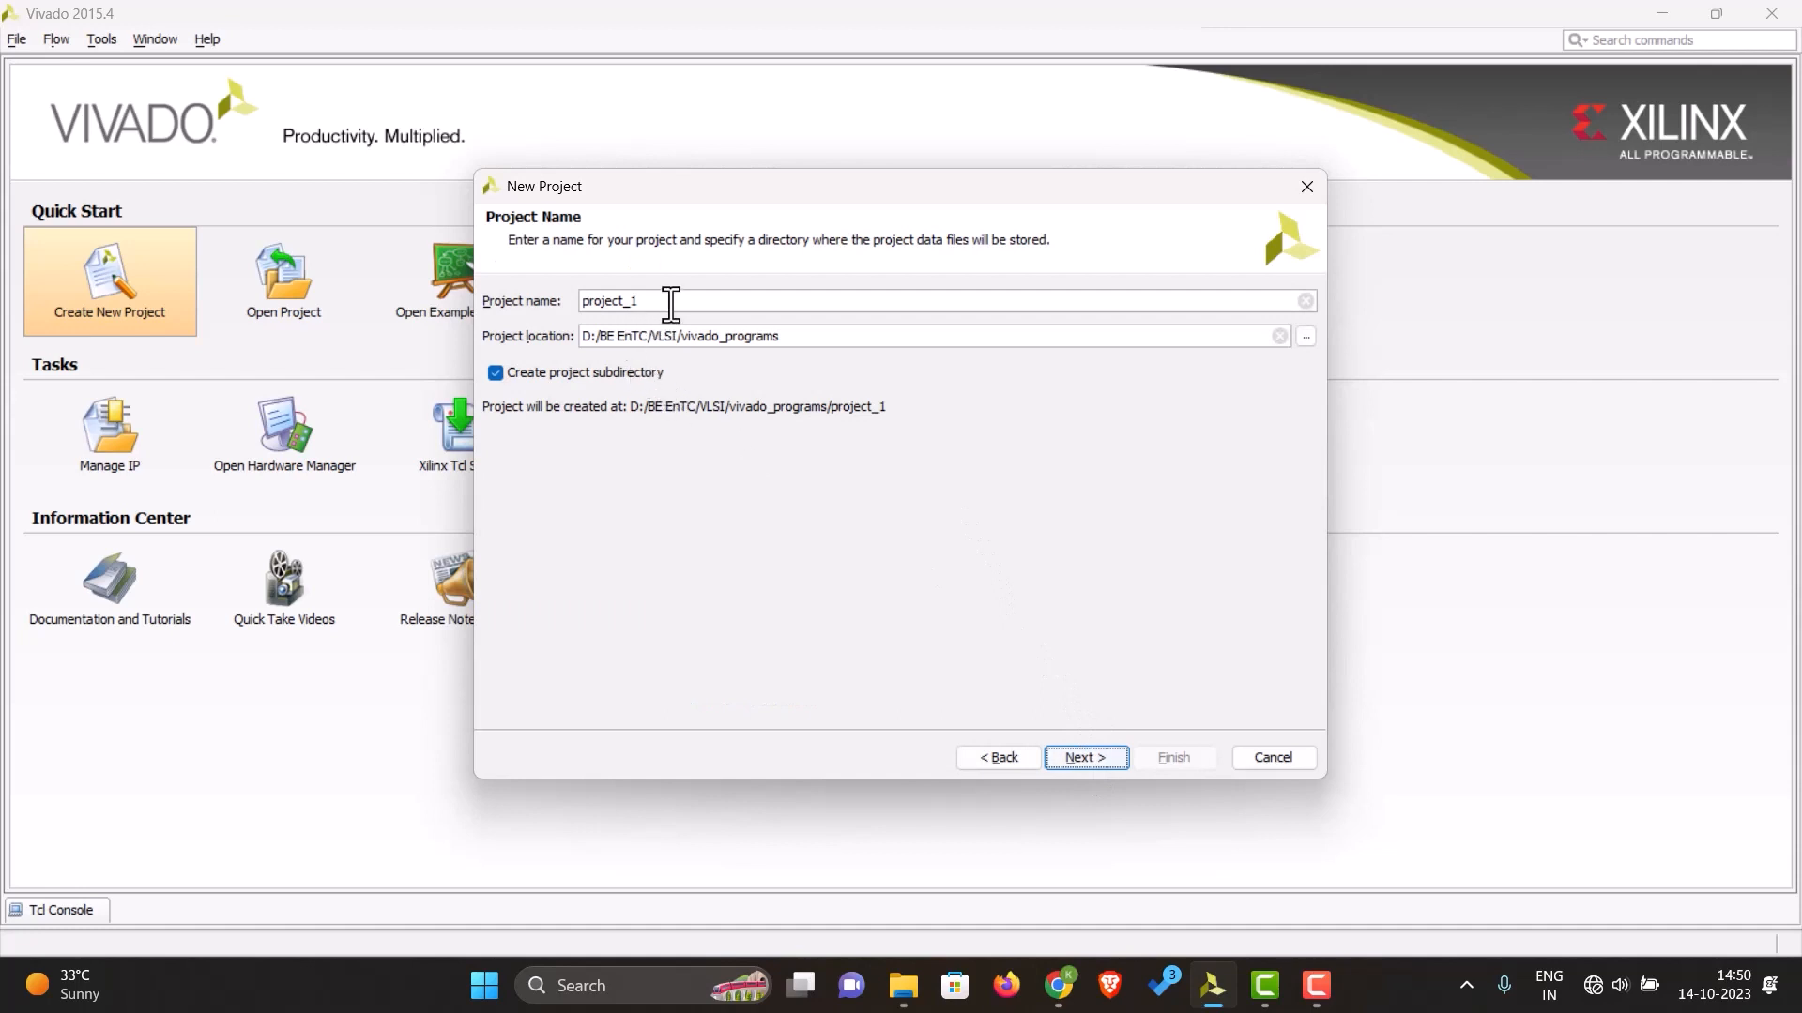
double_click(610, 300)
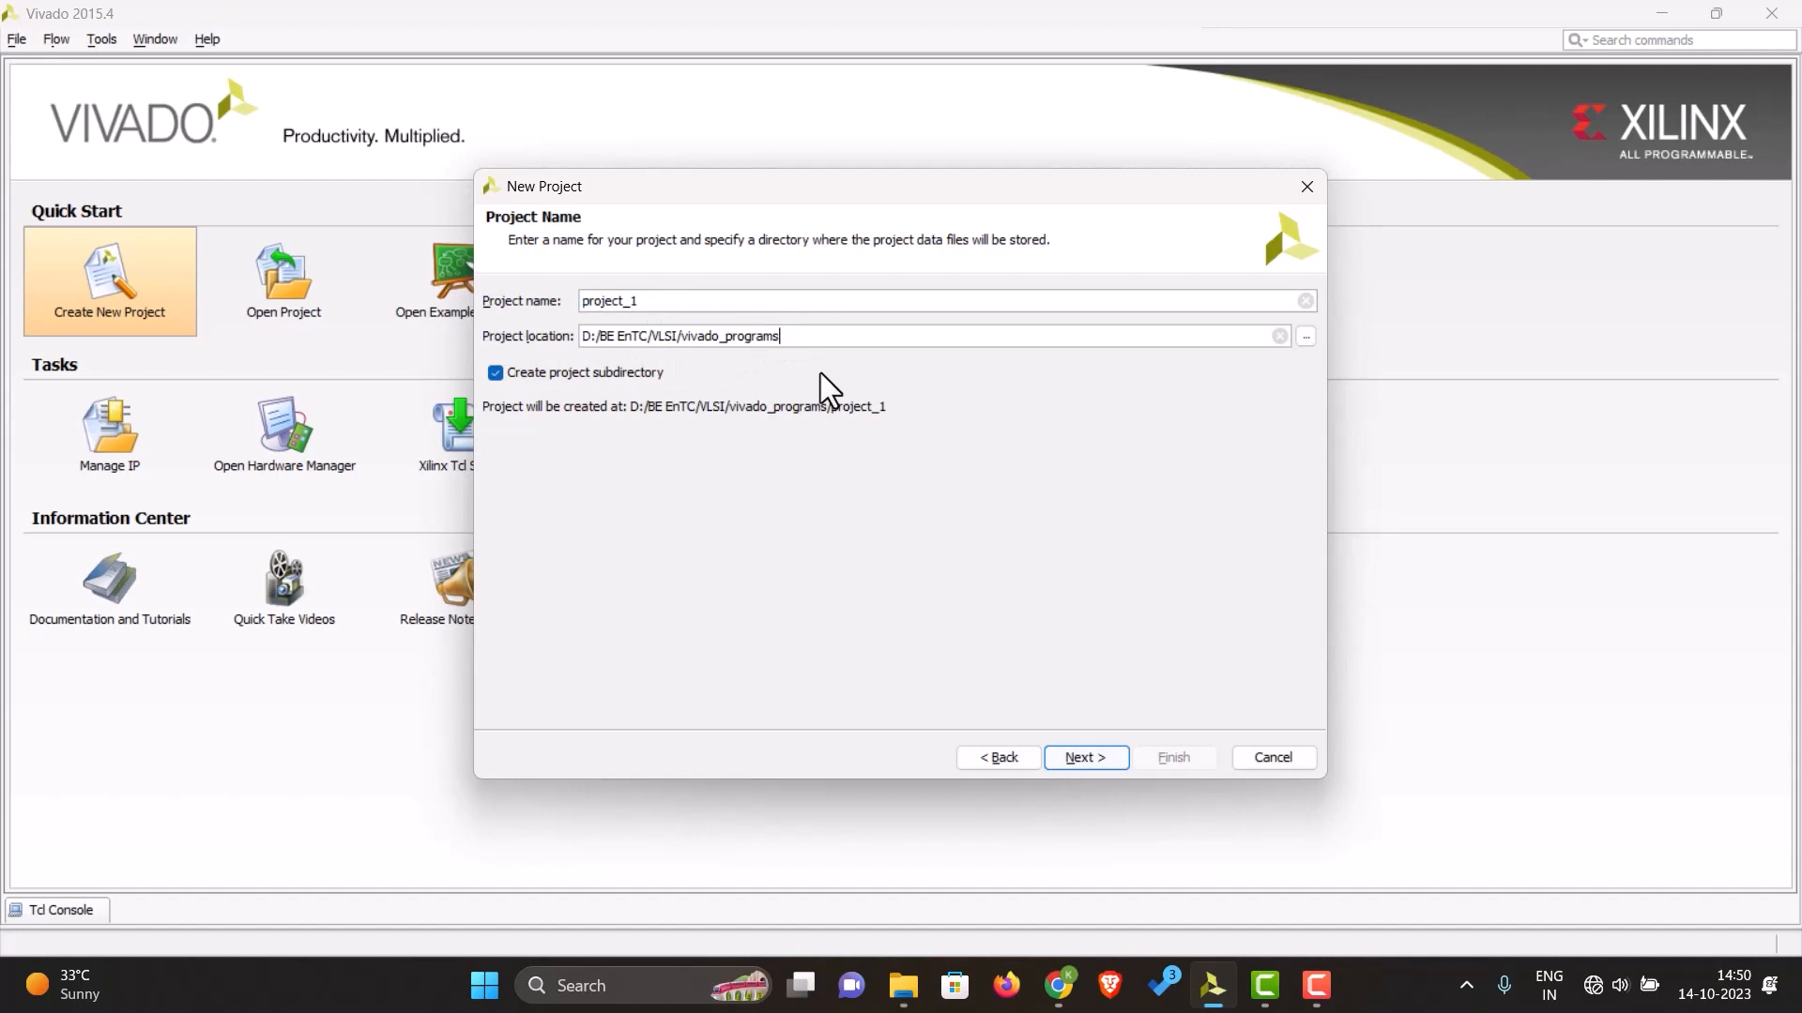
mouse_move(846, 526)
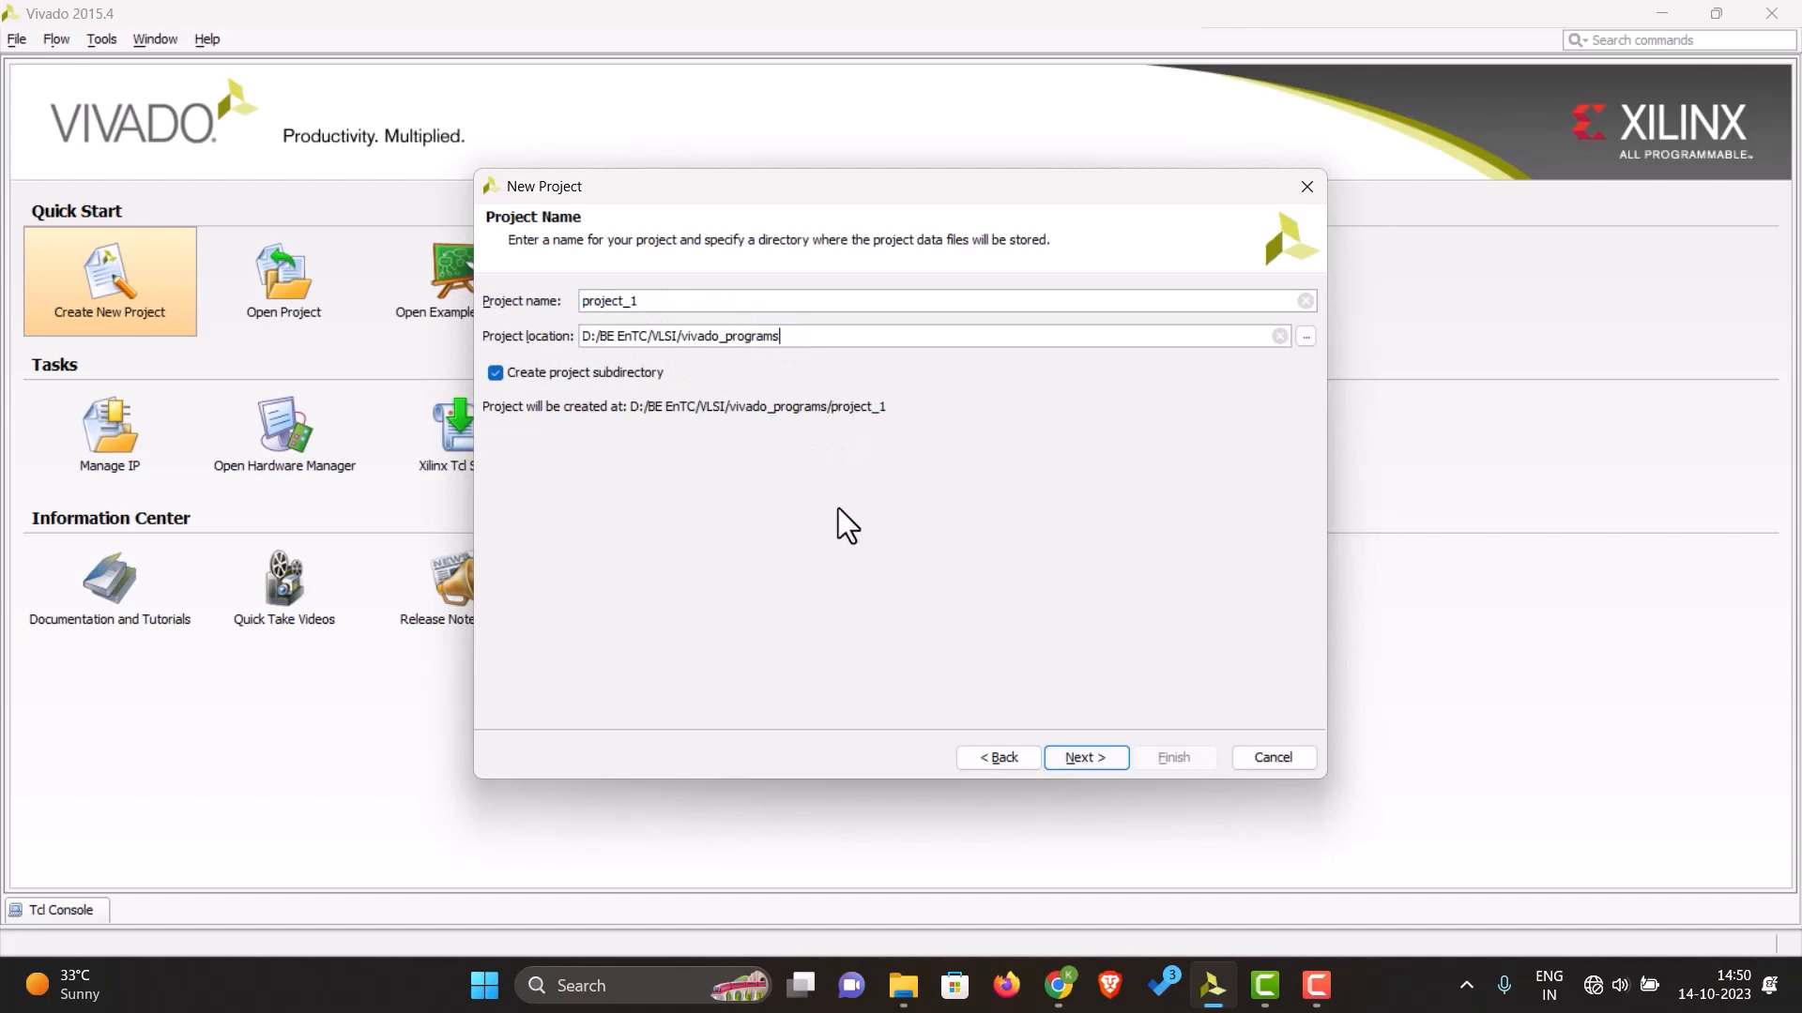
Step: Advance to the Project Type page with RTL Project left selected
left_click(1083, 756)
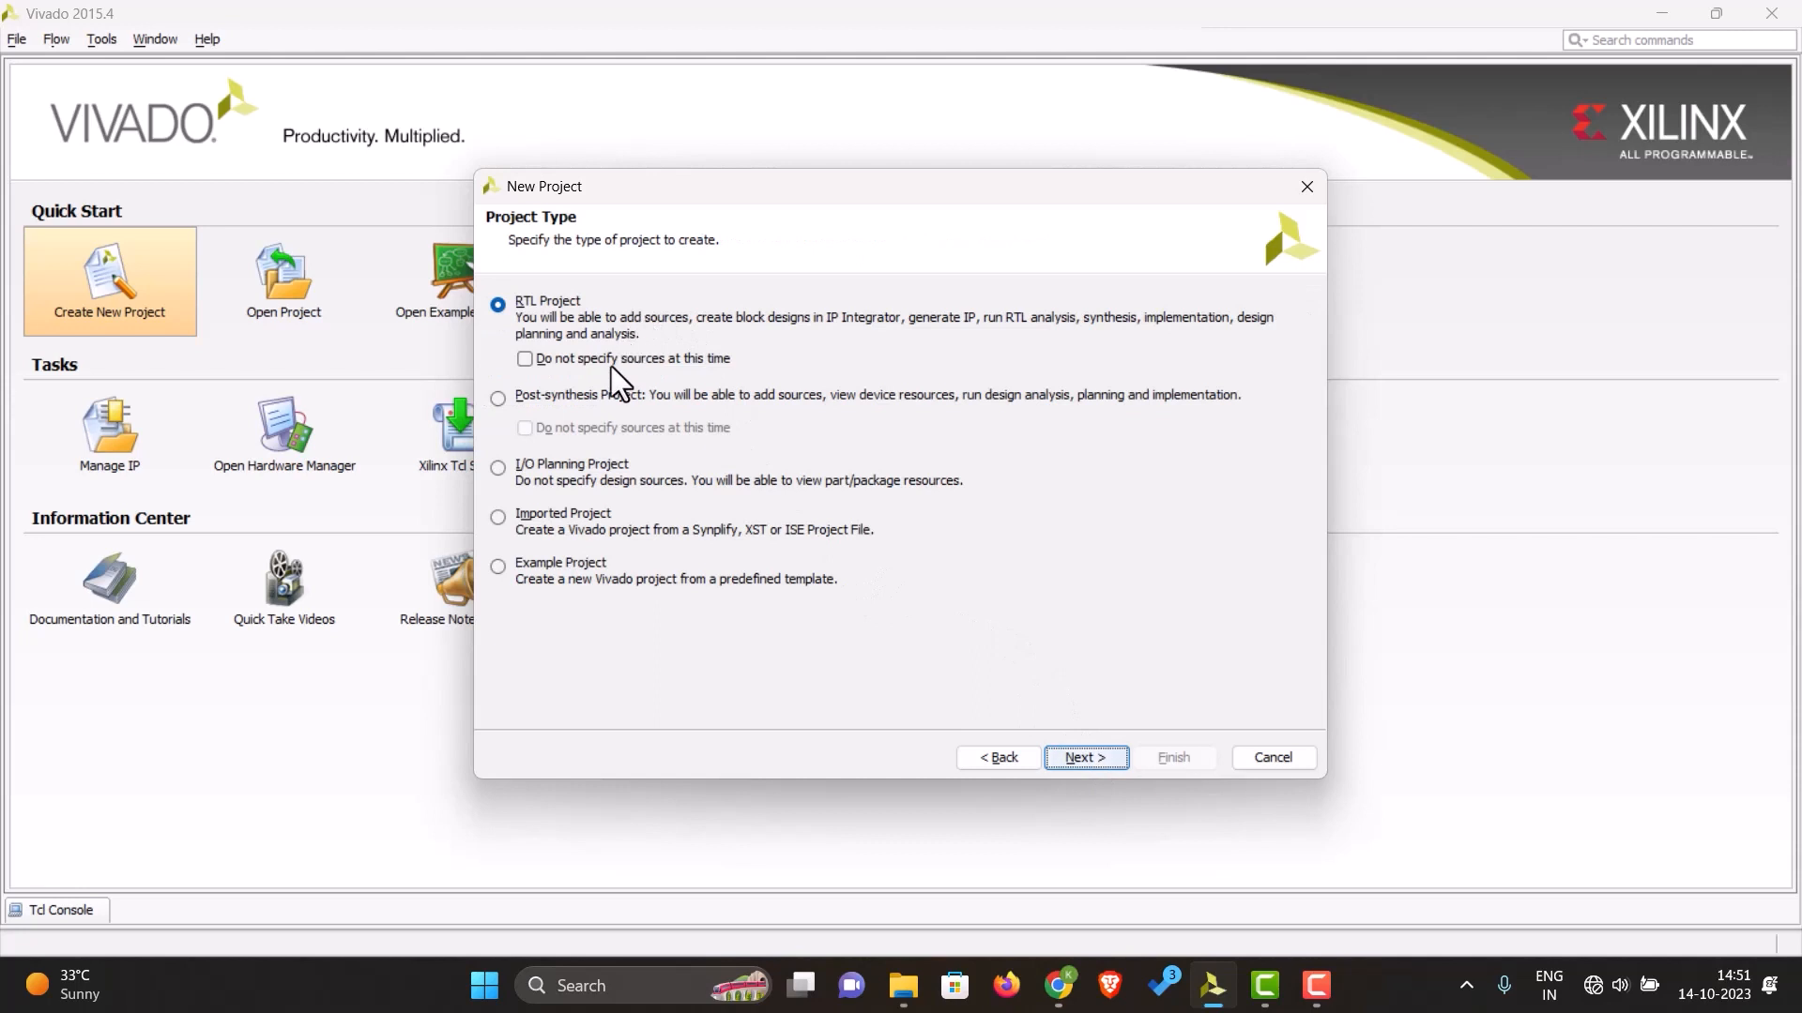
mouse_move(664, 606)
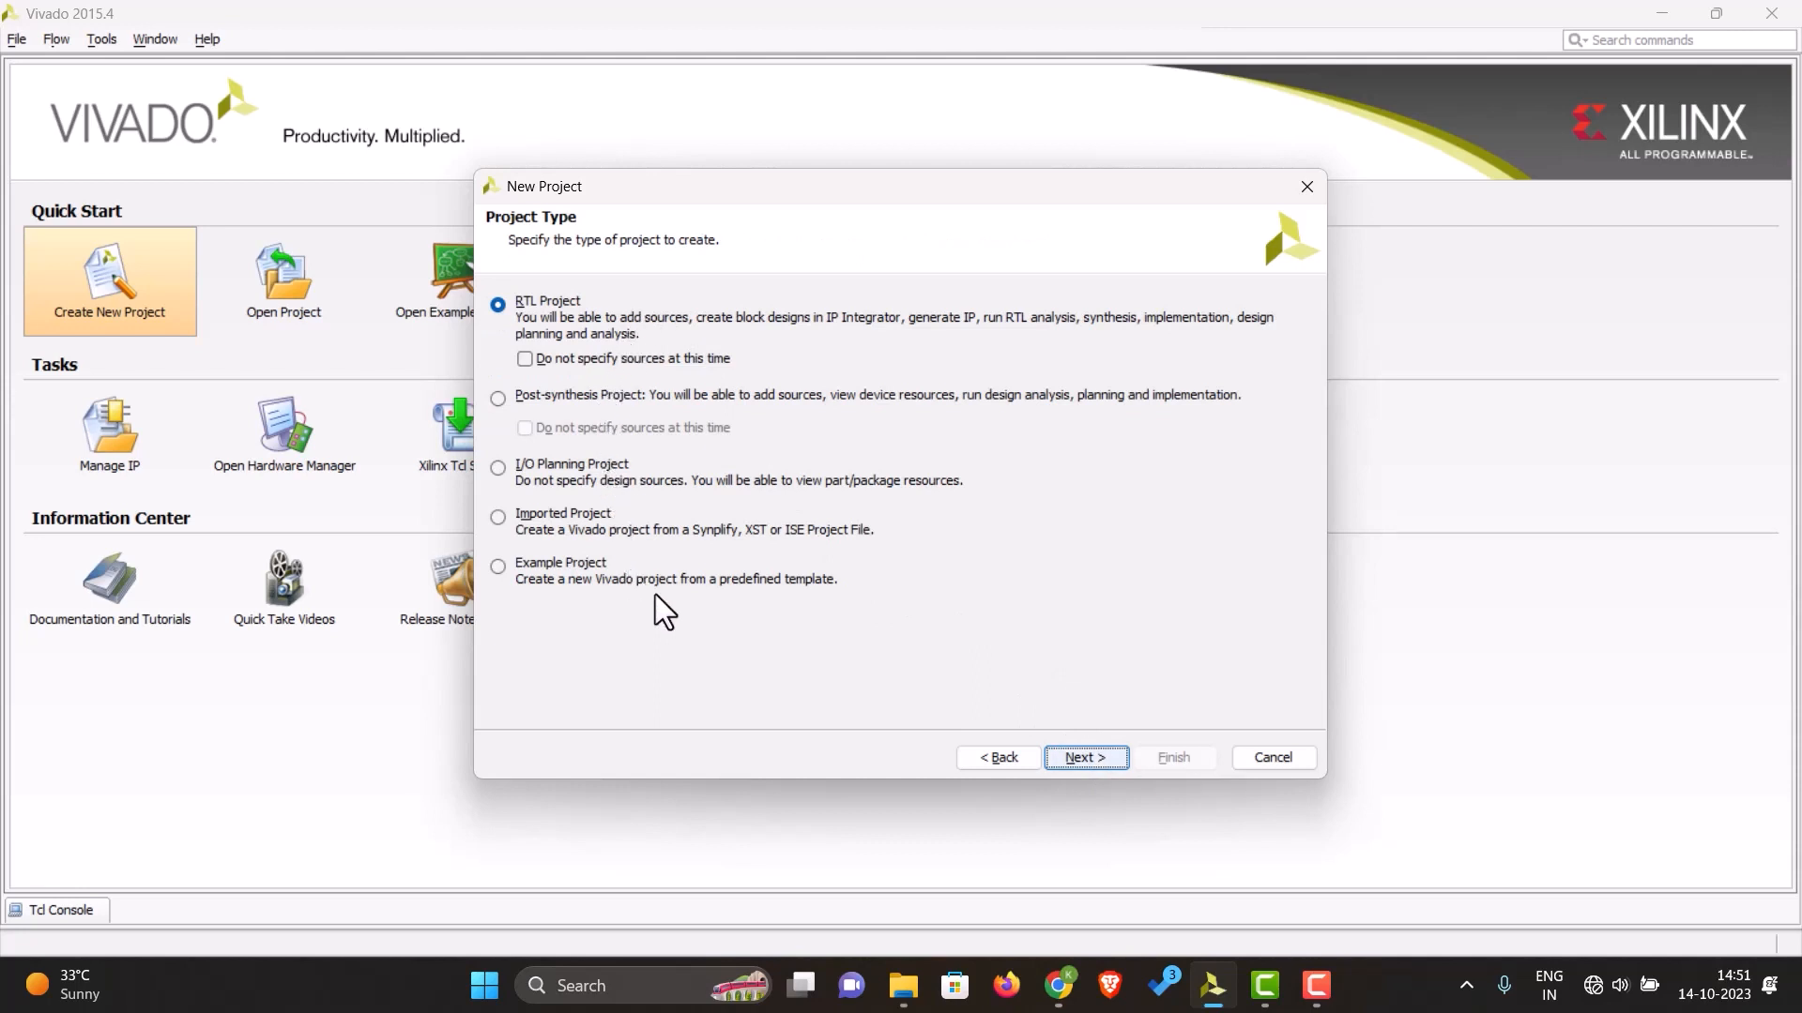
mouse_move(574, 488)
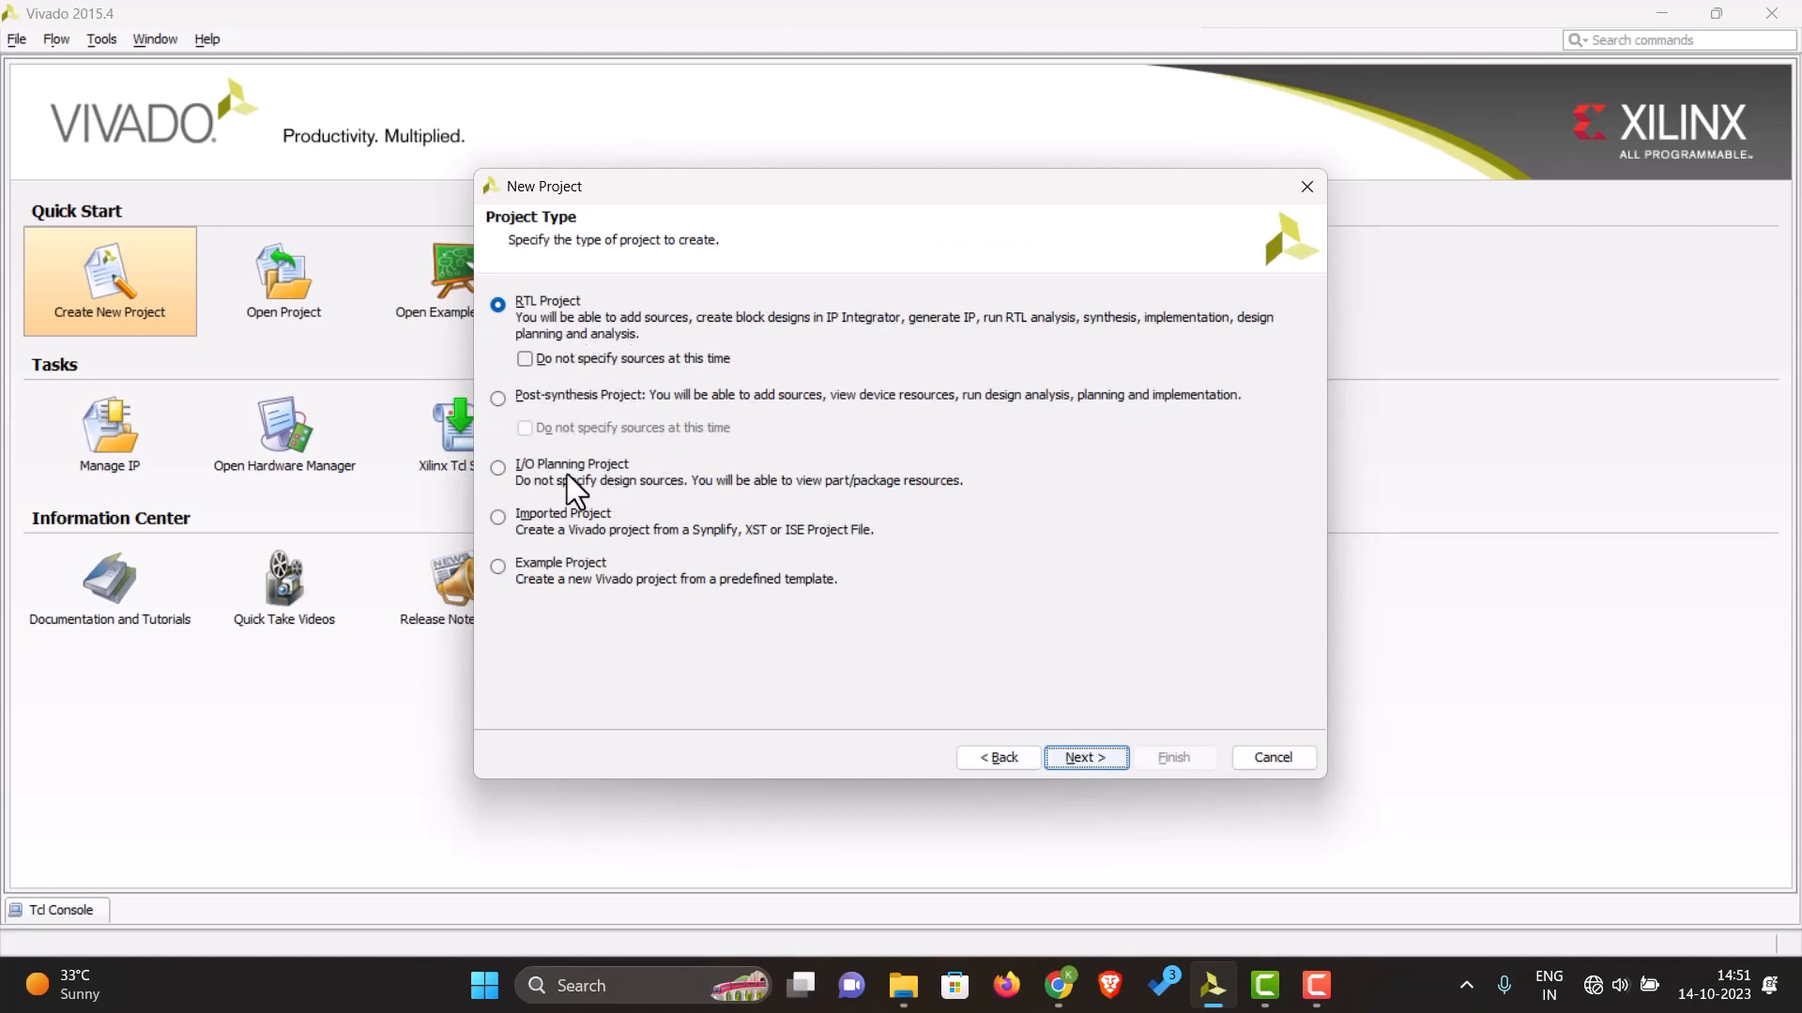
mouse_move(616, 542)
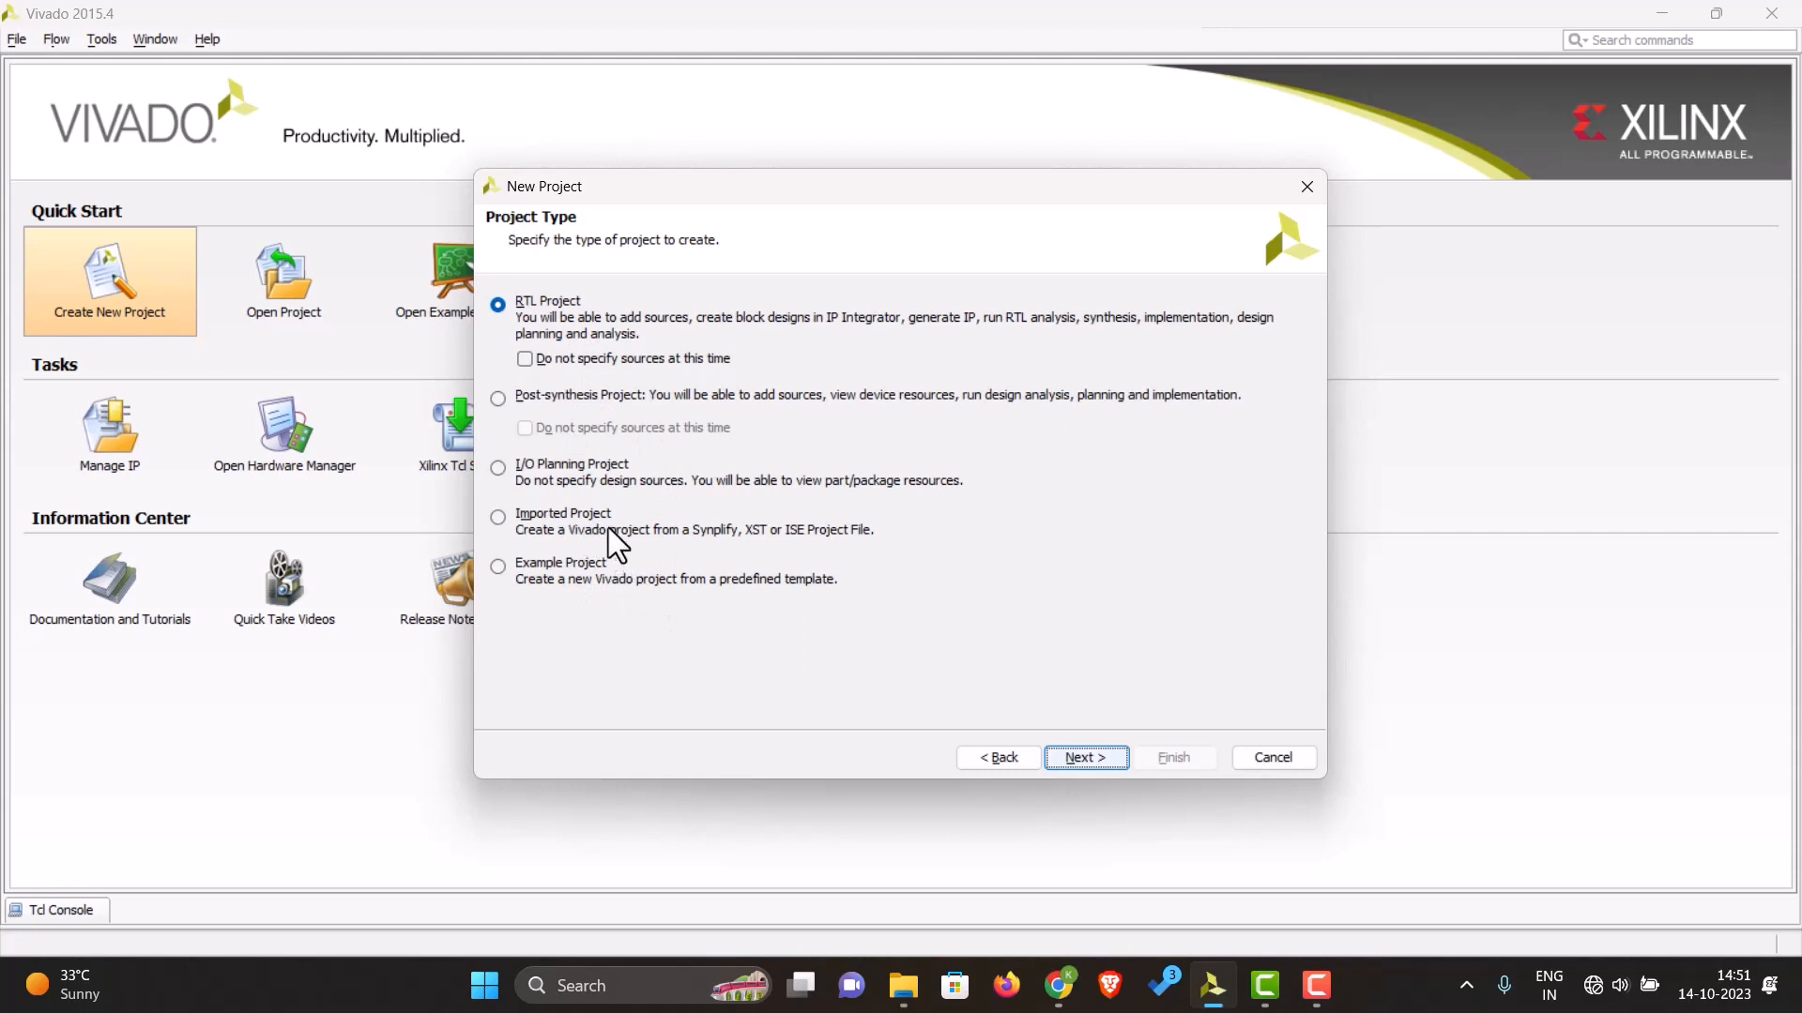
mouse_move(650, 552)
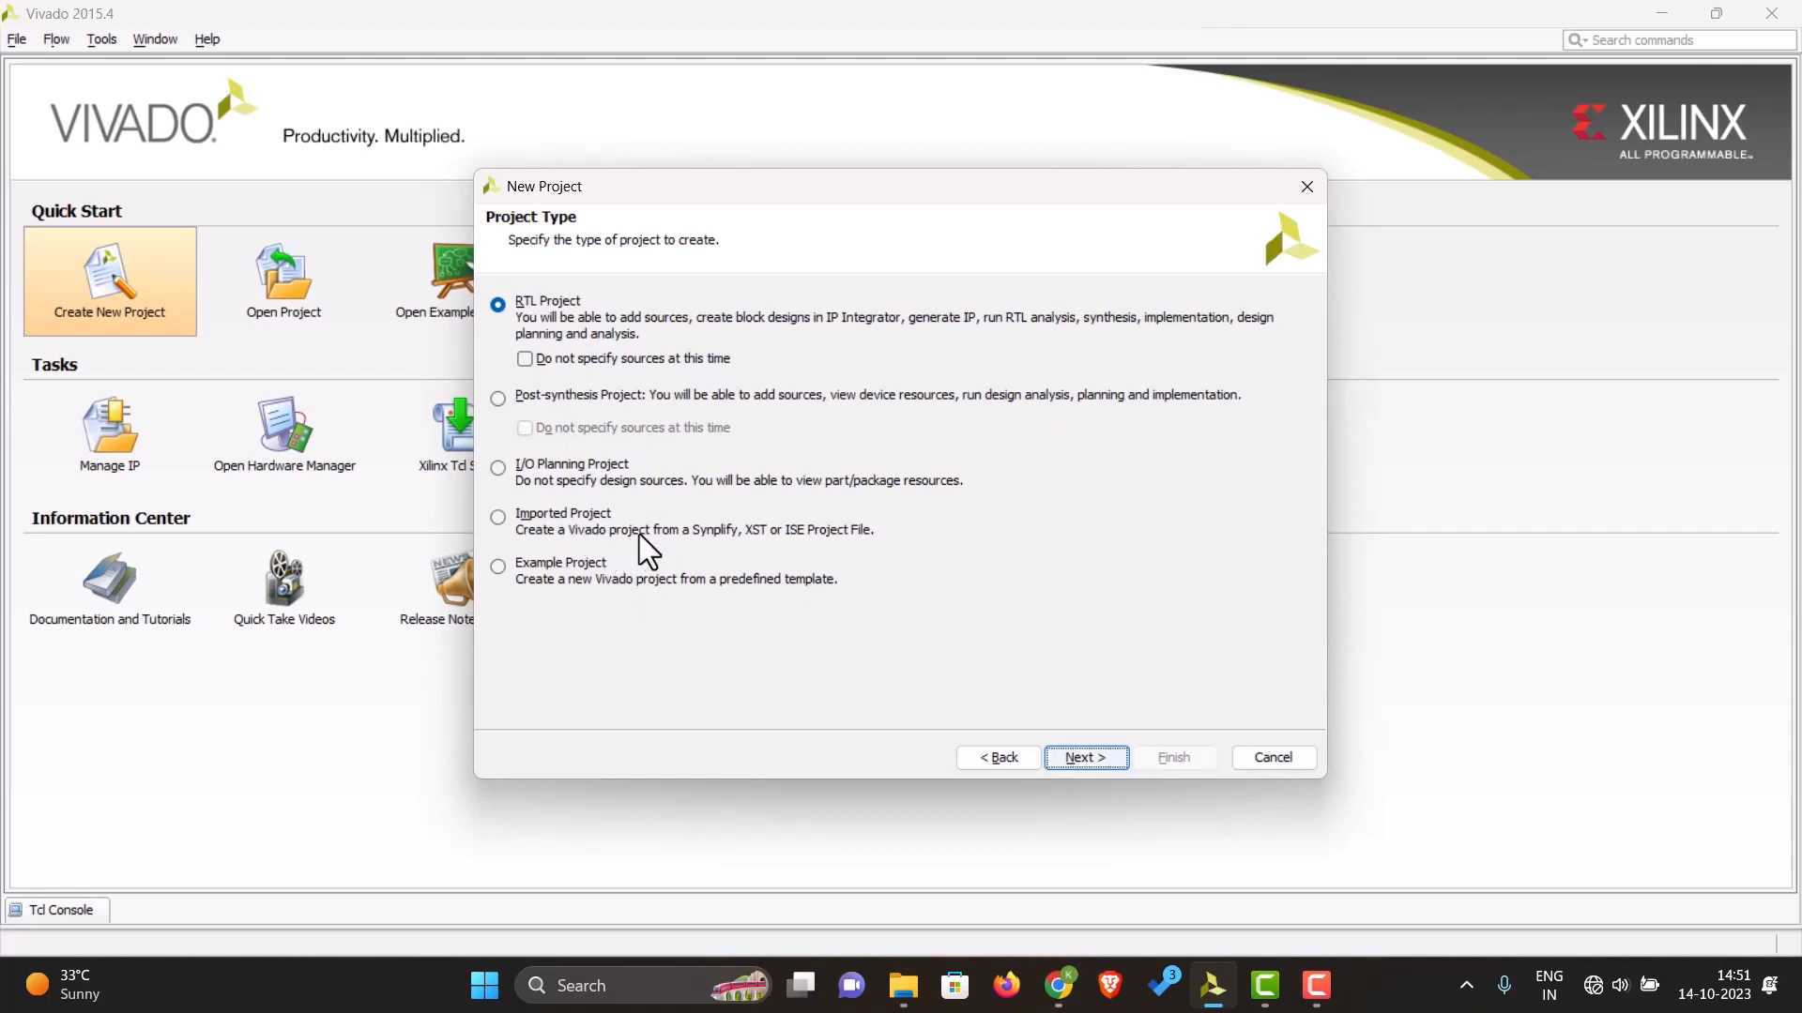
mouse_move(541, 319)
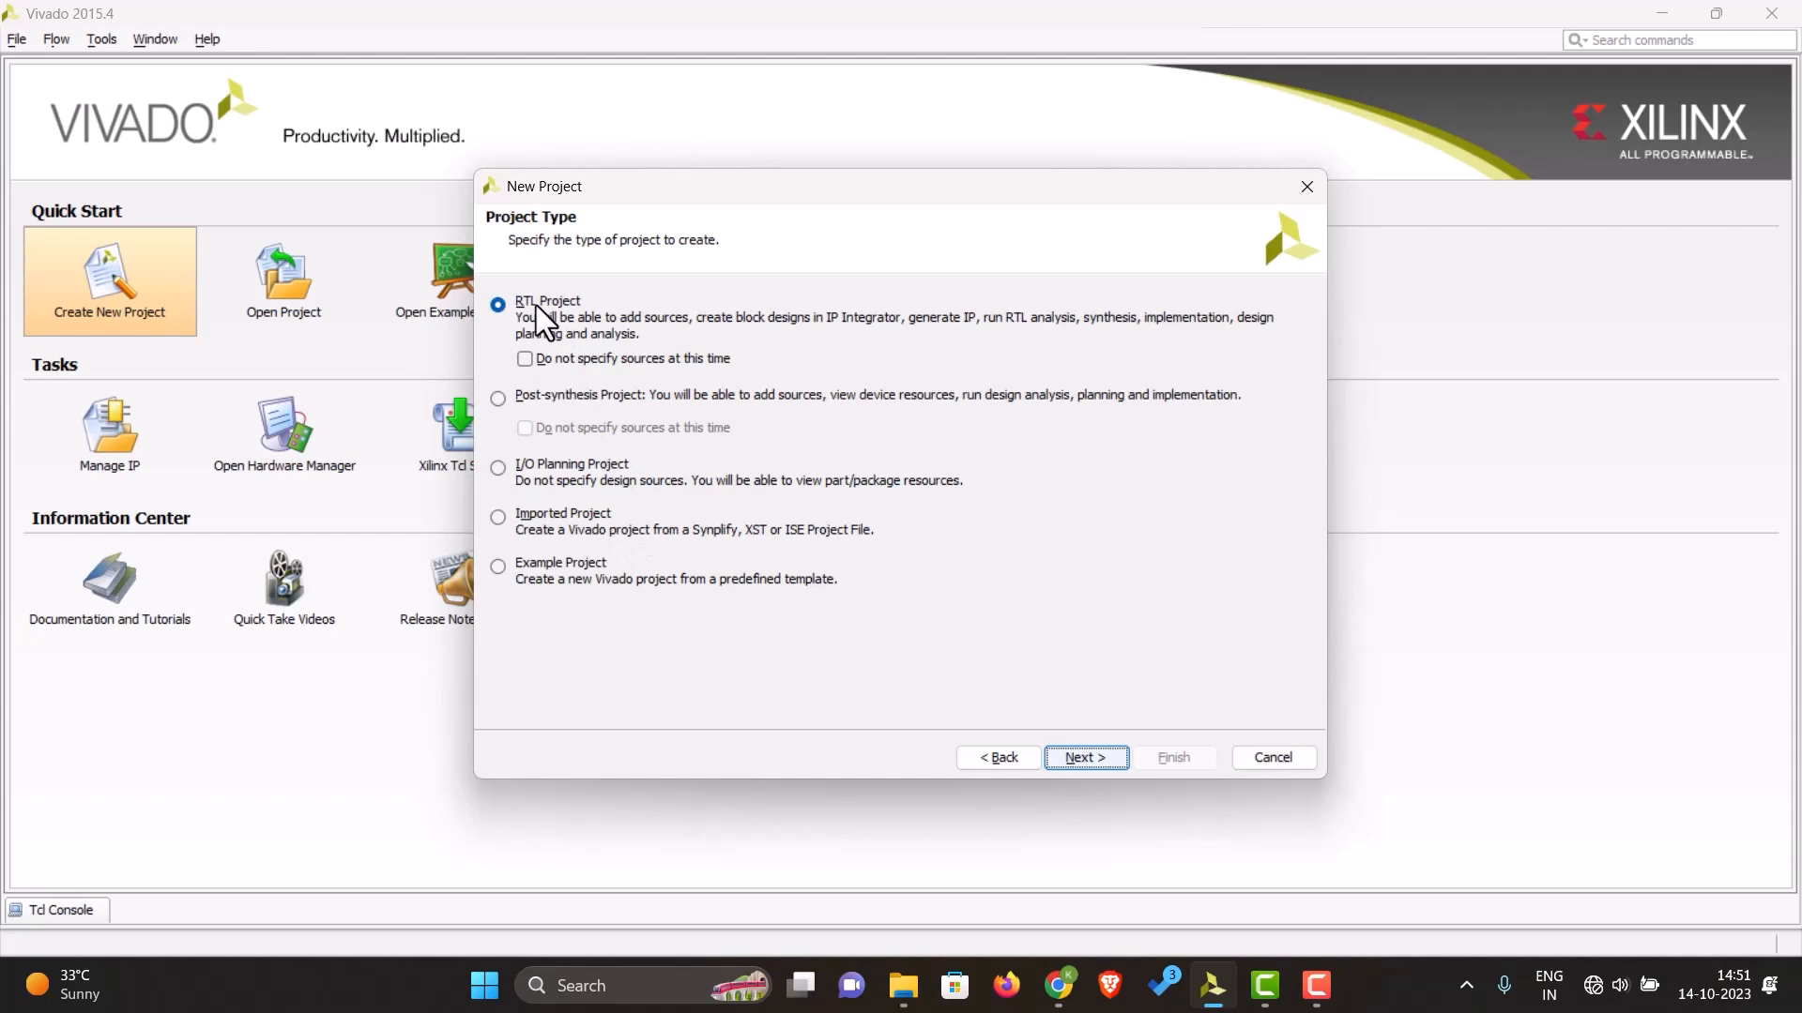
mouse_move(580, 342)
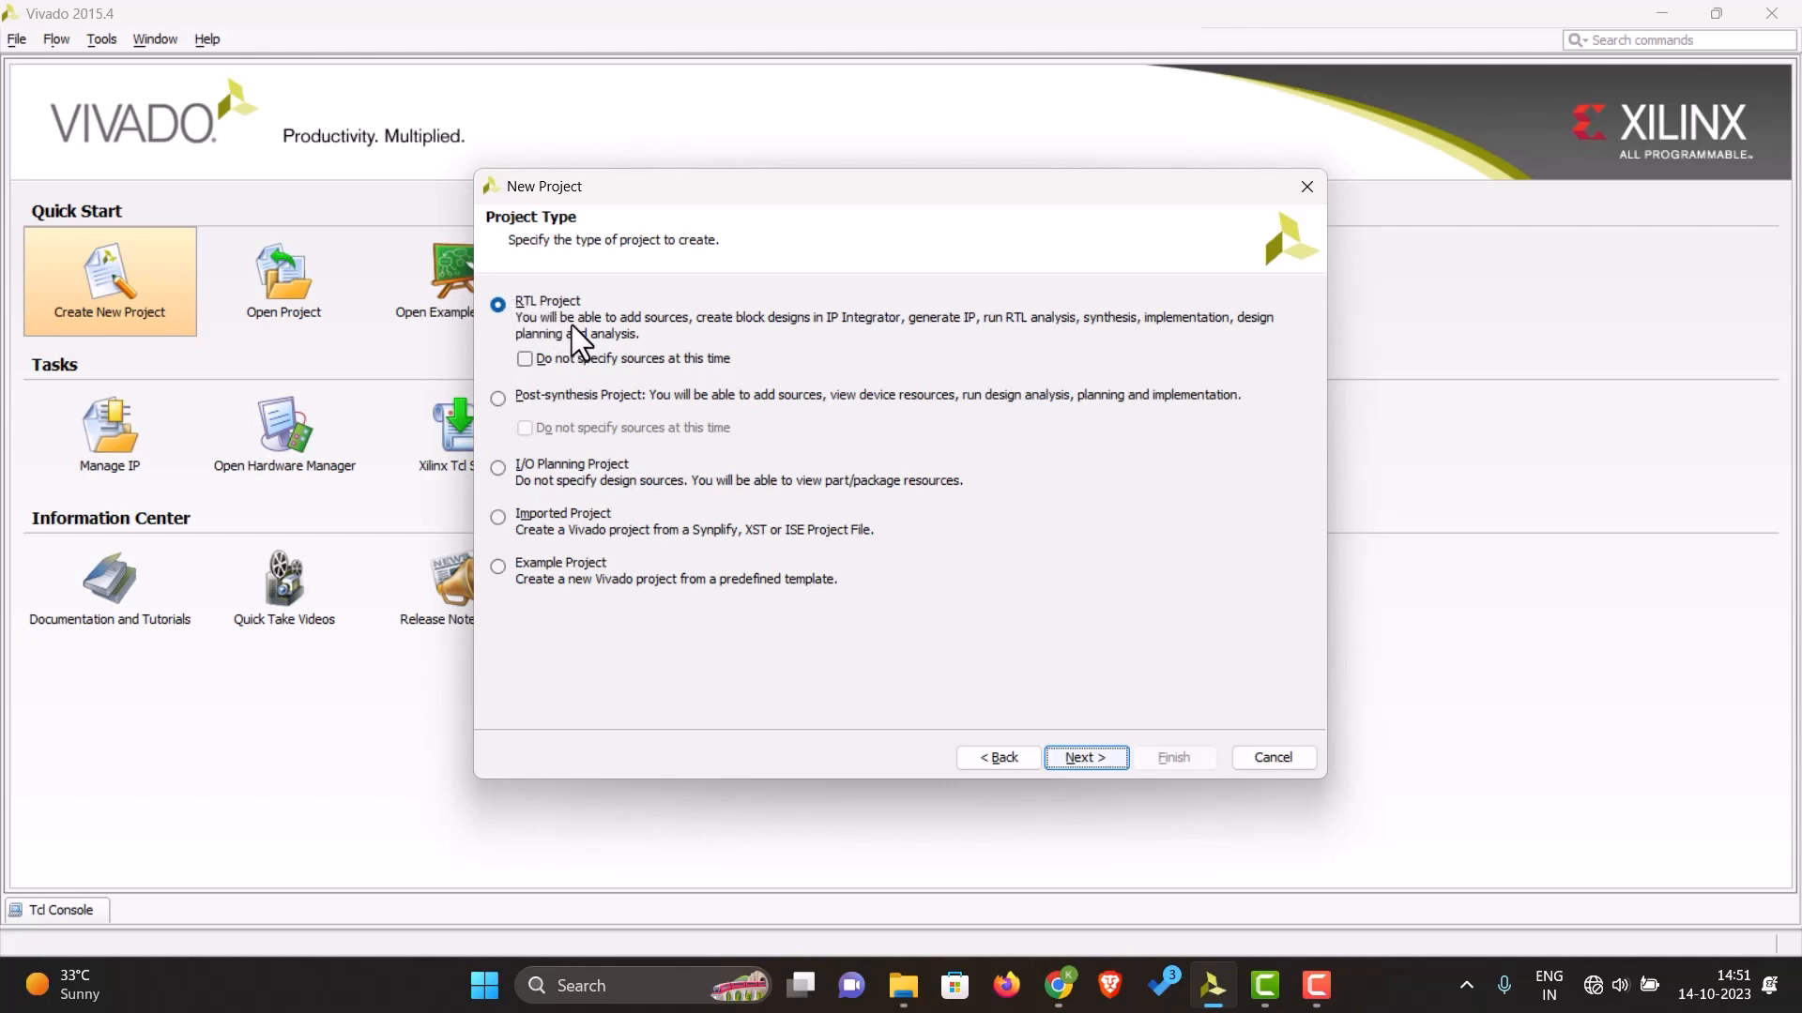
mouse_move(972, 618)
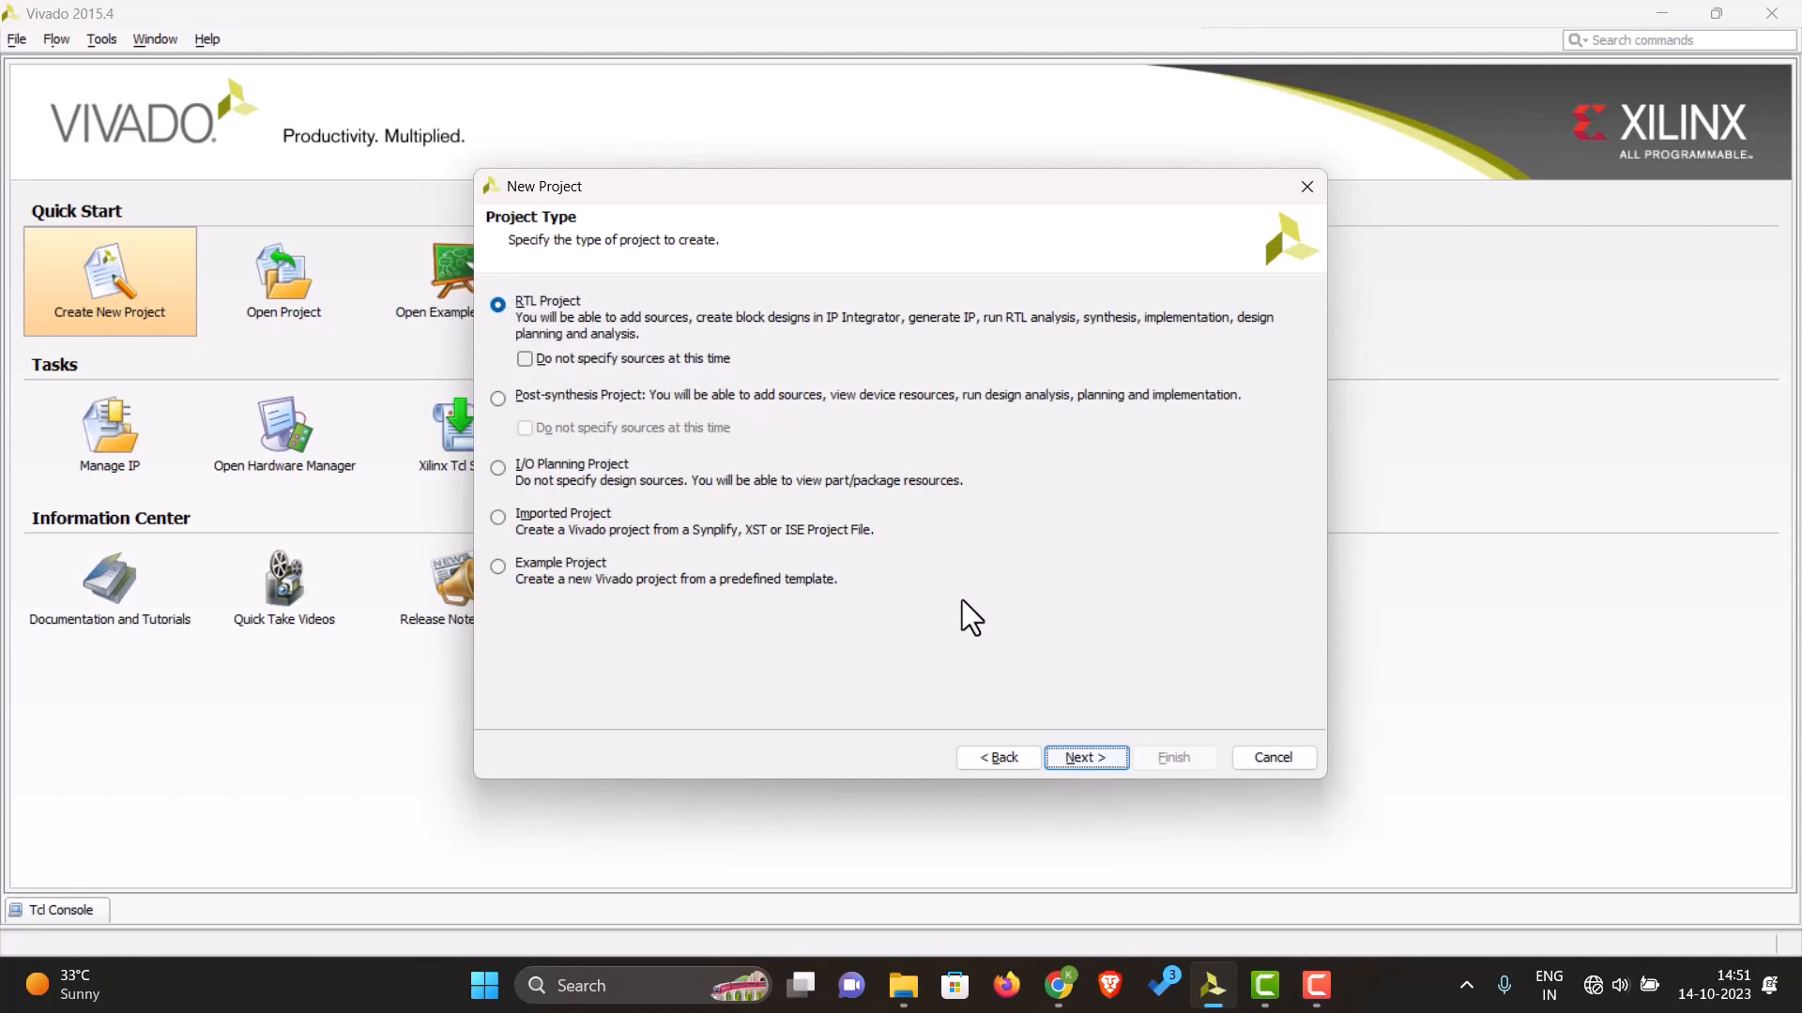
Step: Pass the Add Sources and Add Existing IP pages without files, reaching Add Constraints
left_click(1082, 756)
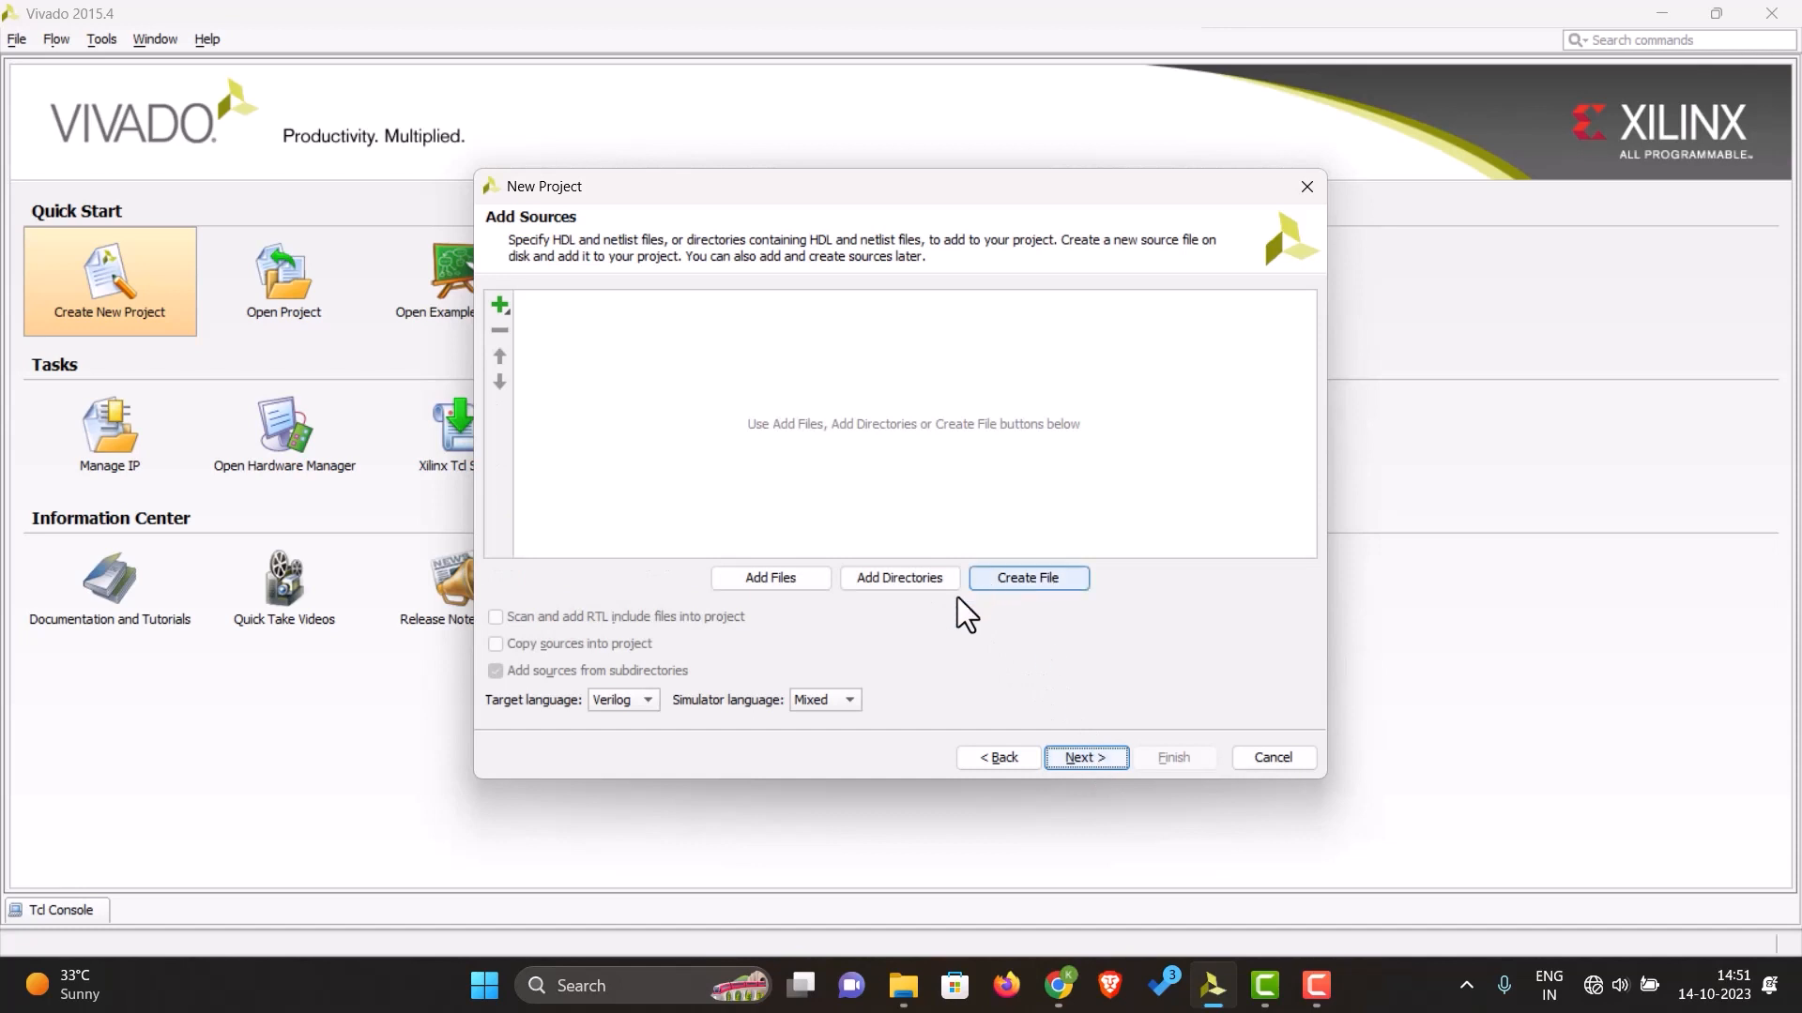
mouse_move(1181, 631)
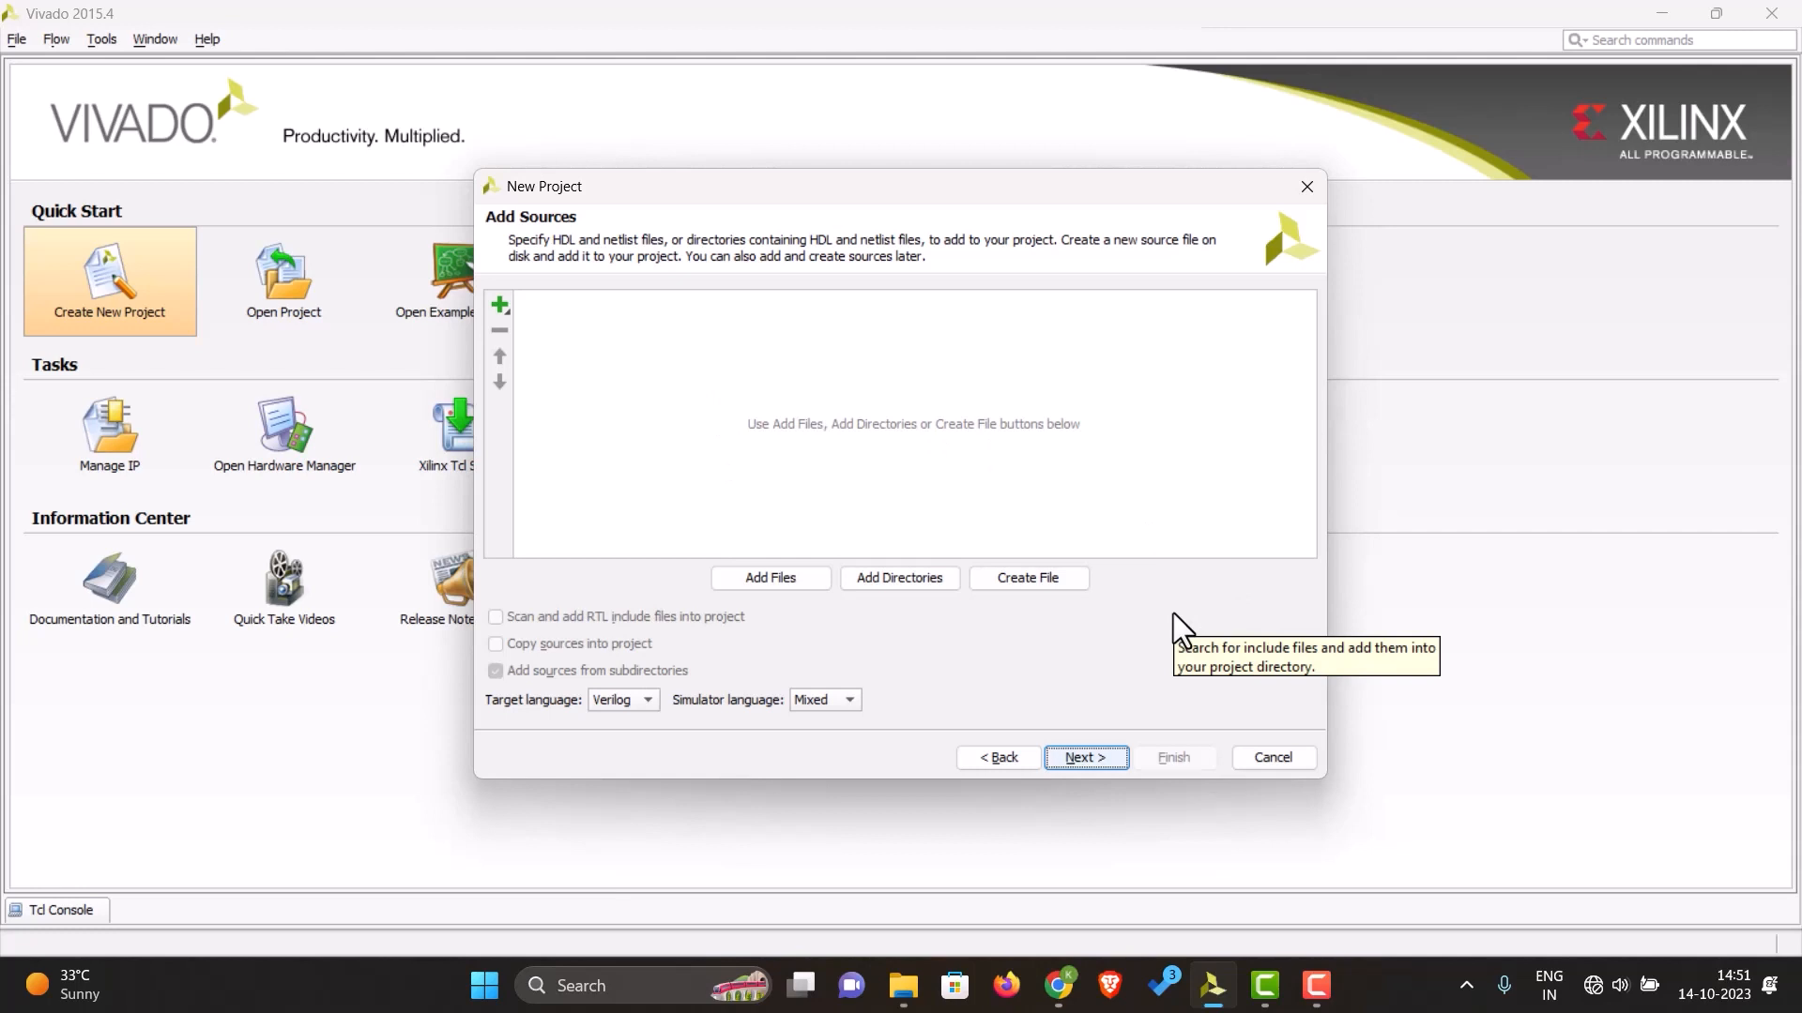
mouse_move(1059, 689)
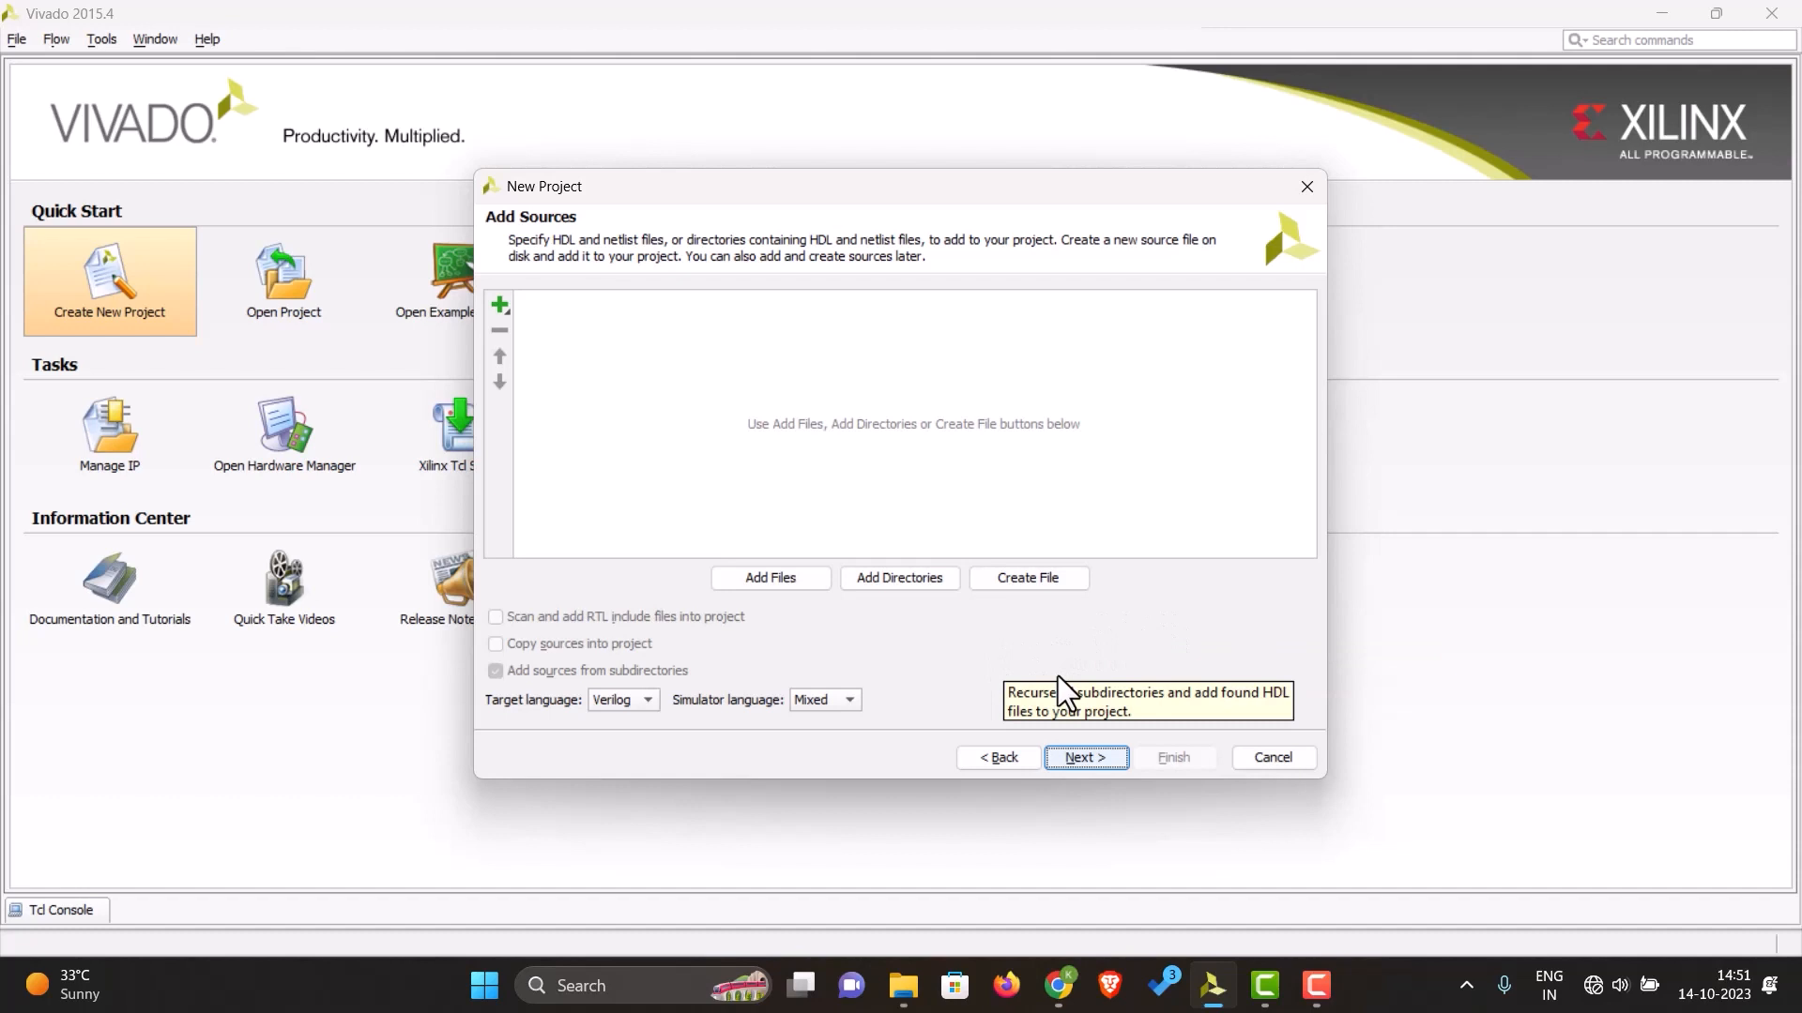
left_click(1083, 756)
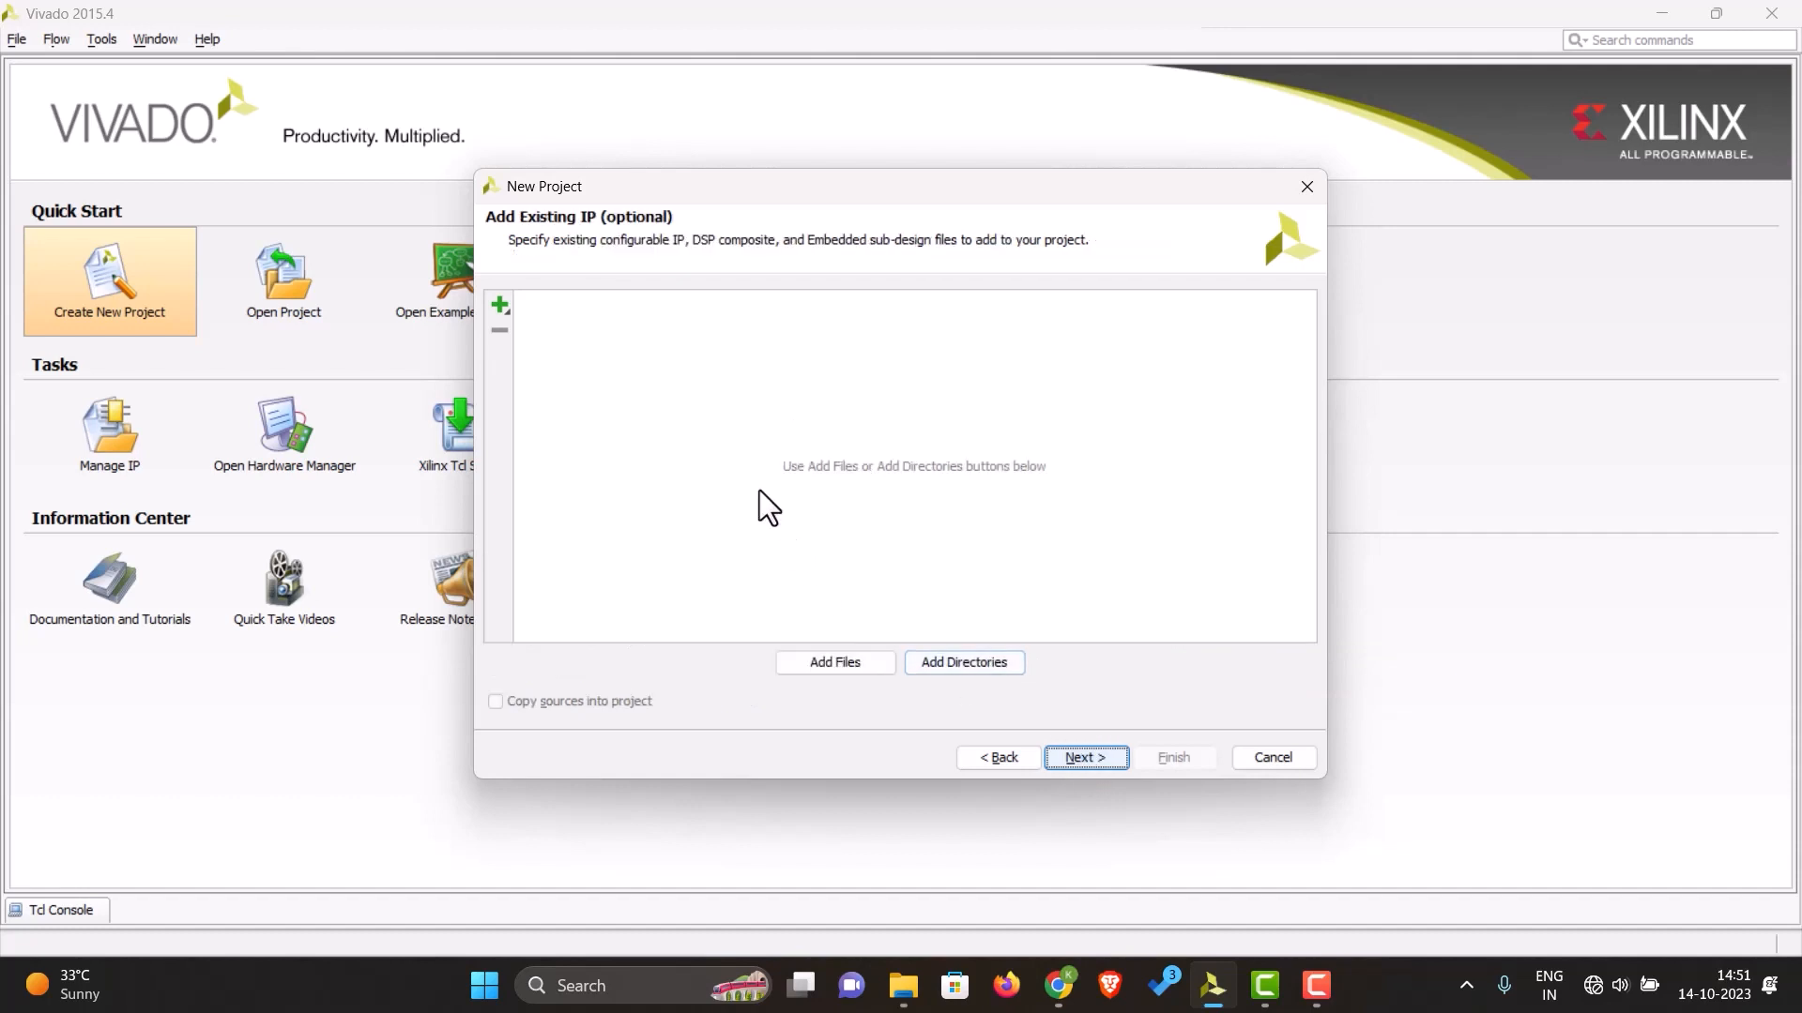
mouse_move(642, 378)
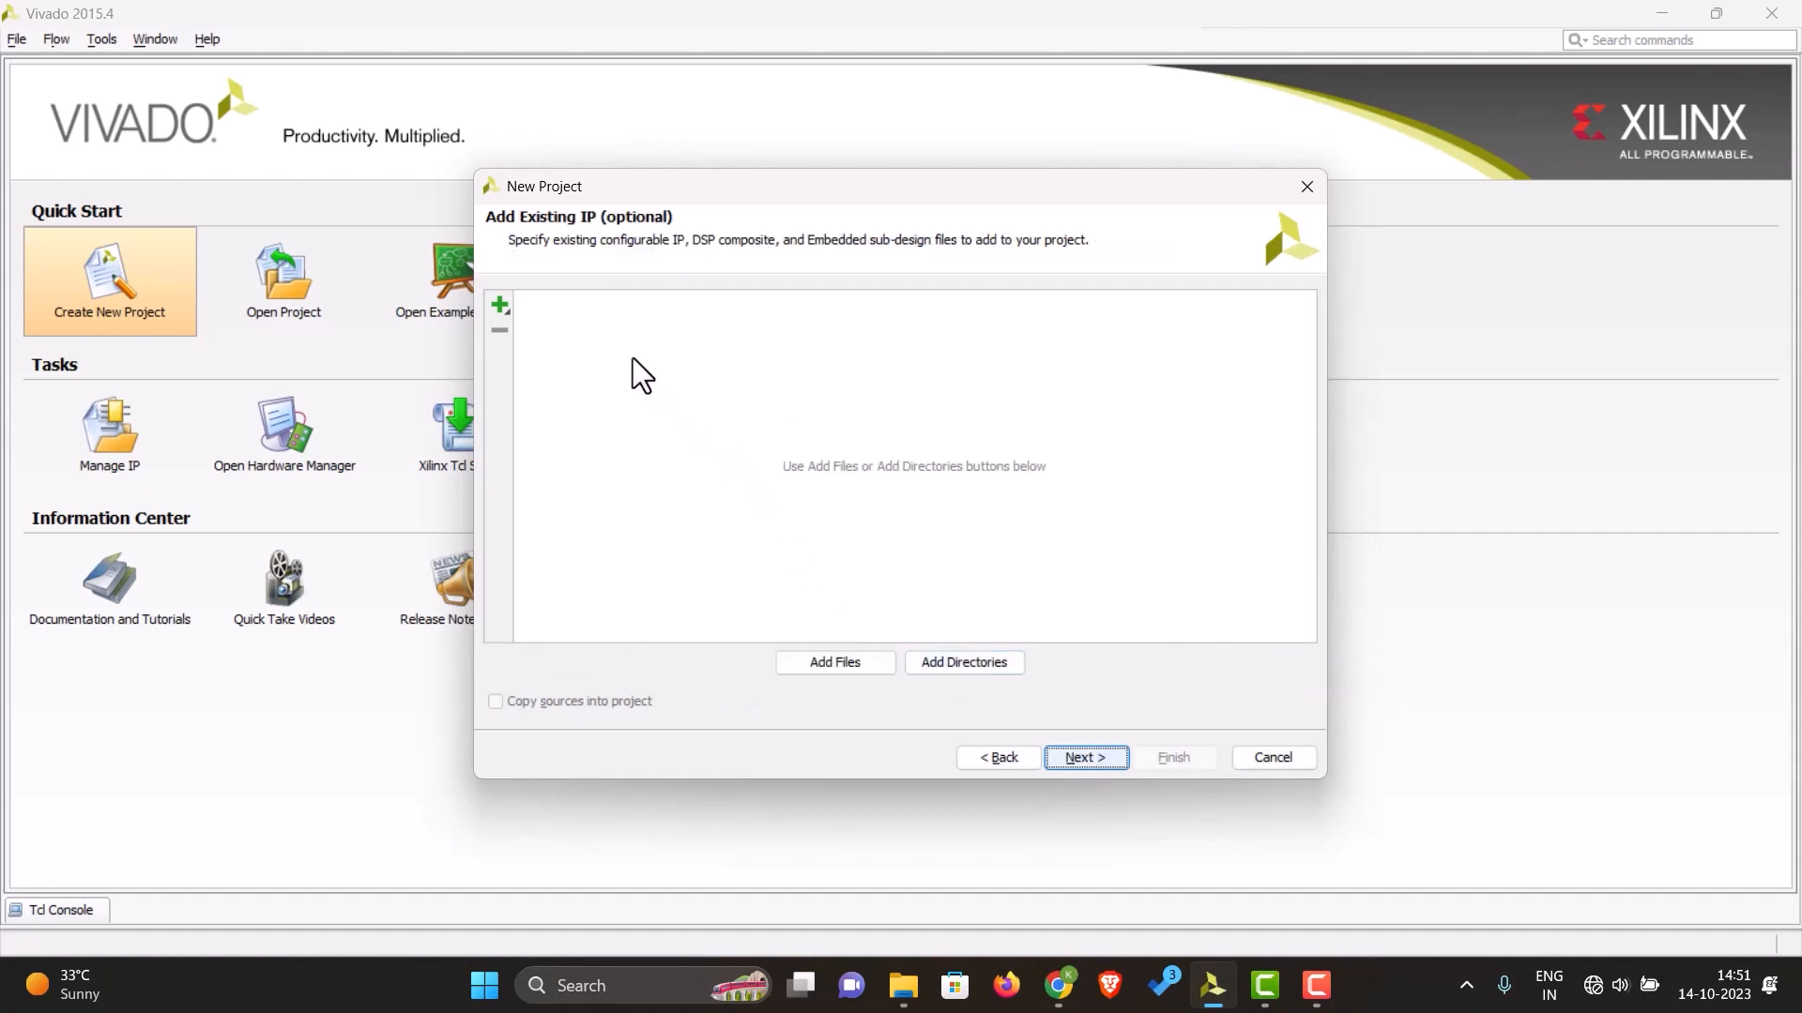
mouse_move(789, 494)
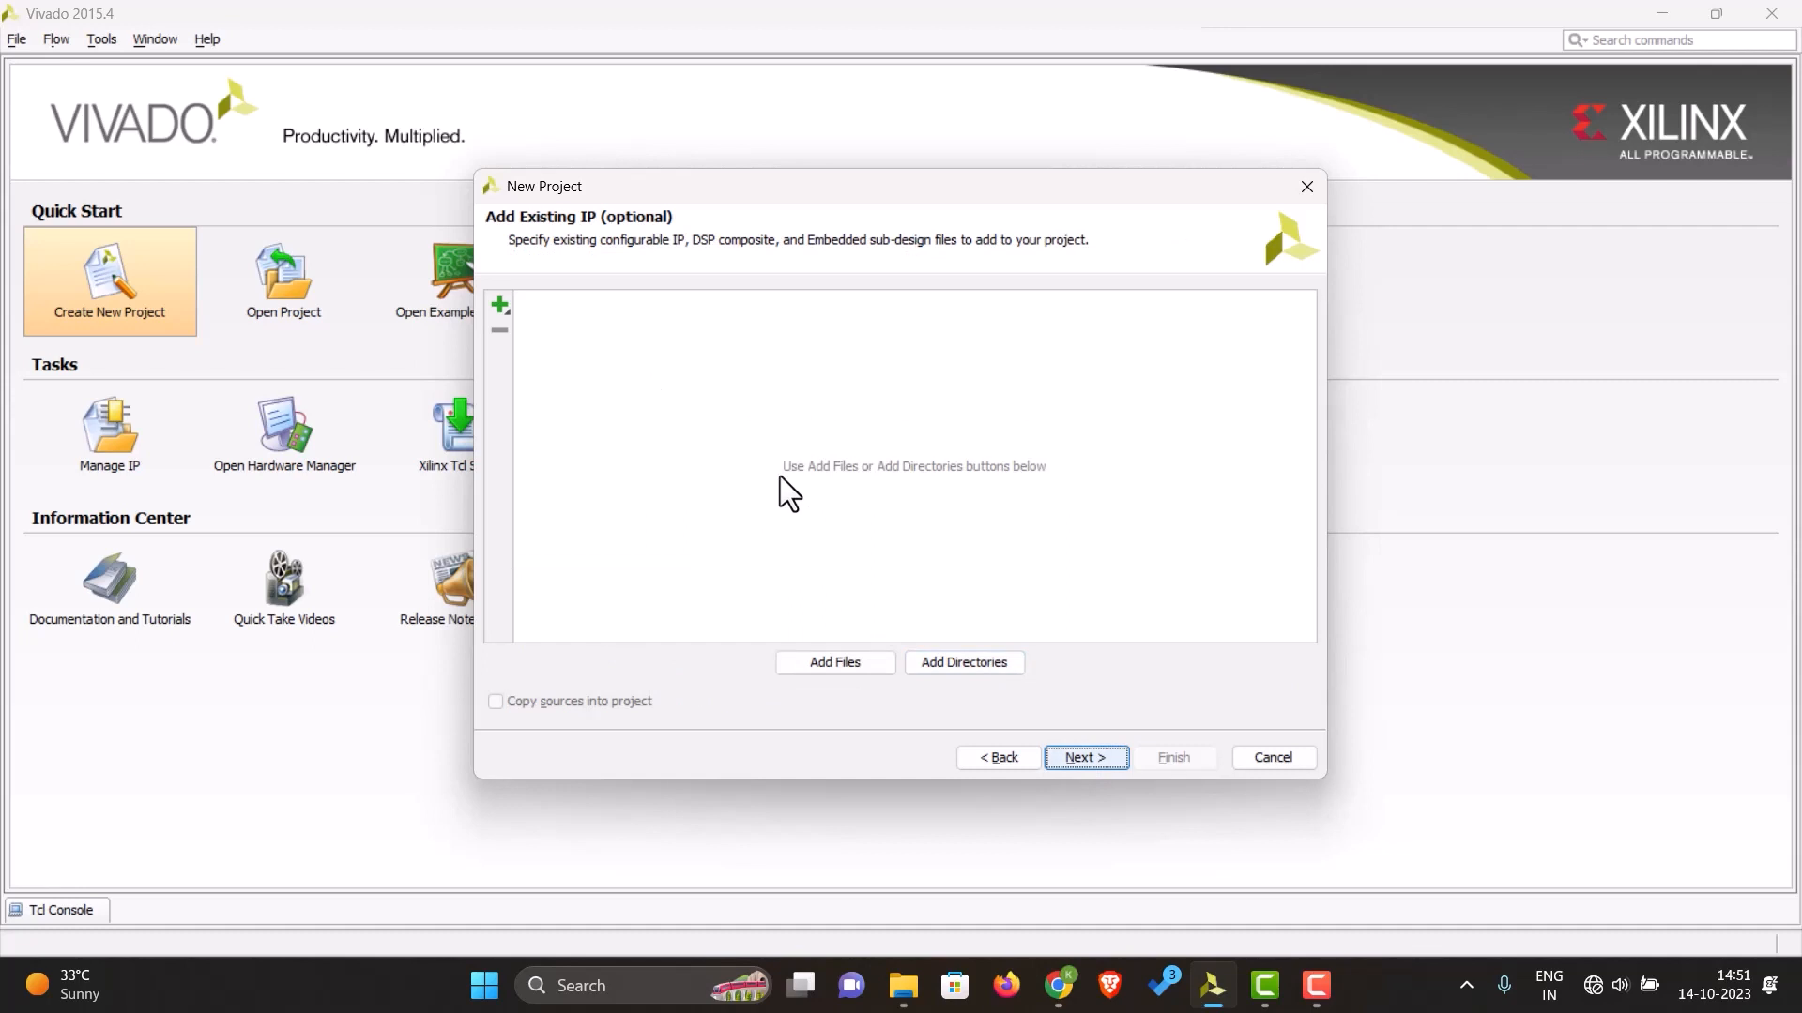
mouse_move(1115, 734)
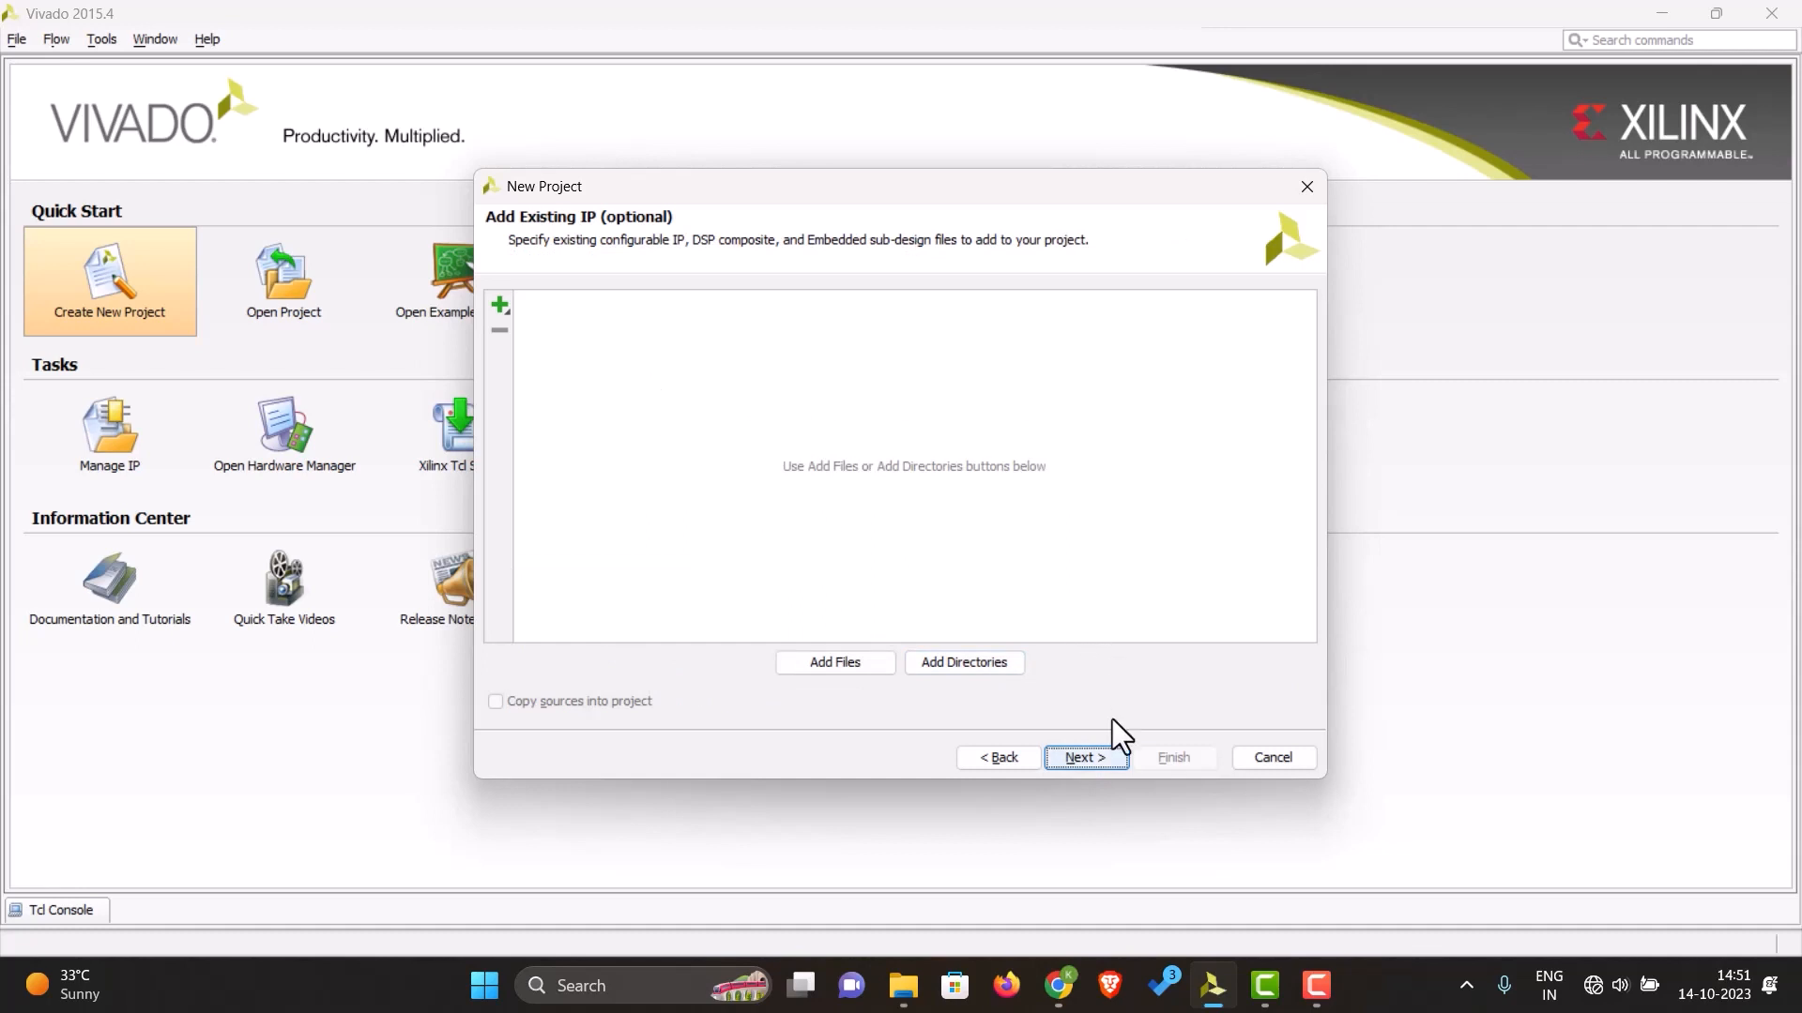
left_click(1083, 756)
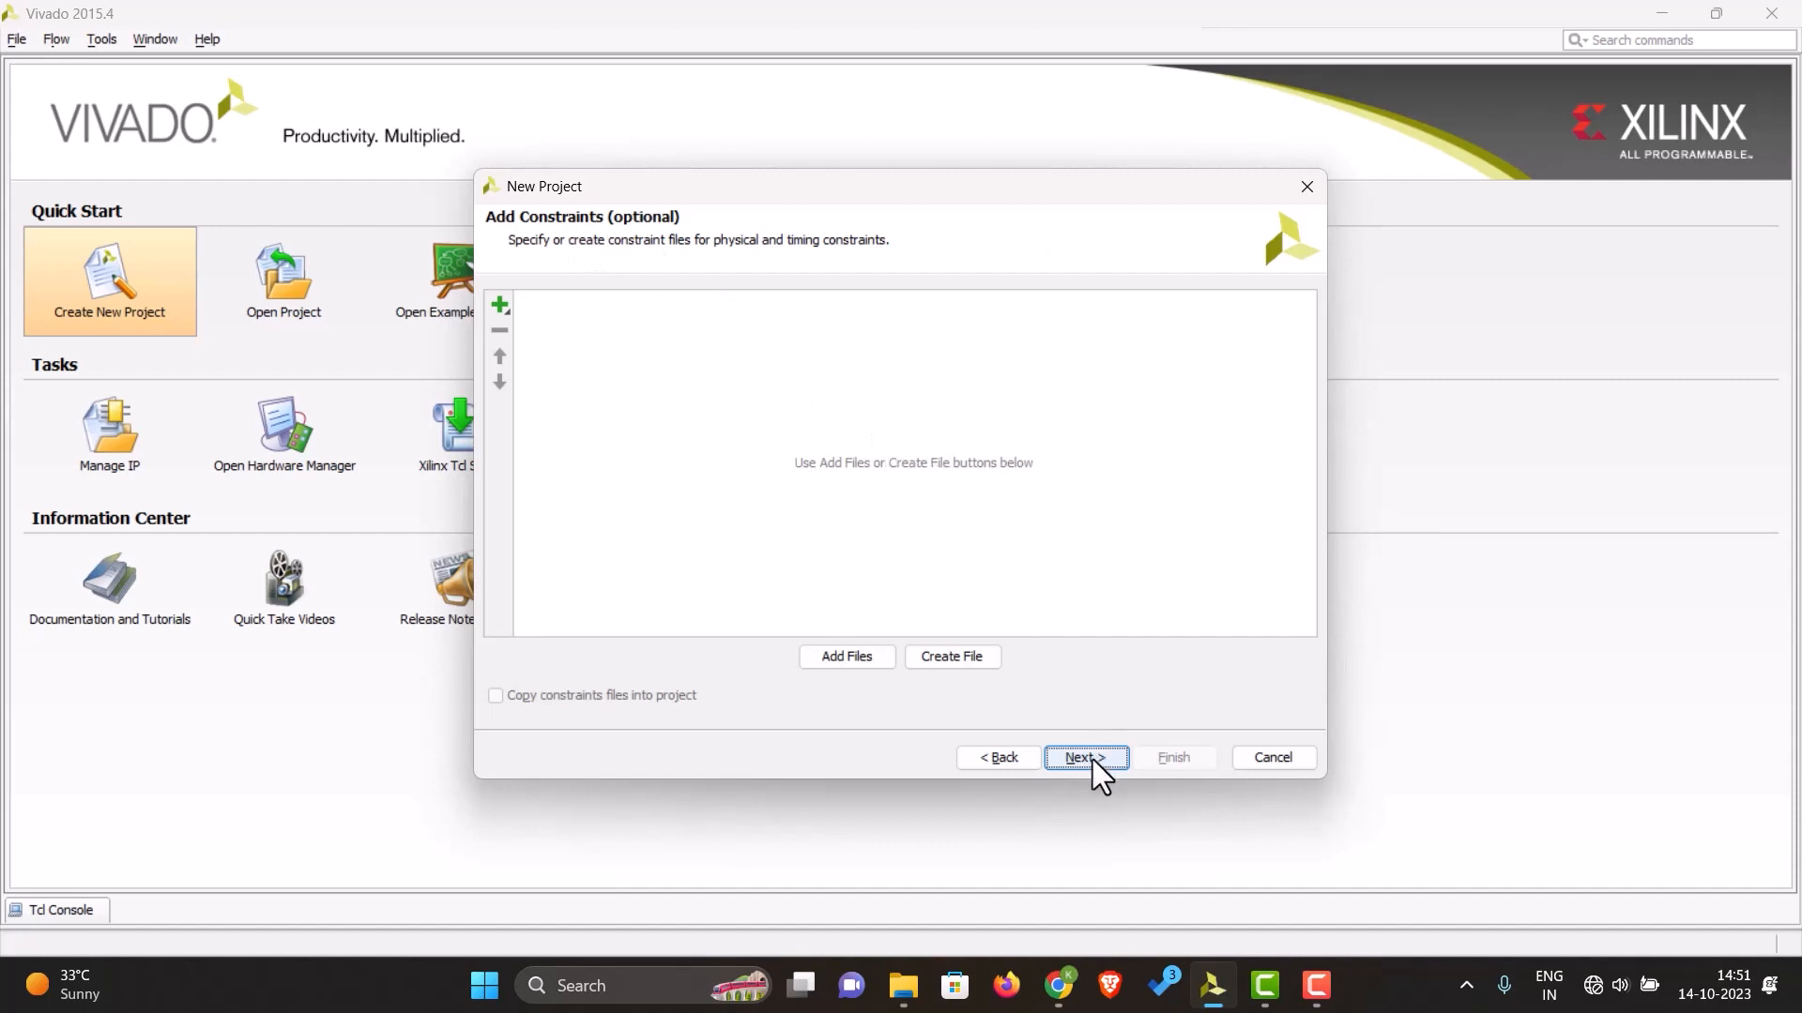
Step: Filter parts to General Purpose Artix-7 in package cpg236 and choose xc7a35tcpg236-1
left_click(1078, 757)
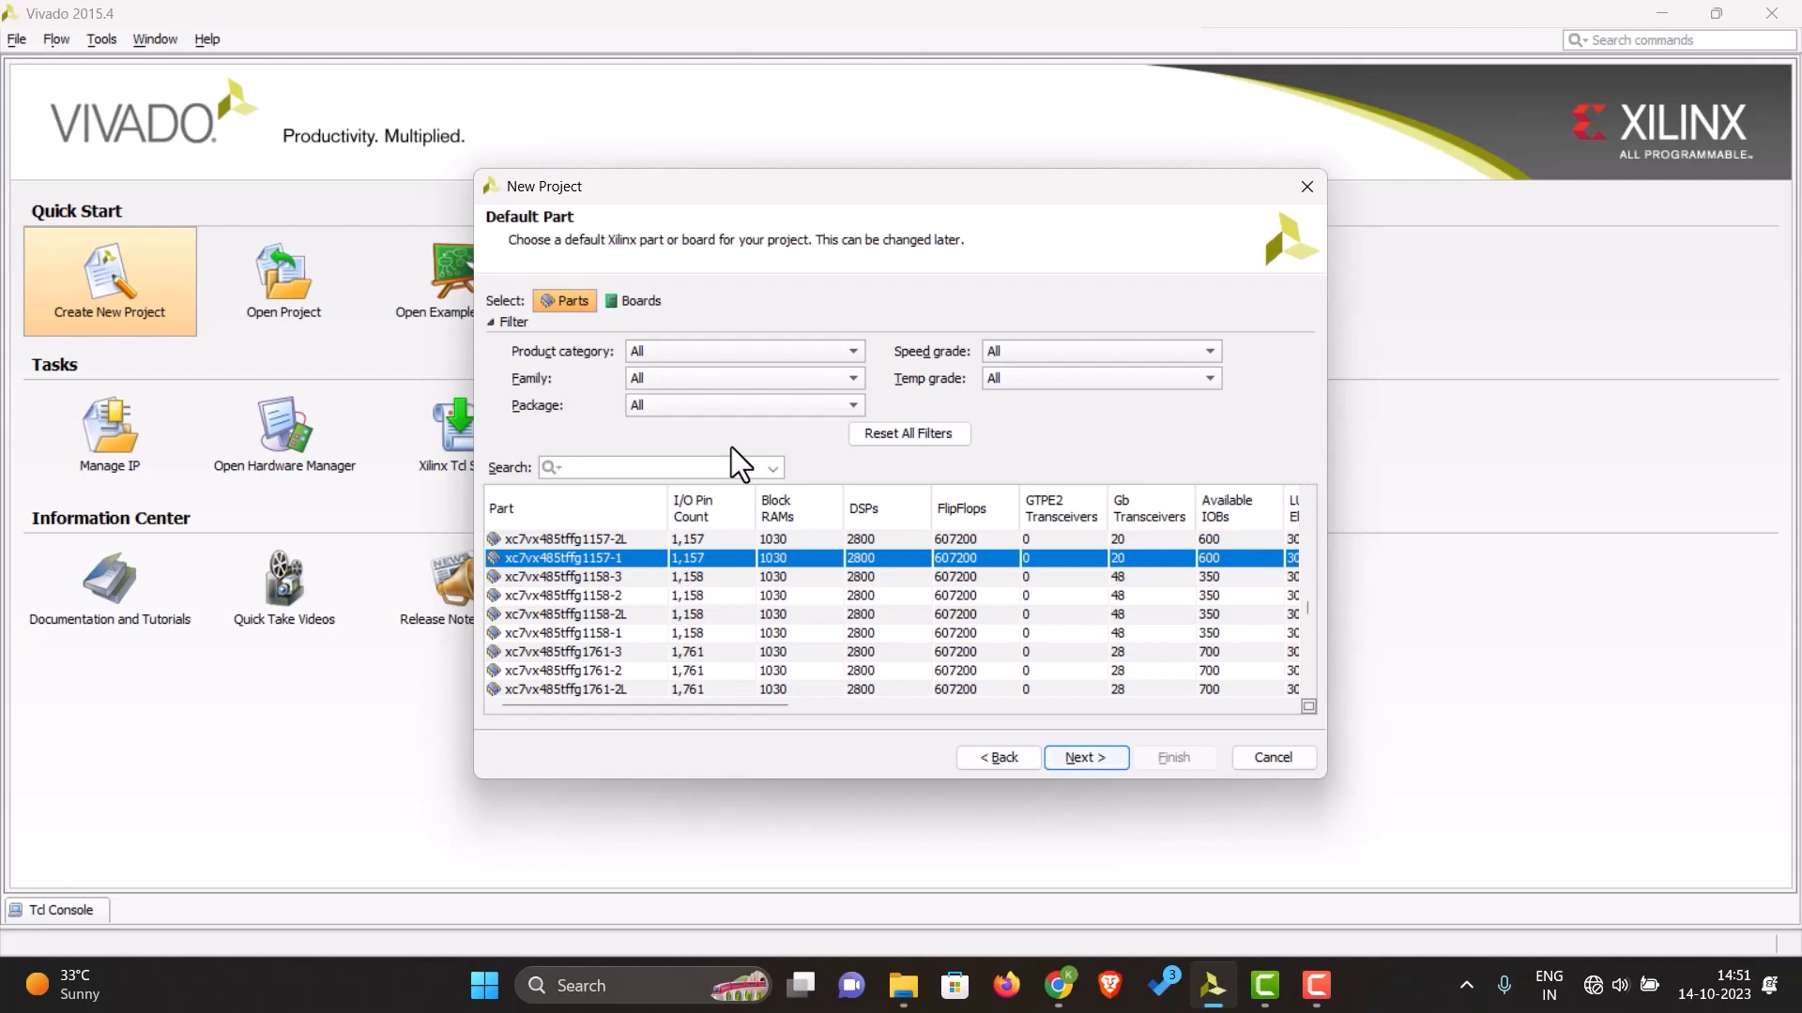
mouse_move(621, 385)
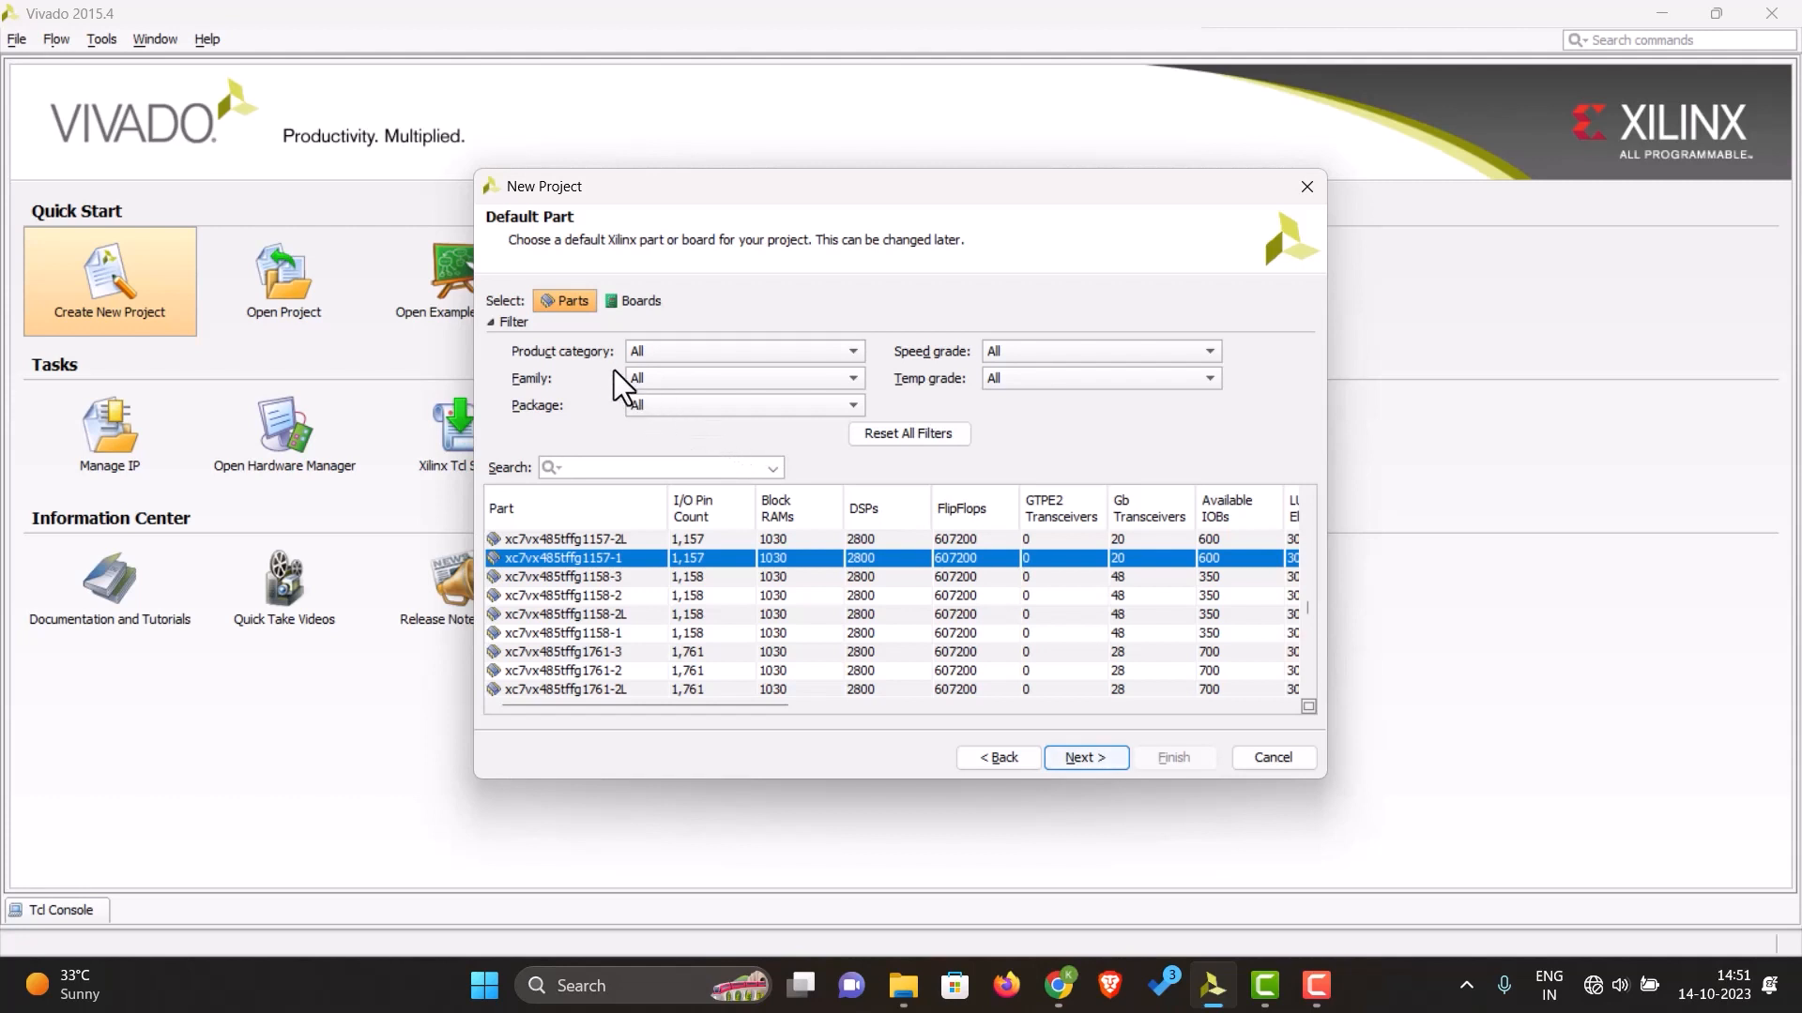
left_click(742, 351)
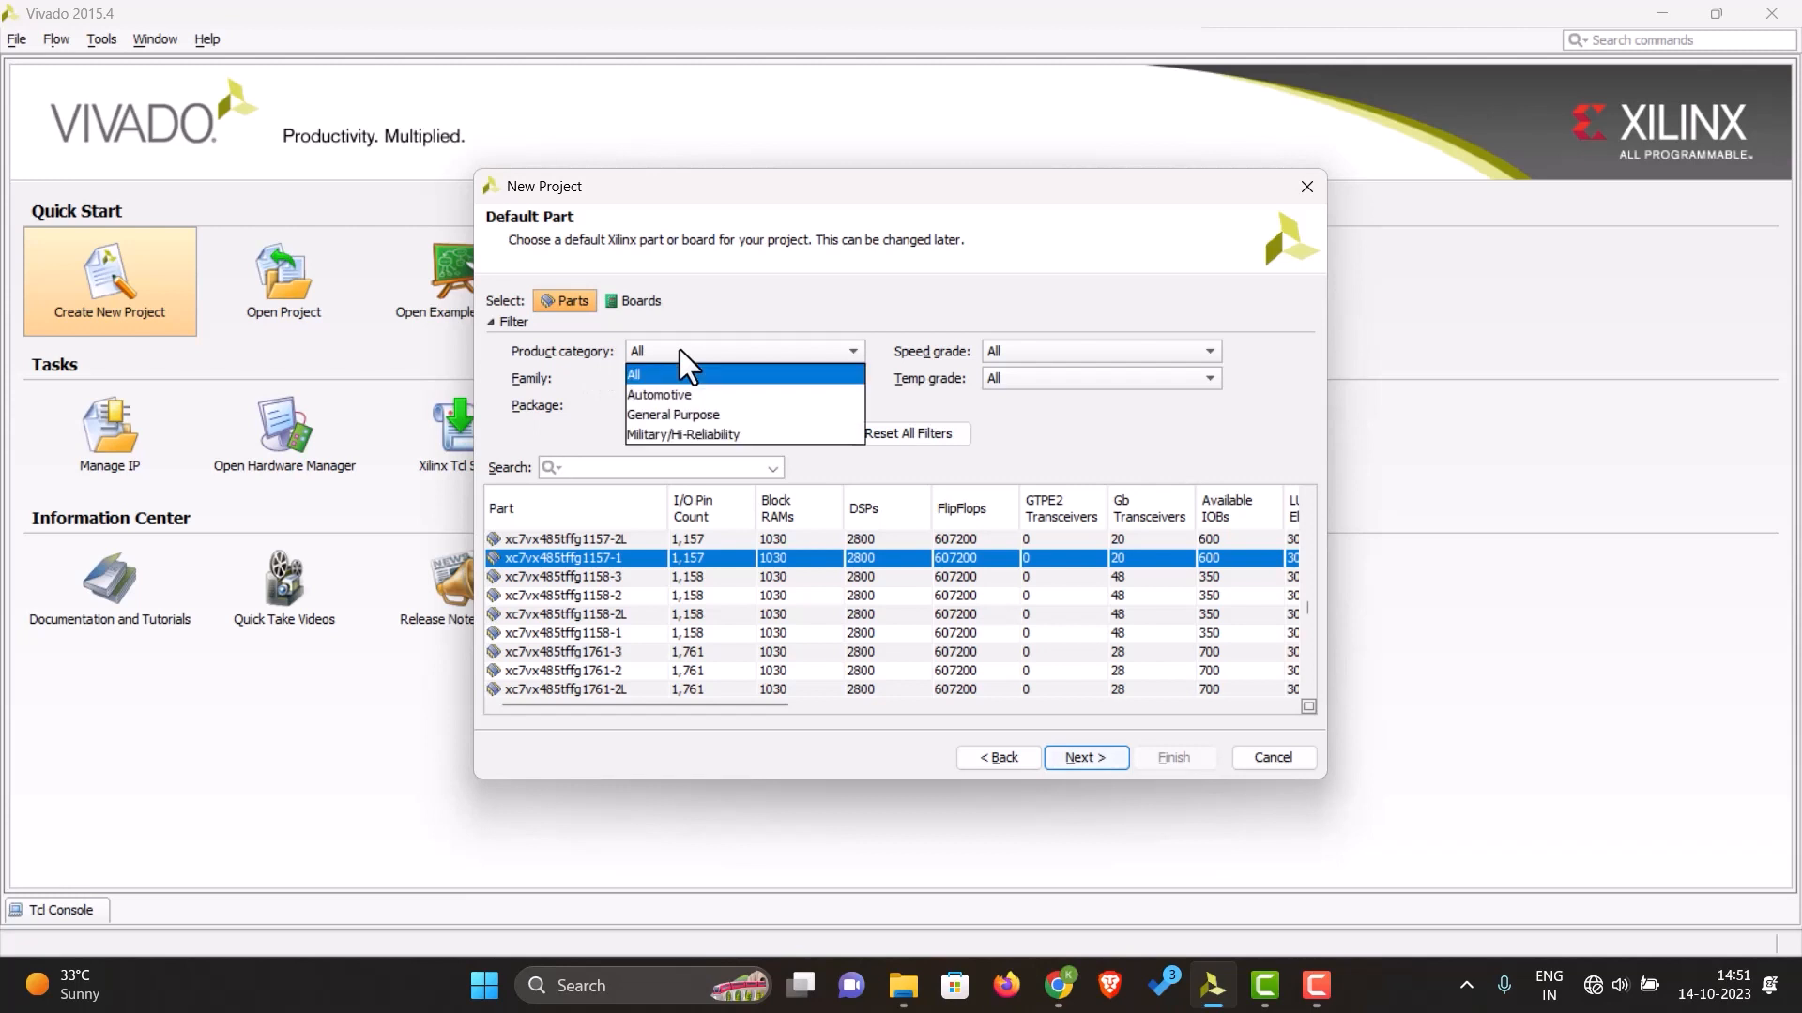
mouse_move(672, 414)
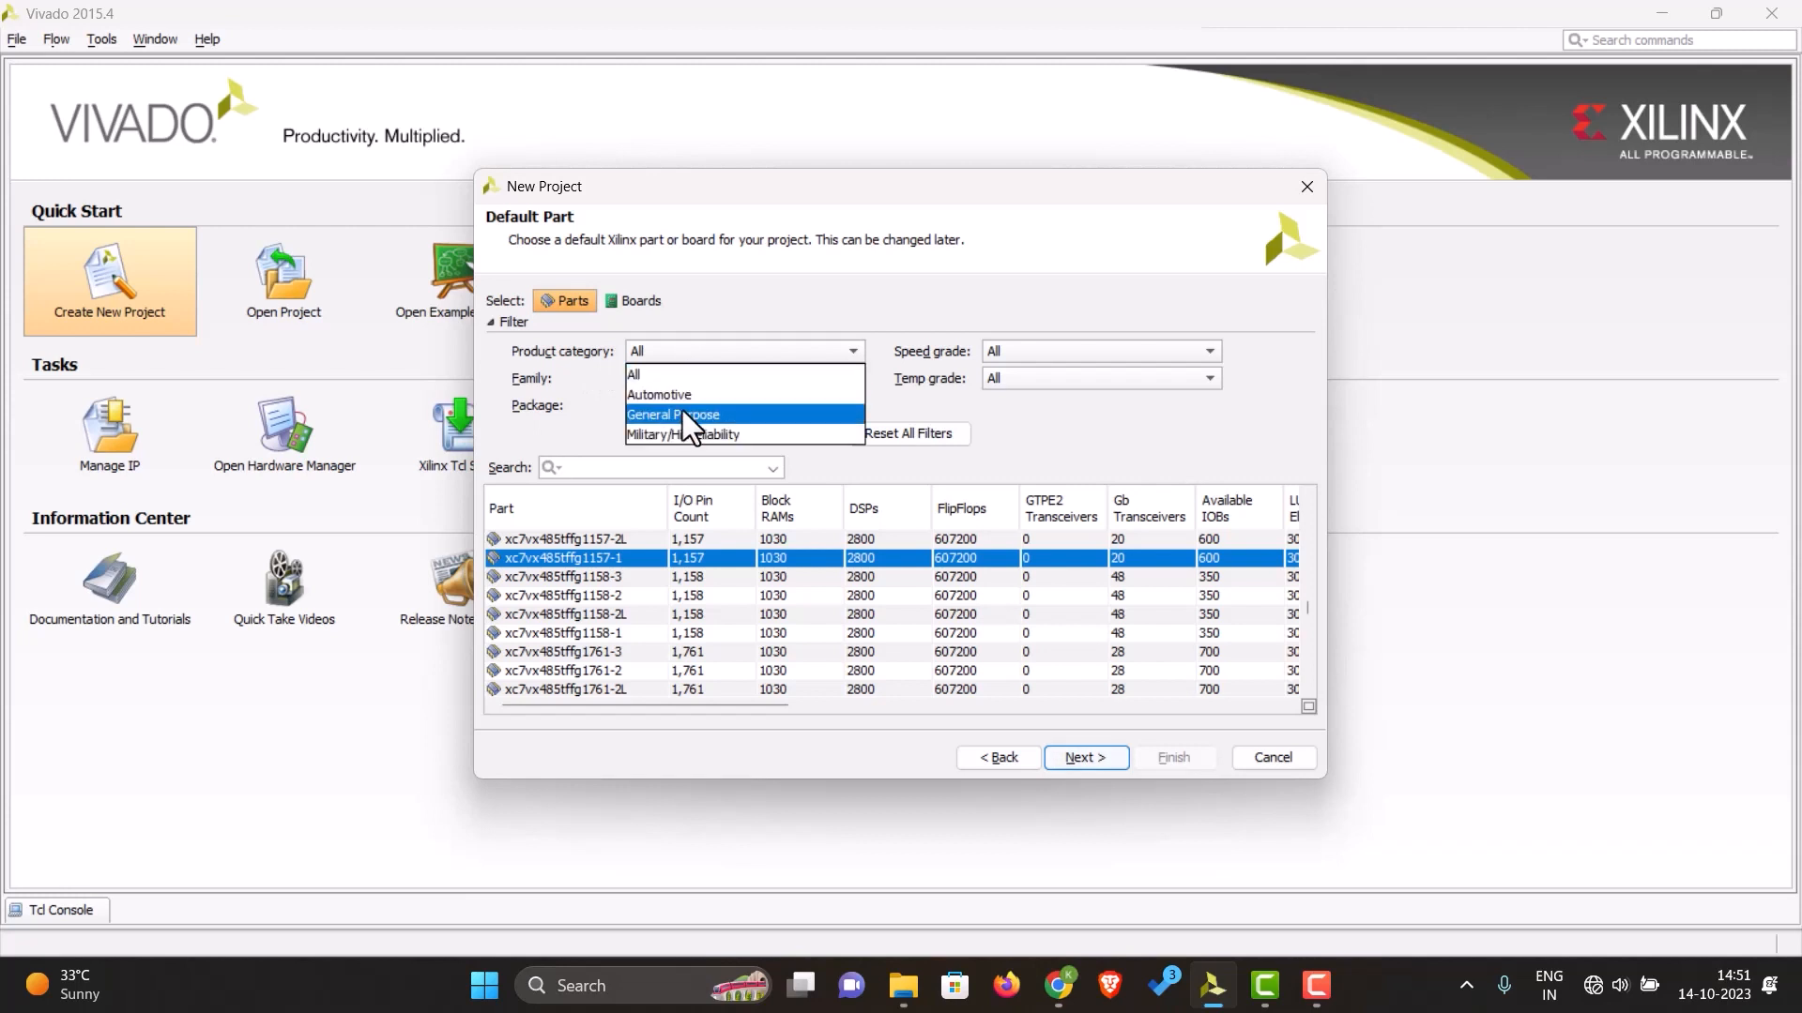
left_click(671, 413)
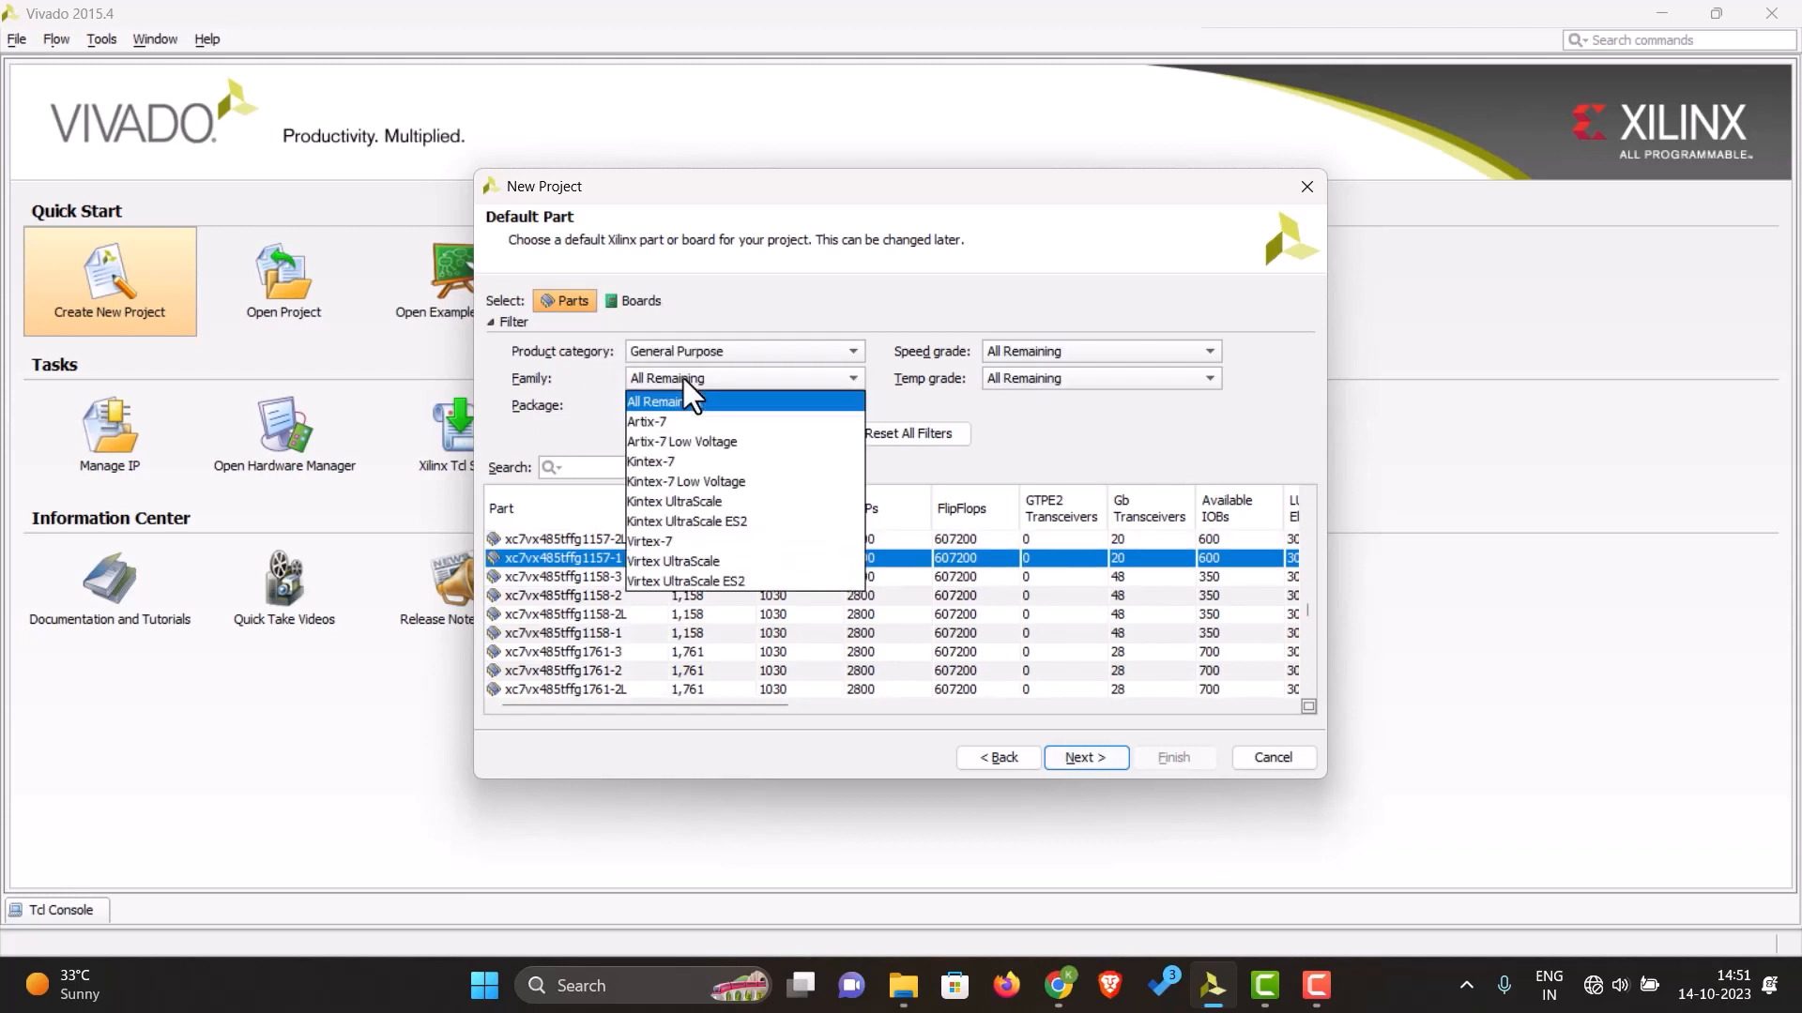
left_click(648, 422)
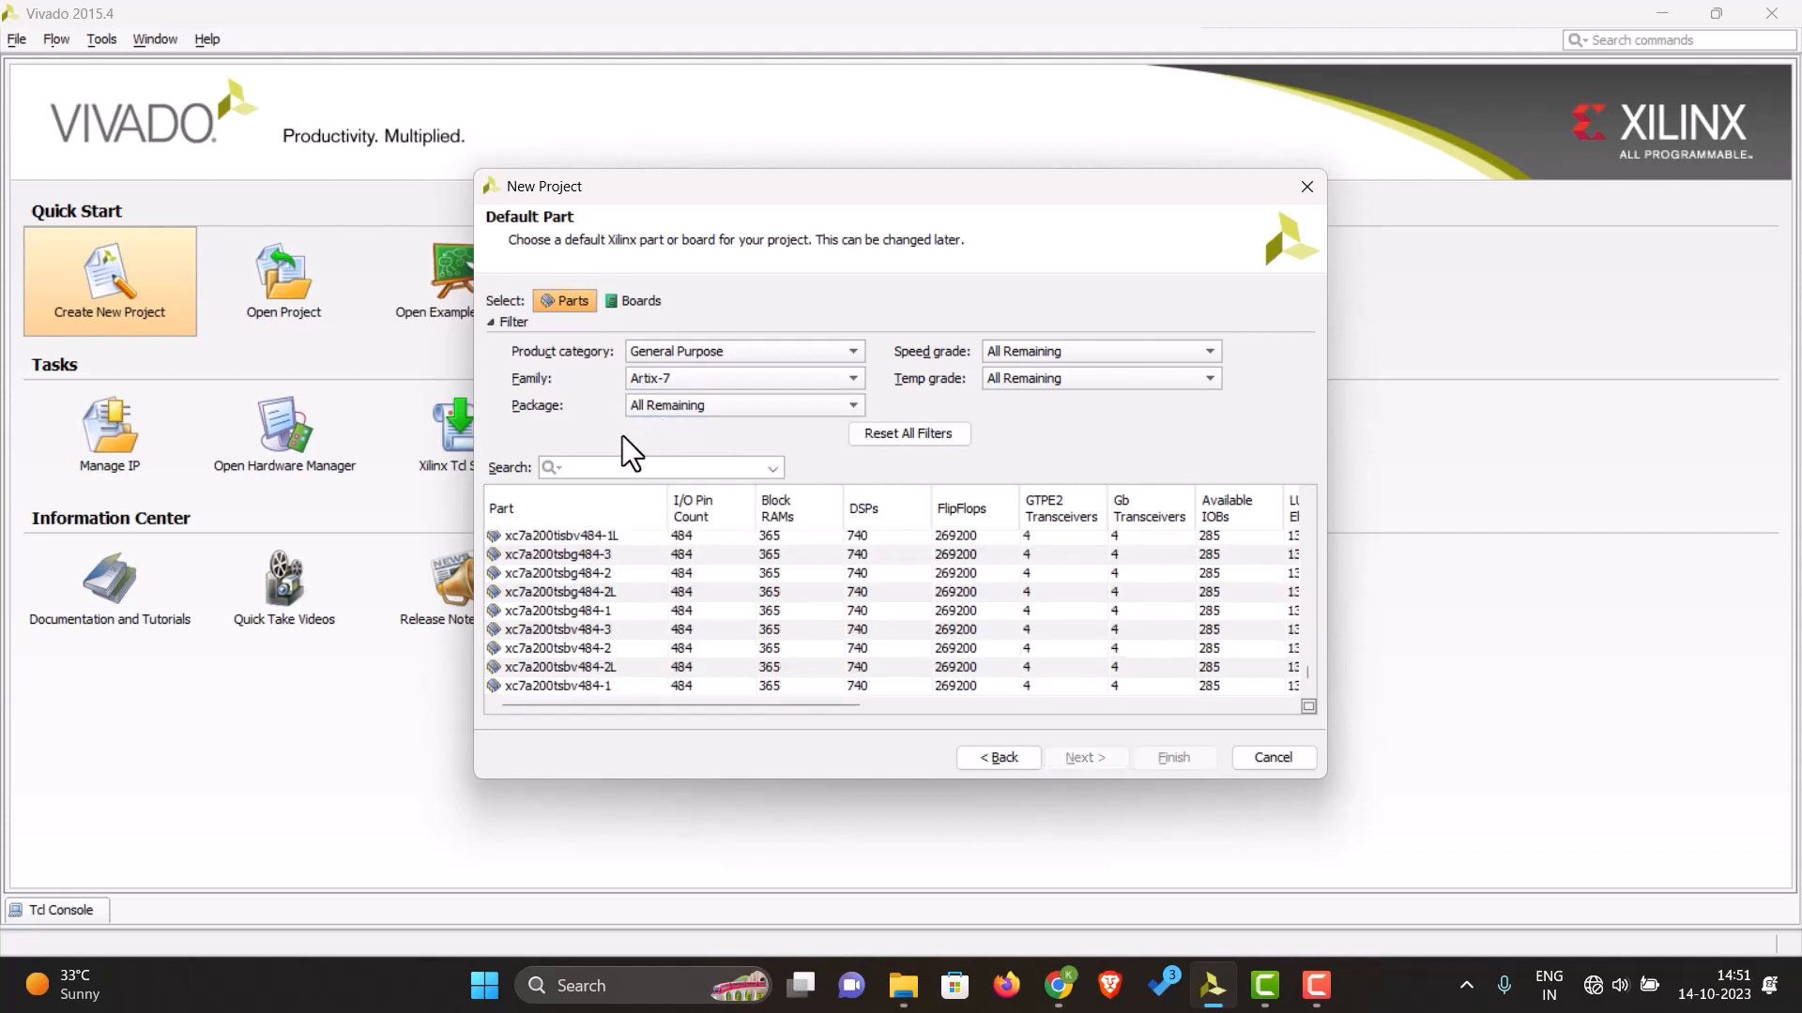
left_click(852, 405)
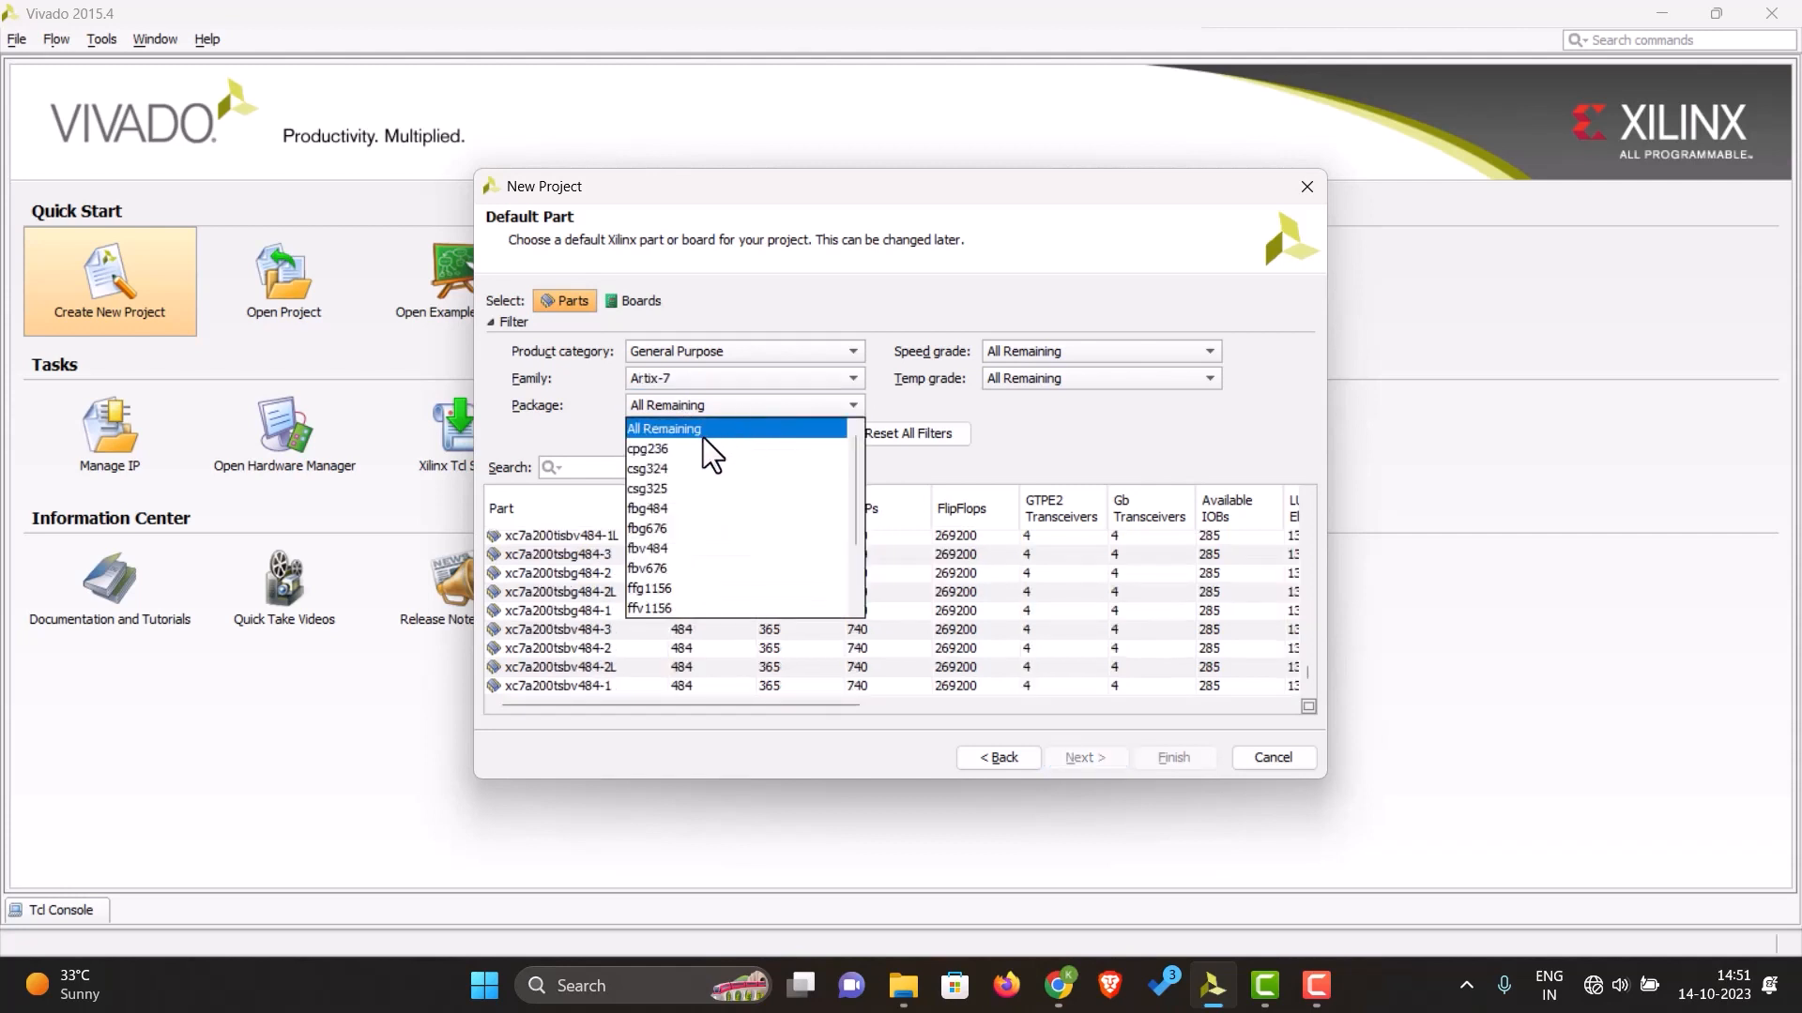
mouse_move(648, 449)
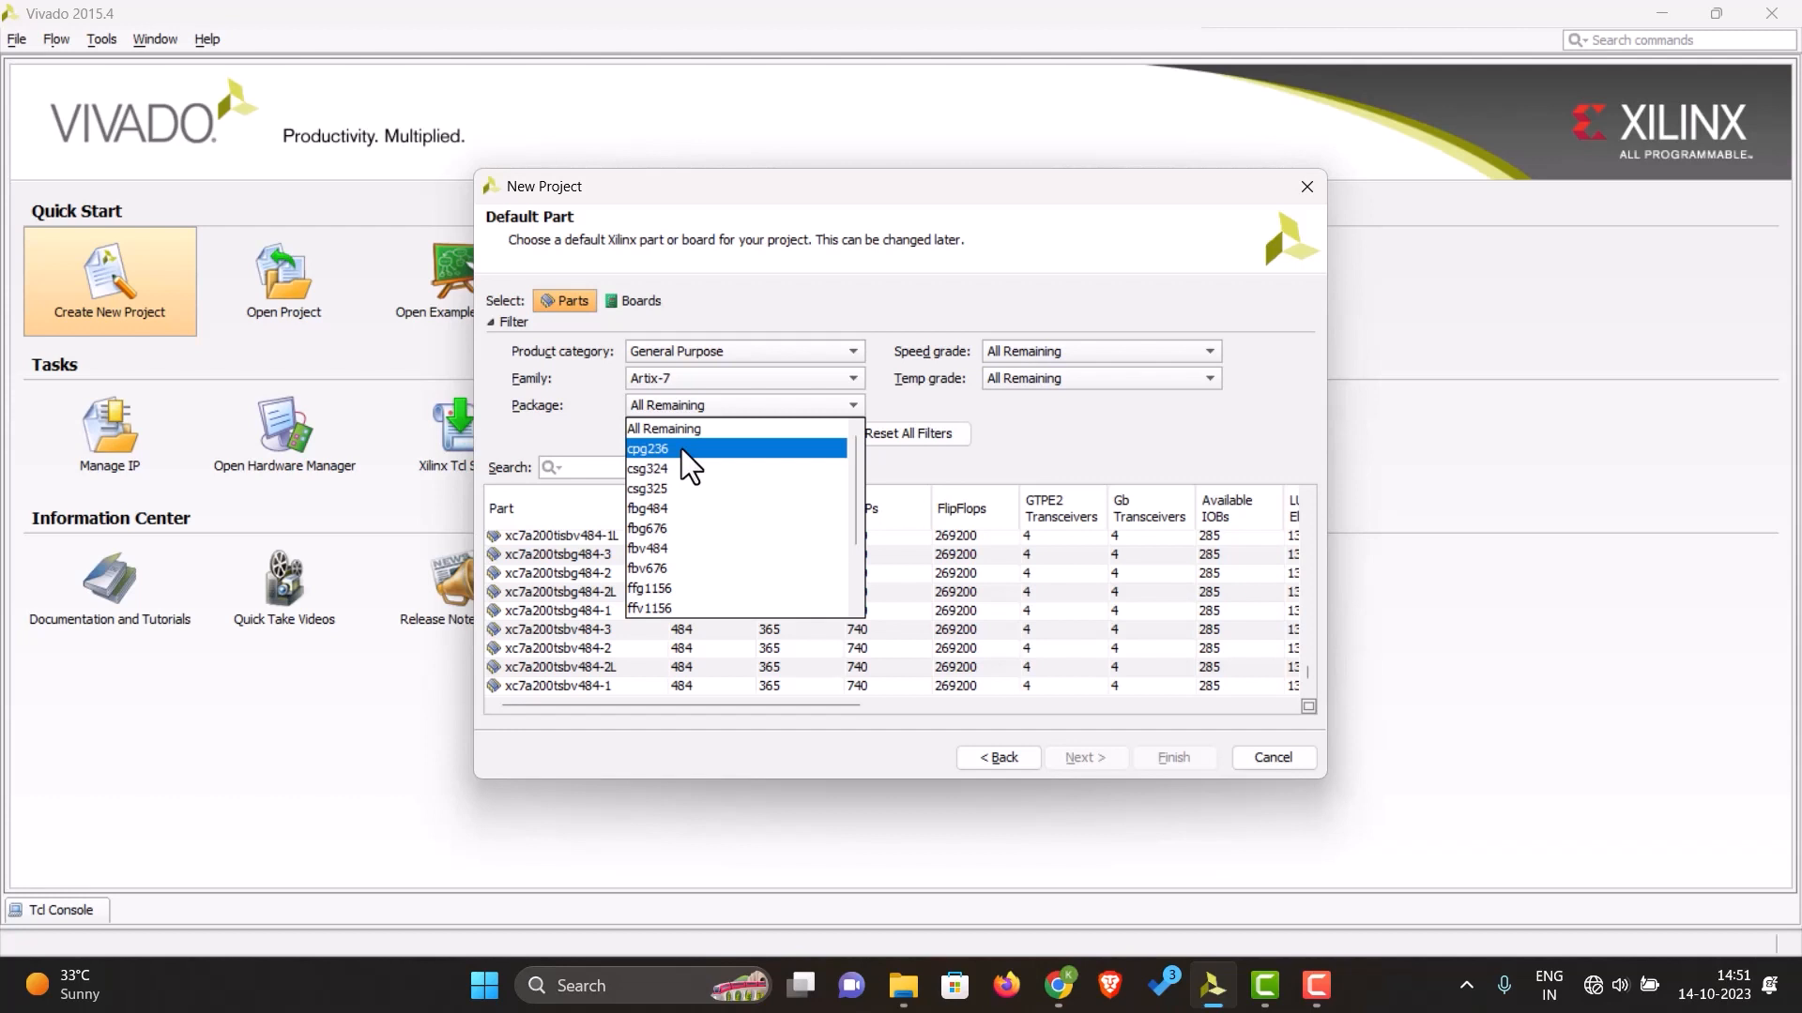
left_click(648, 449)
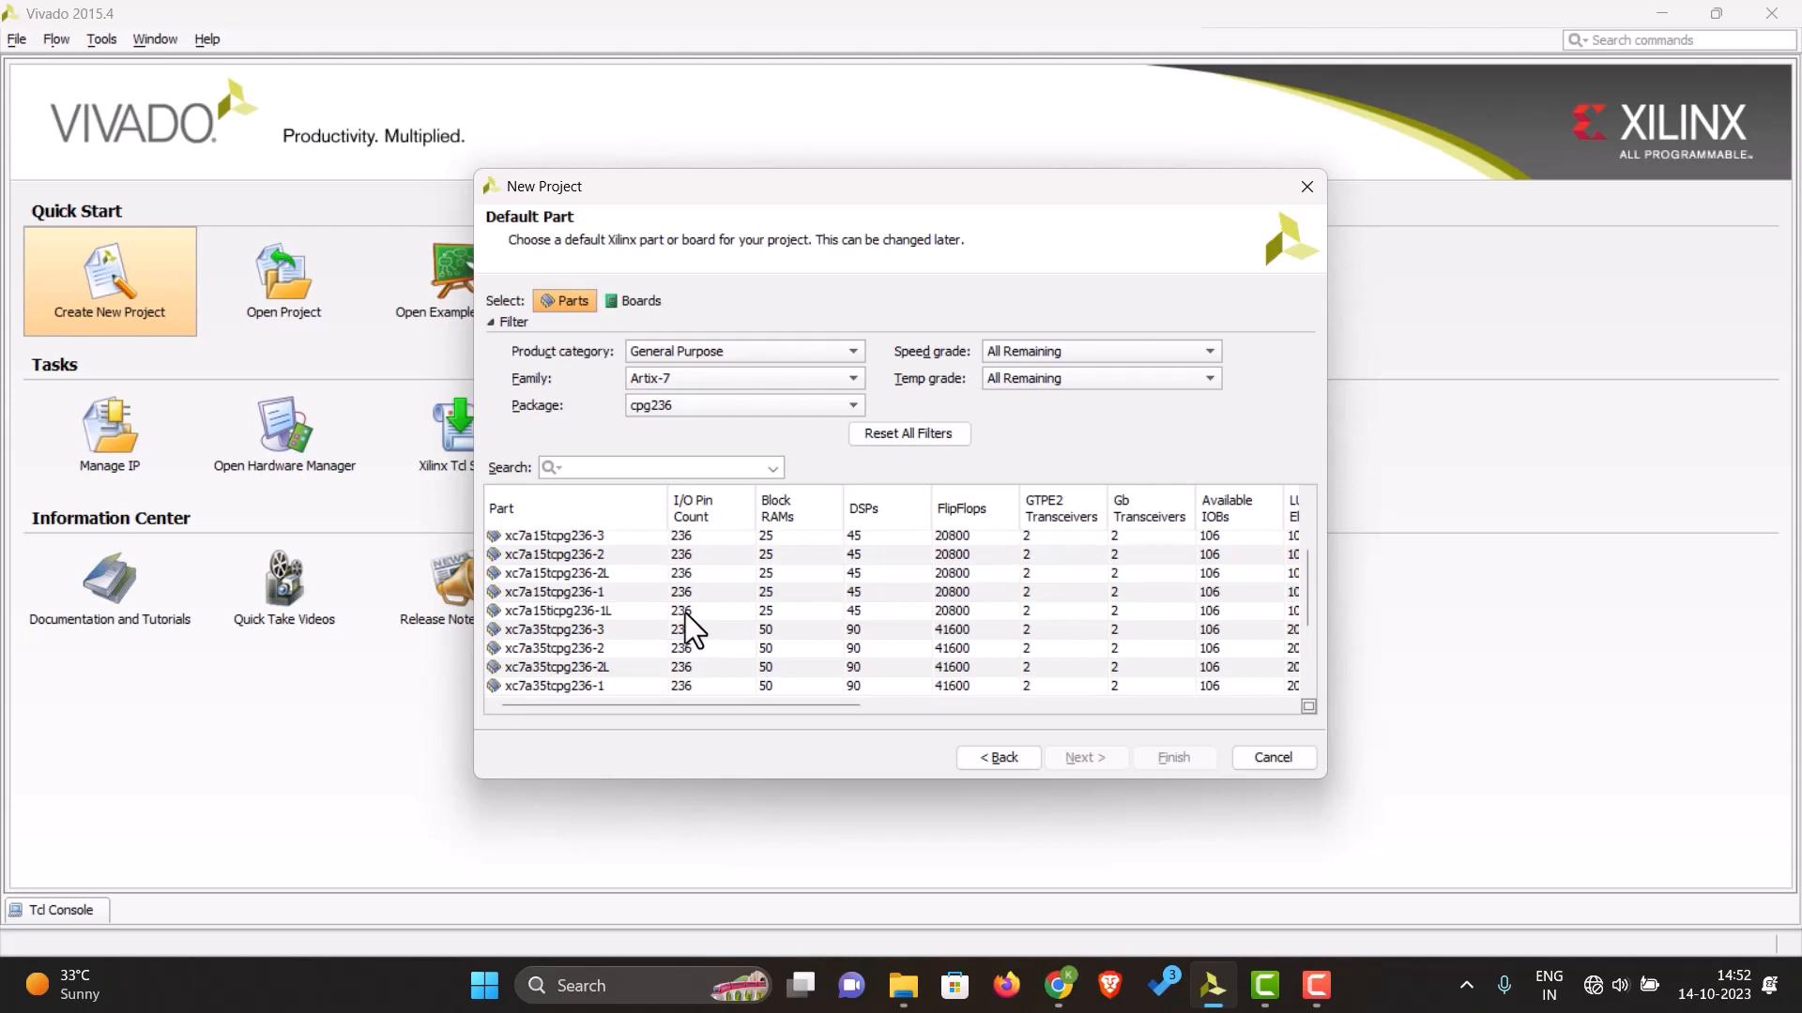
mouse_move(578, 704)
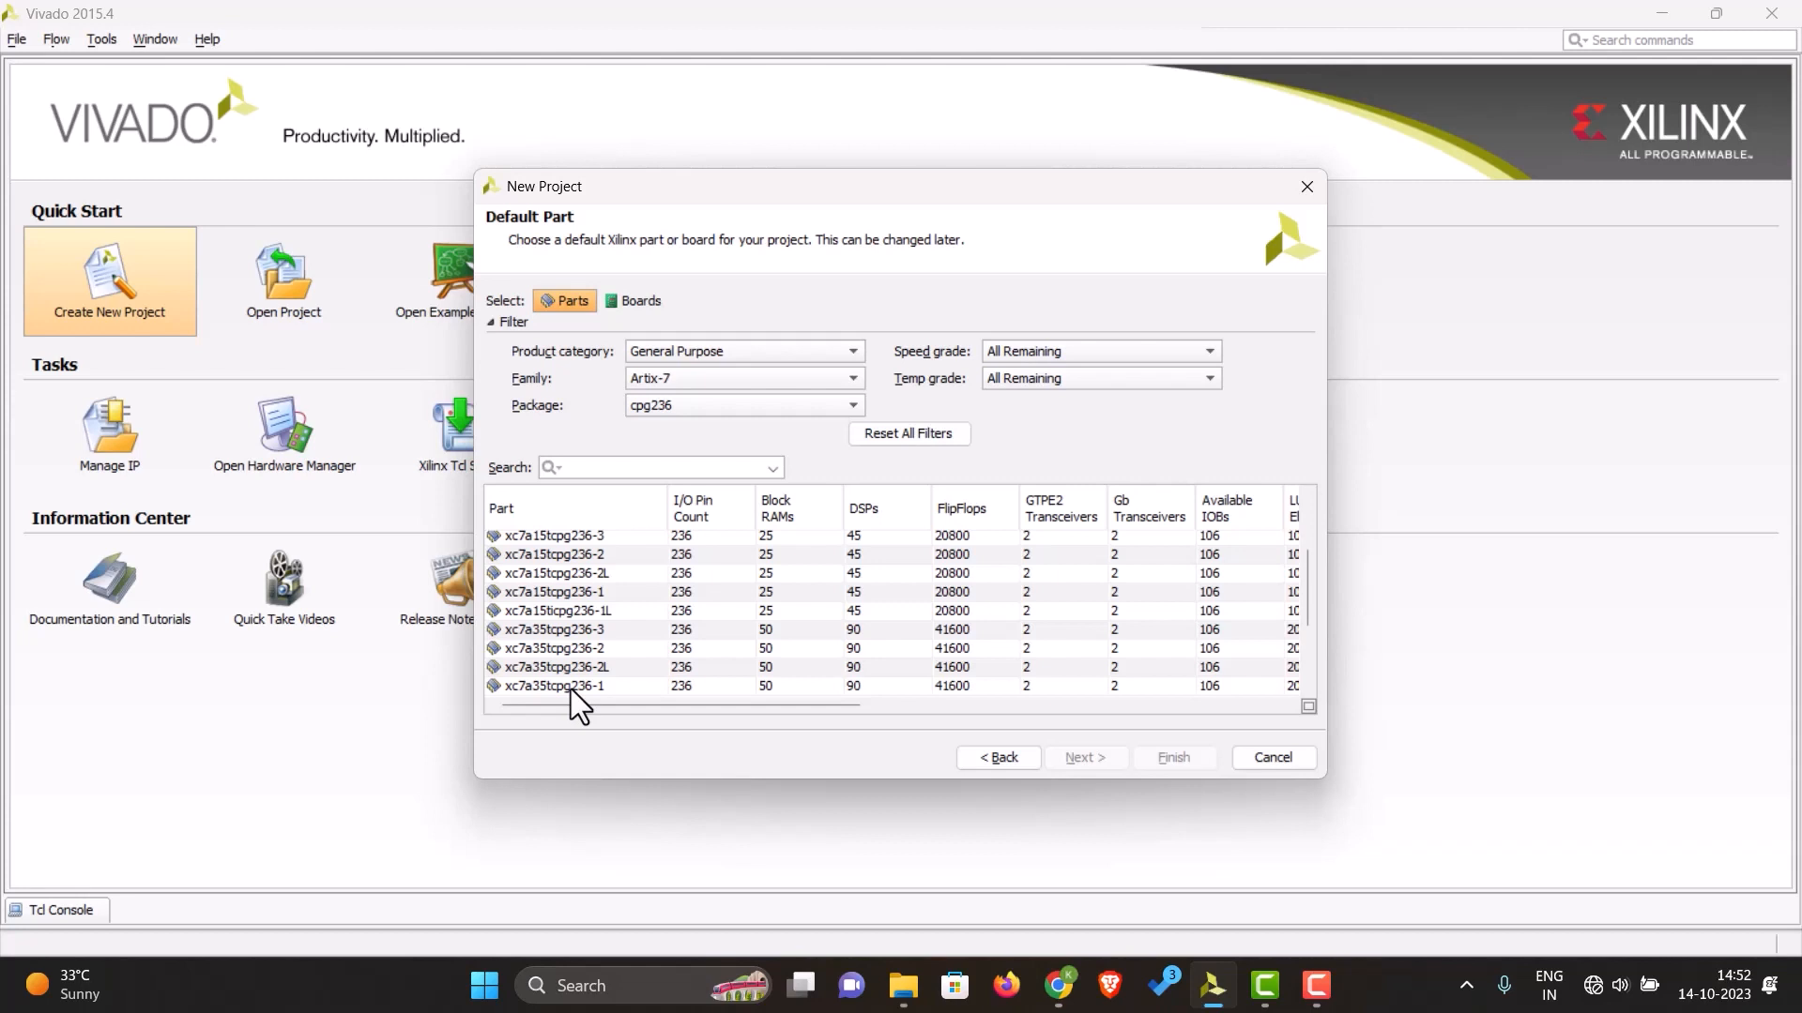
left_click(555, 687)
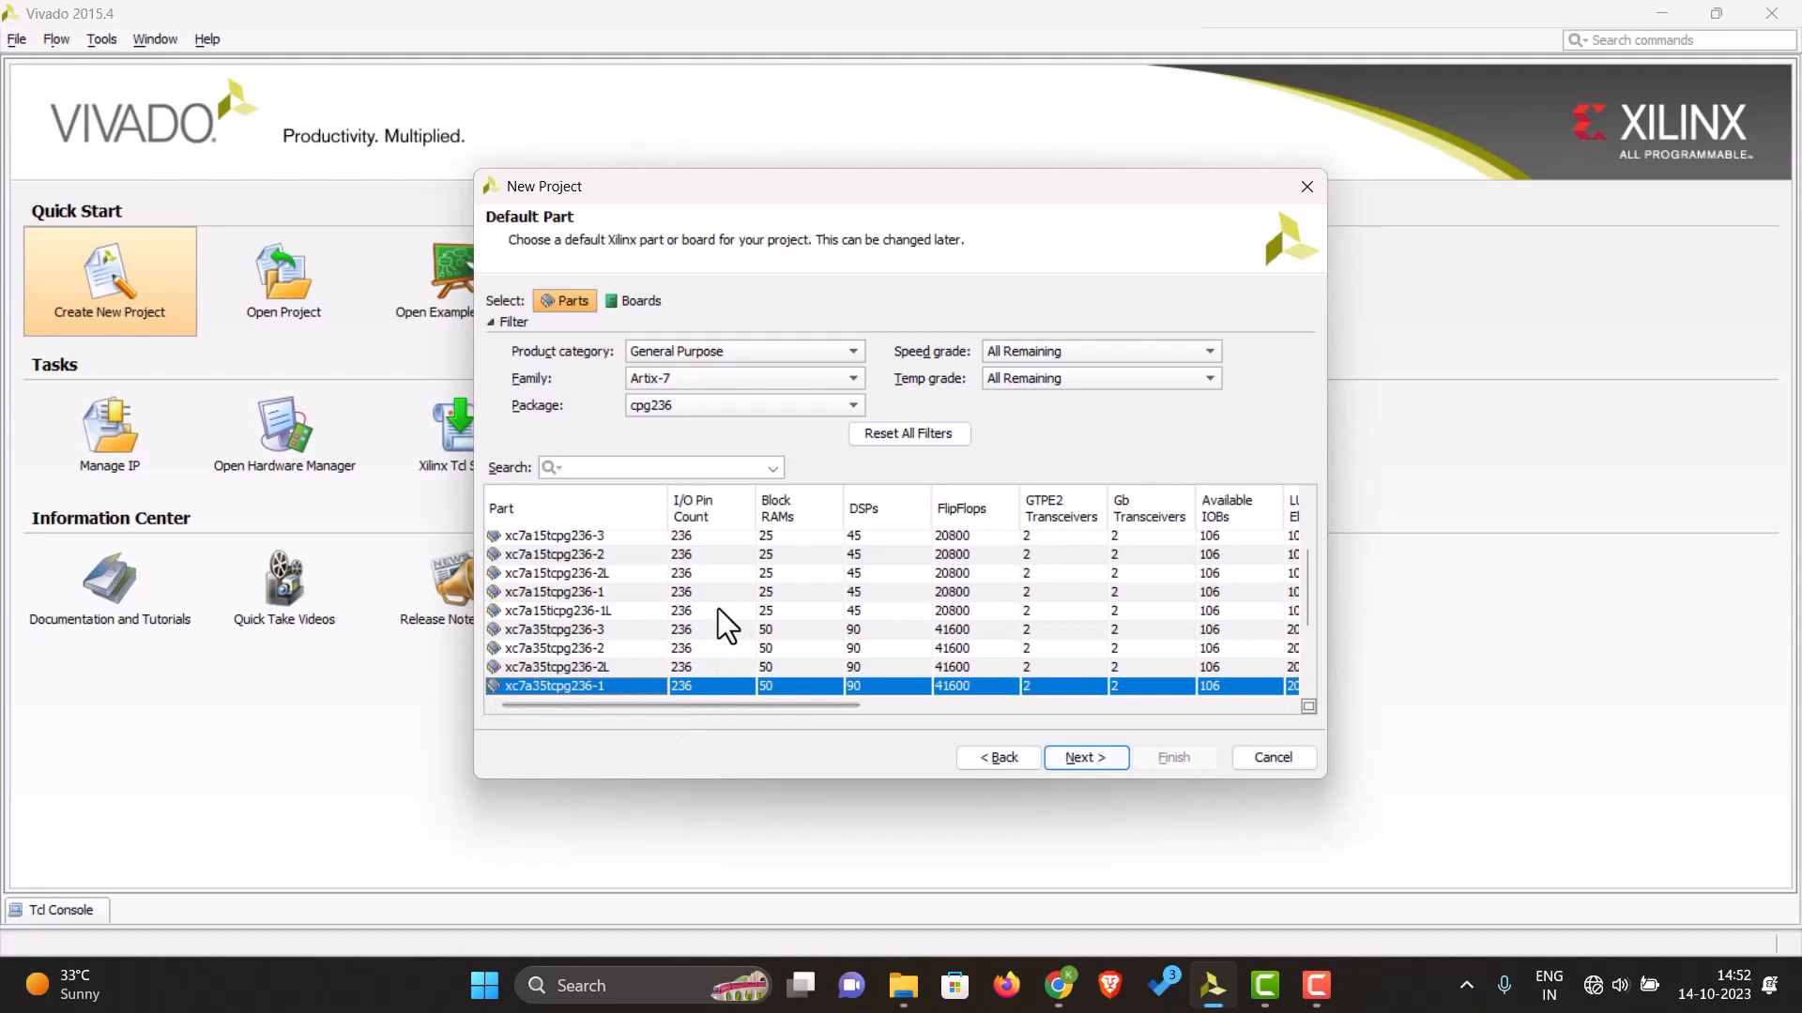
scroll("down", 3)
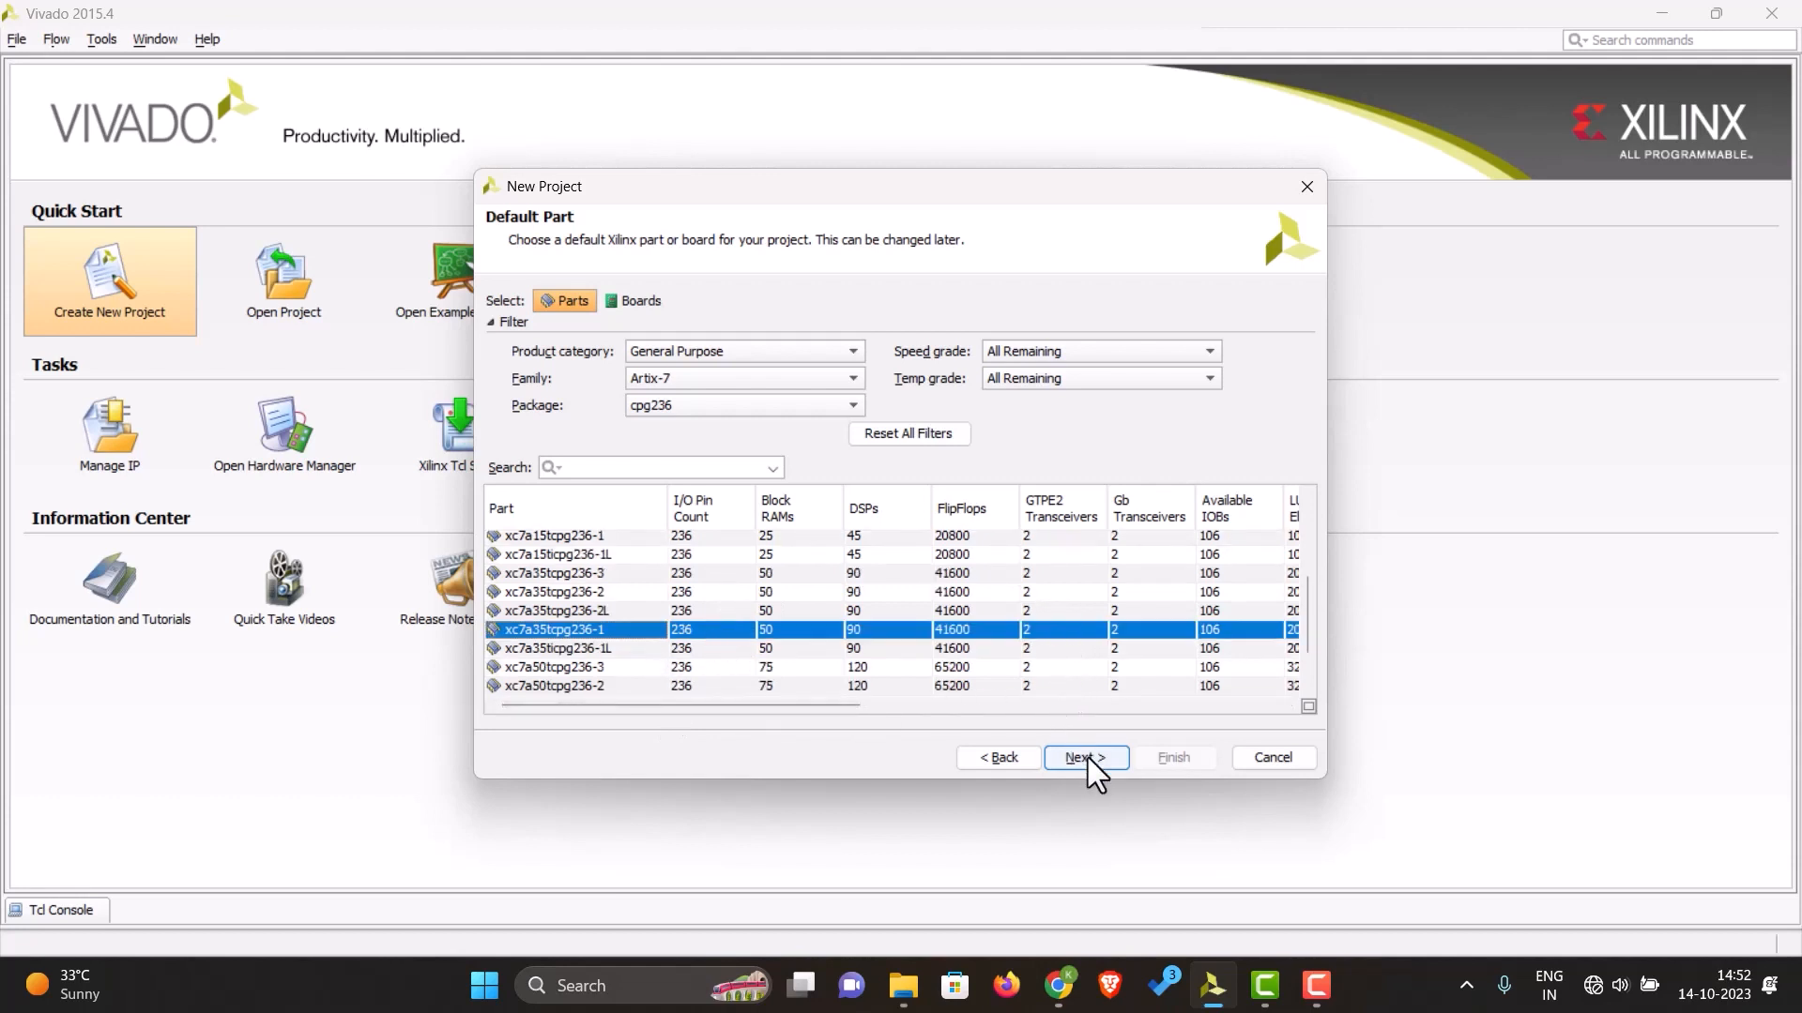
Step: Review the New Project Summary and finish creating project_1
left_click(1083, 757)
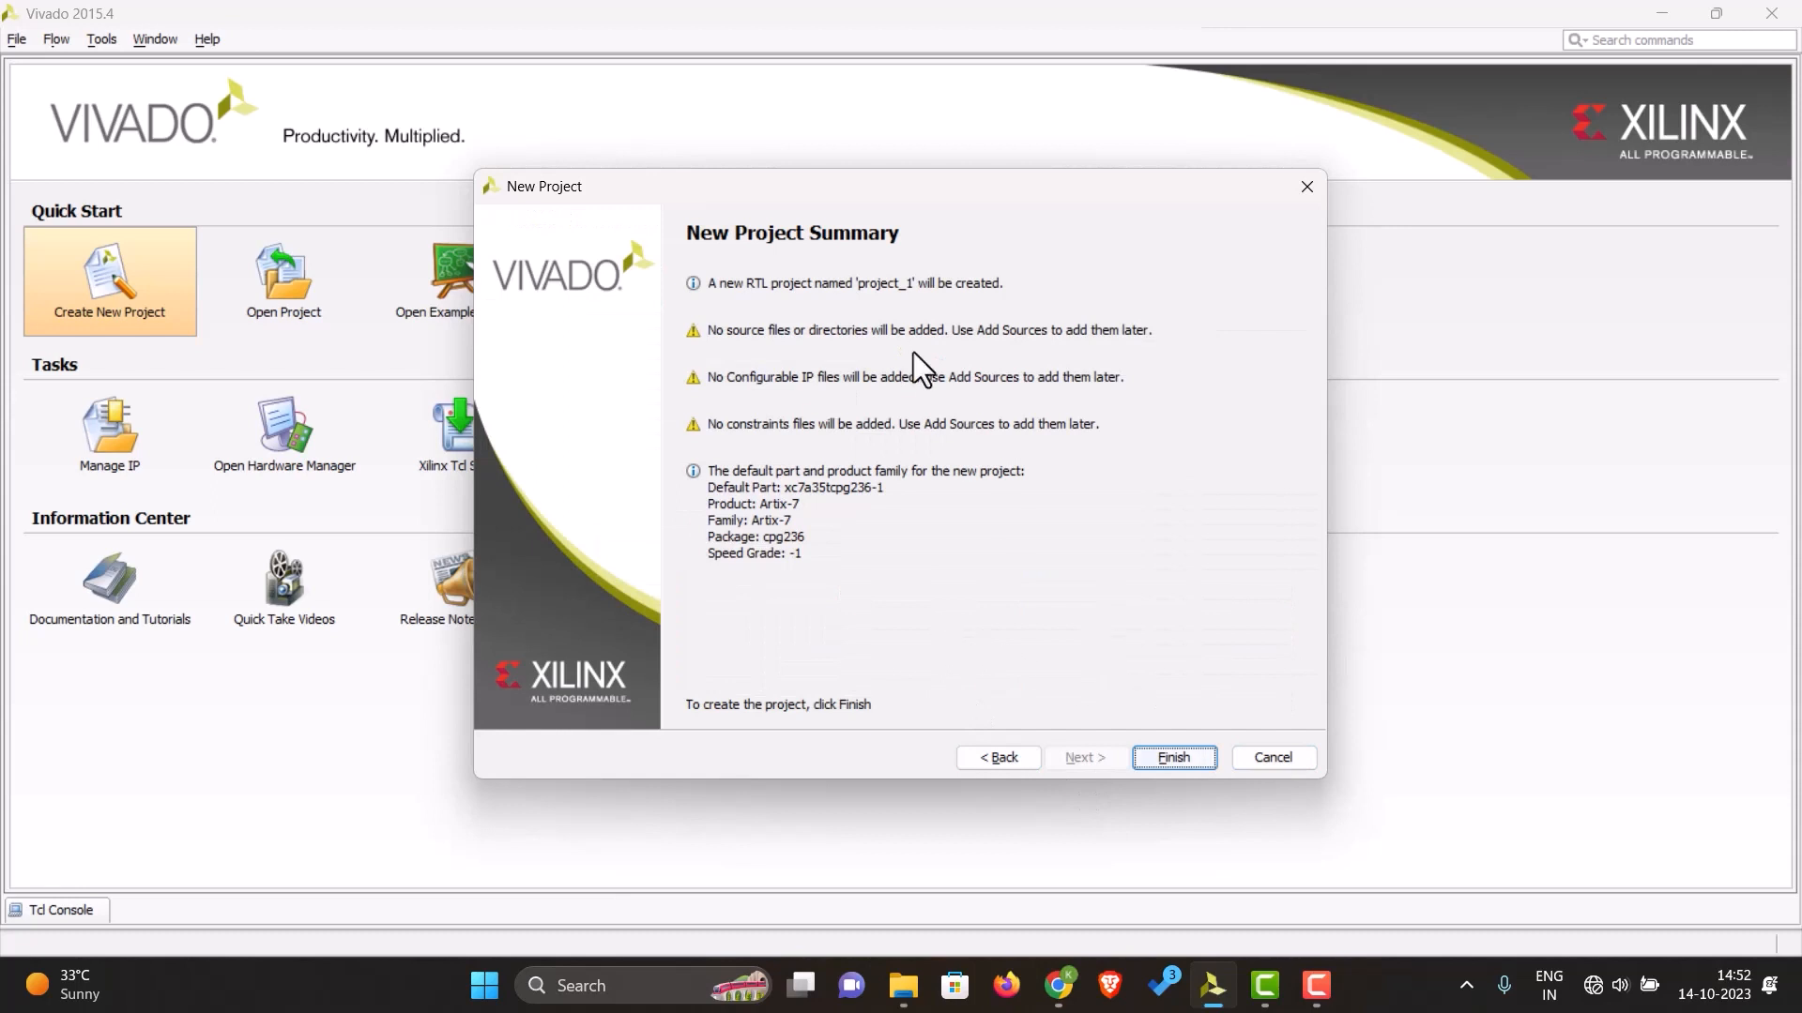
mouse_move(916, 563)
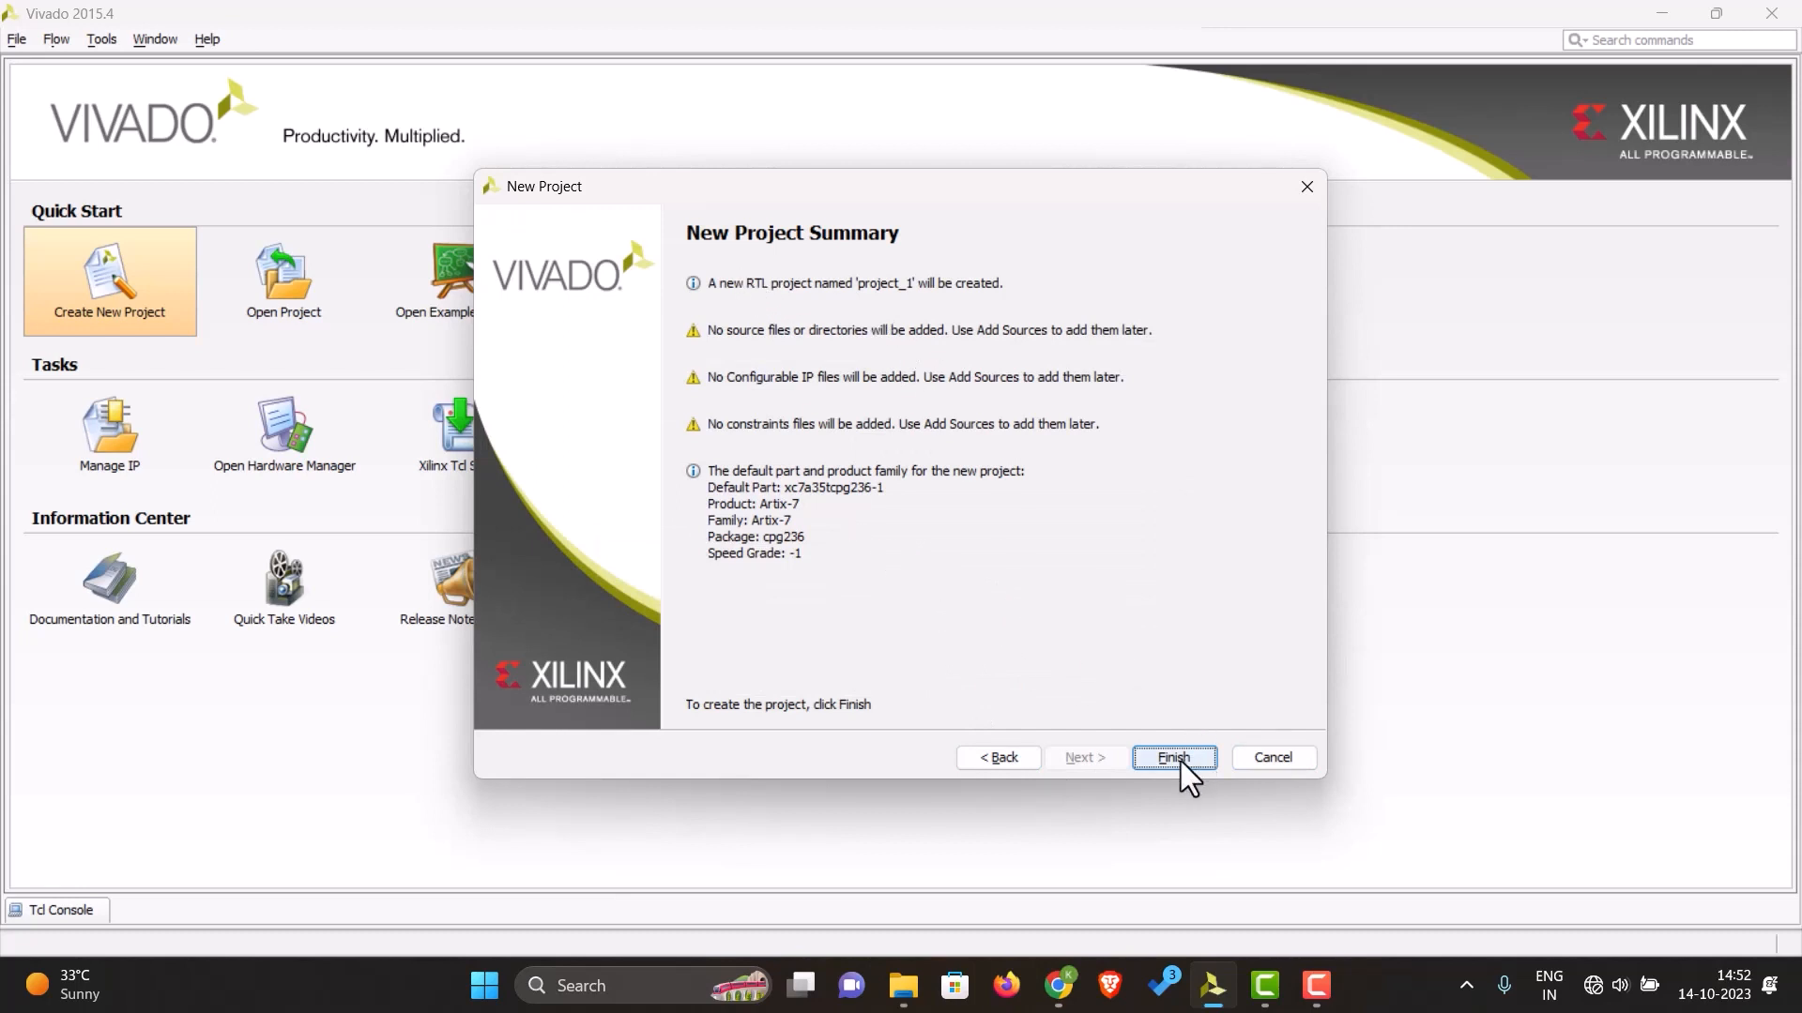
left_click(1171, 756)
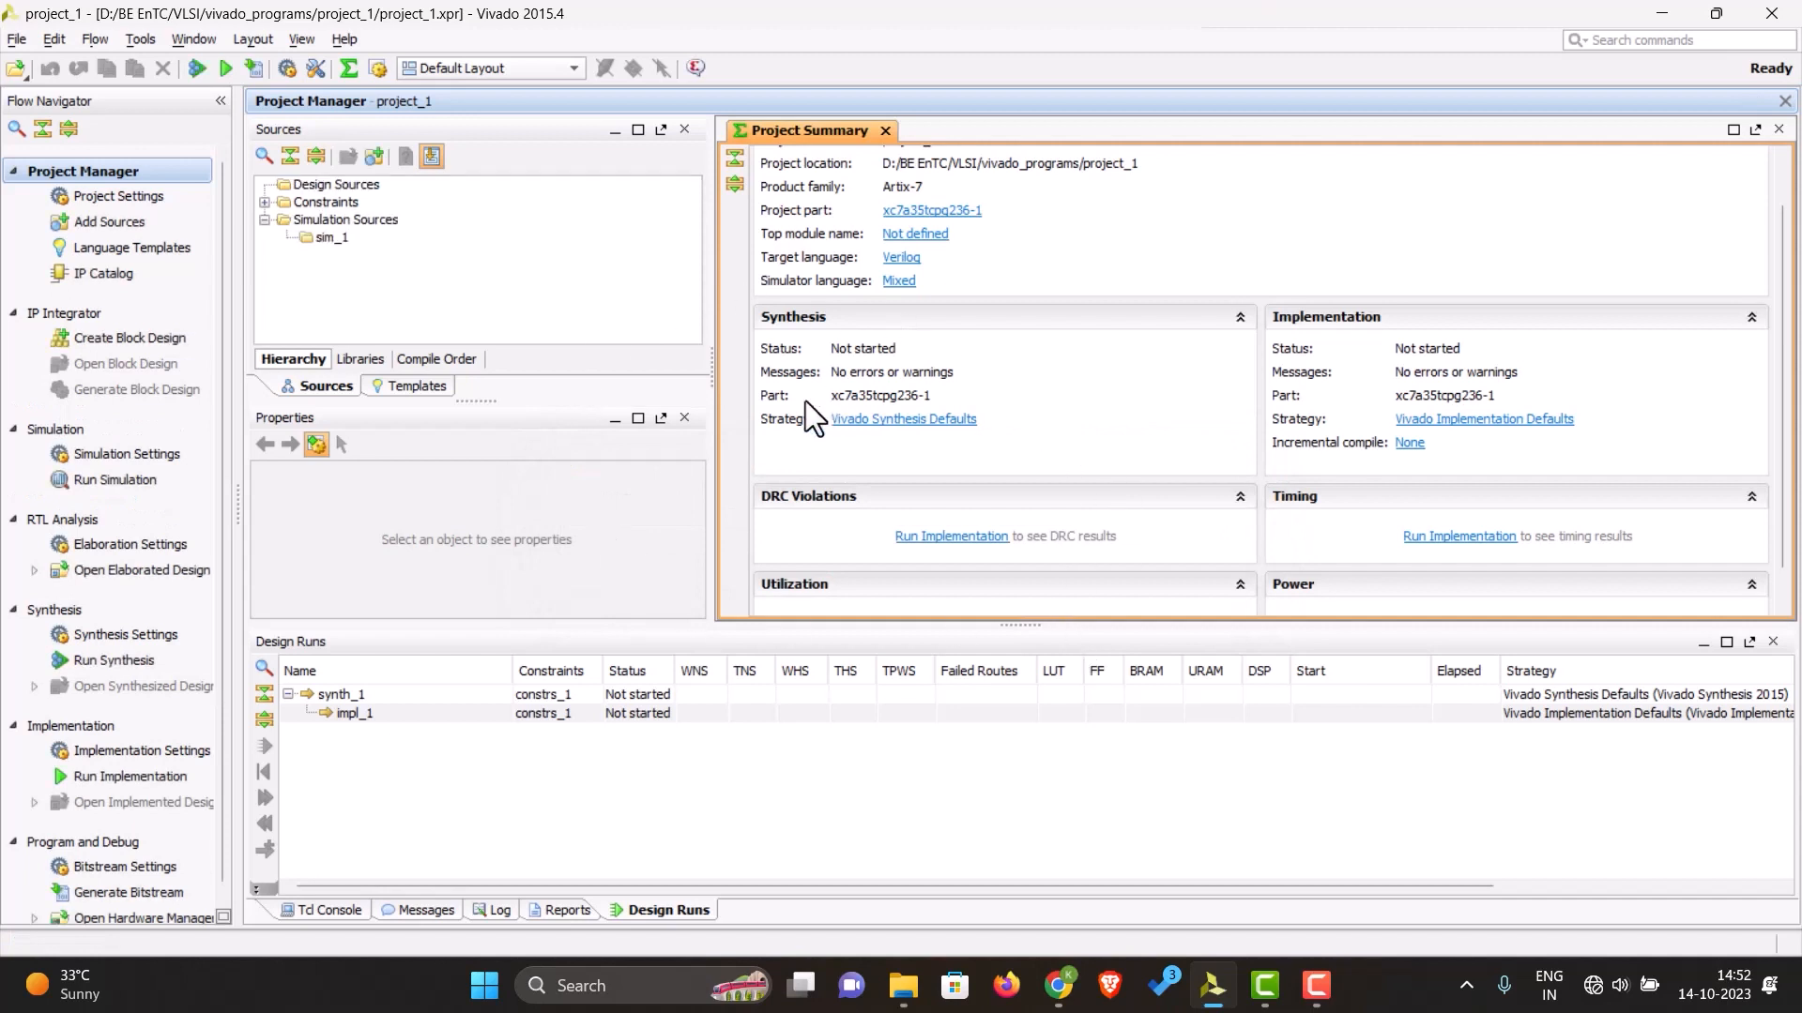
mouse_move(1038, 494)
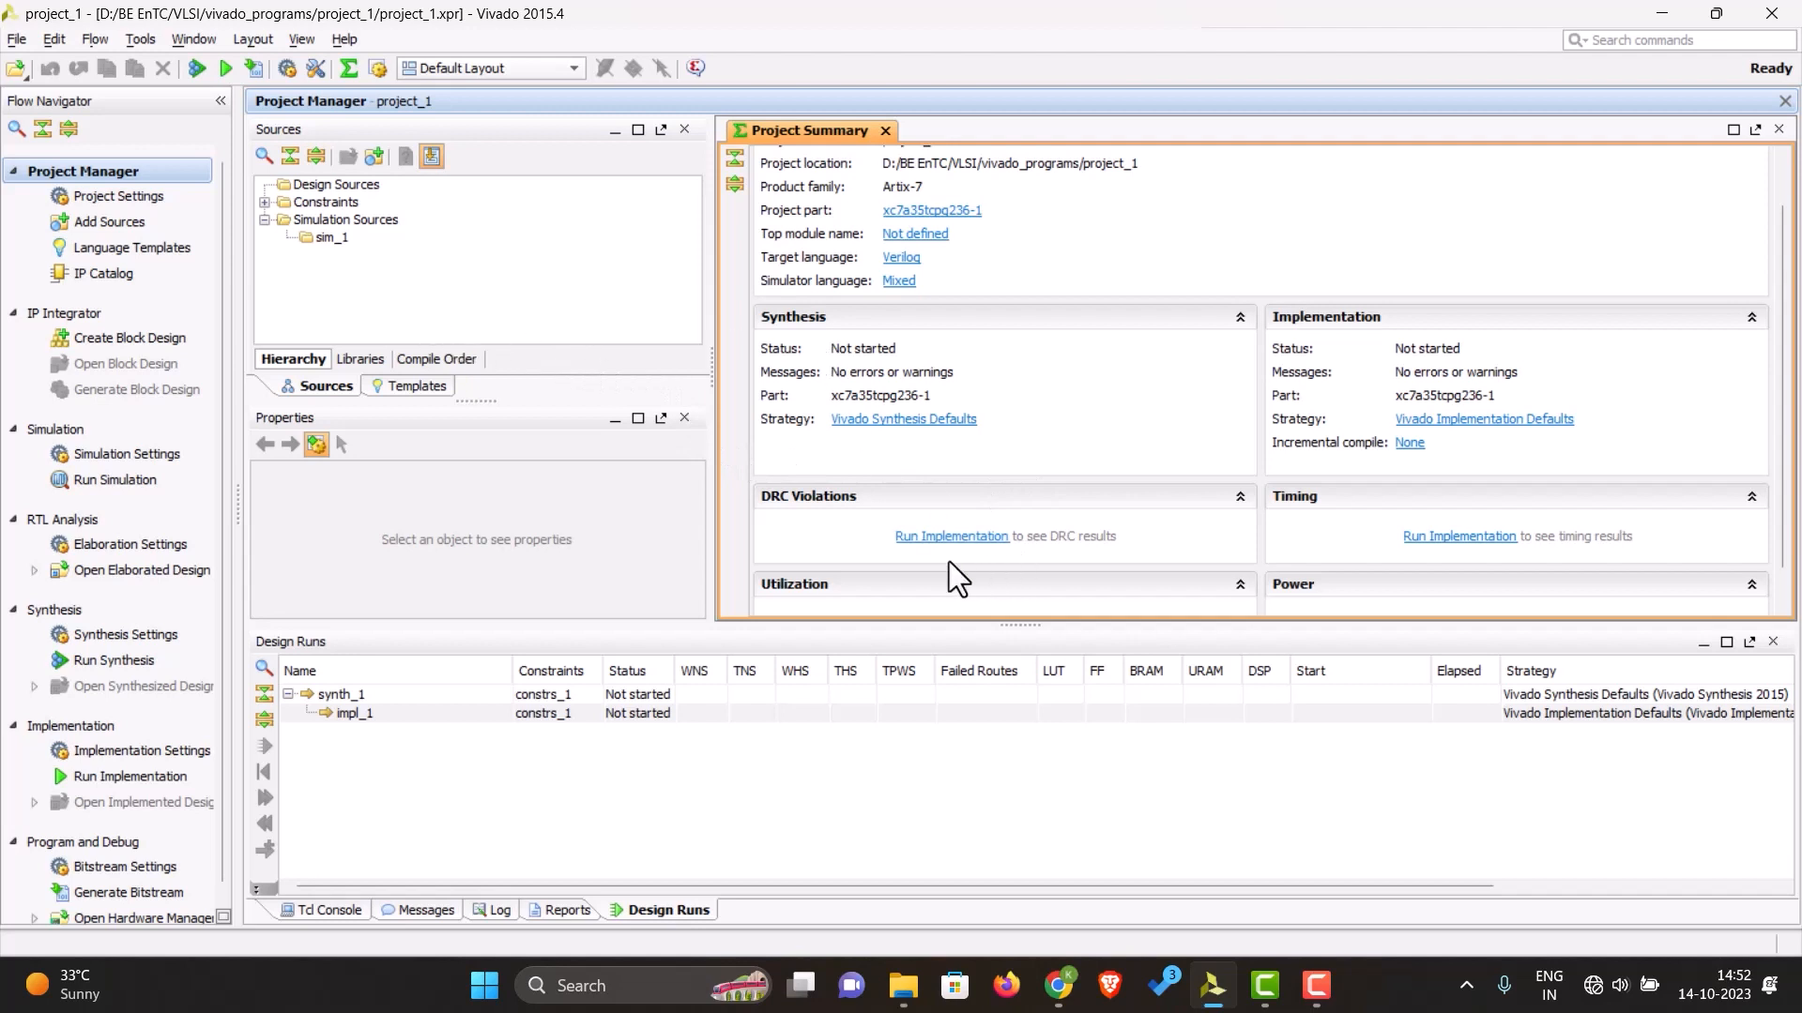
mouse_move(319, 306)
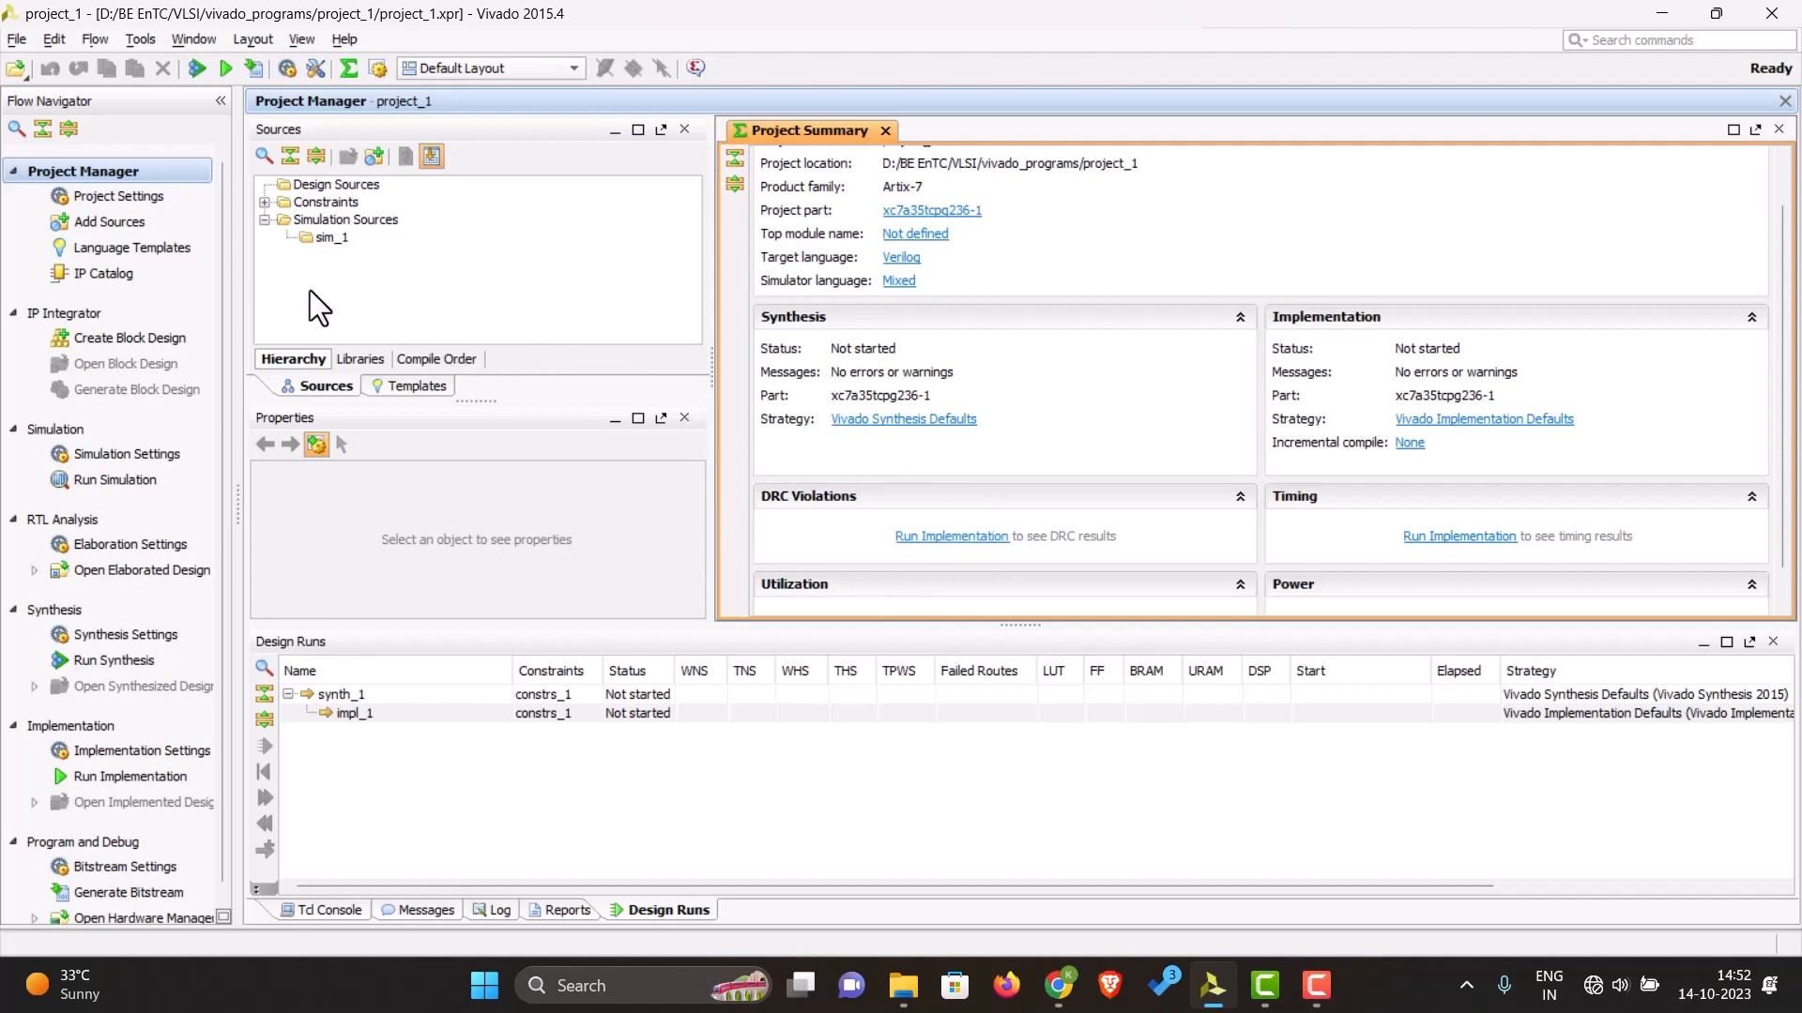
mouse_move(111, 221)
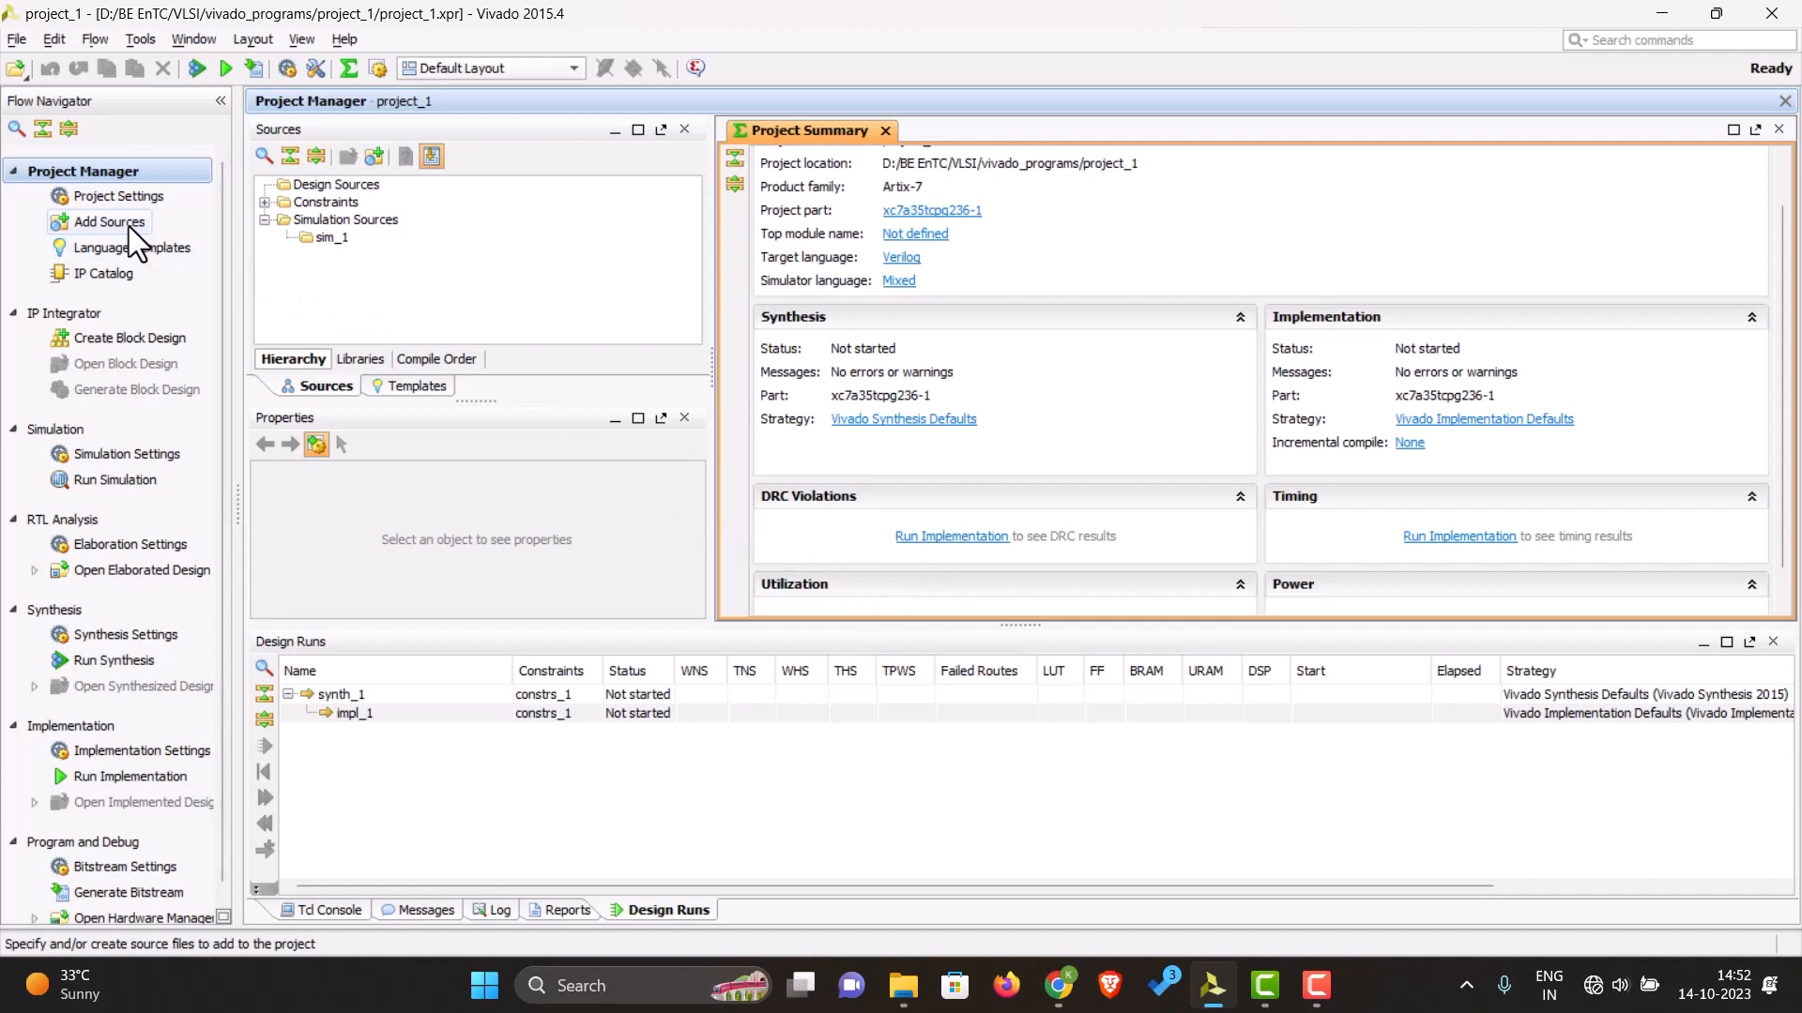
Step: Add a design source as a new VHDL file named and21
left_click(111, 222)
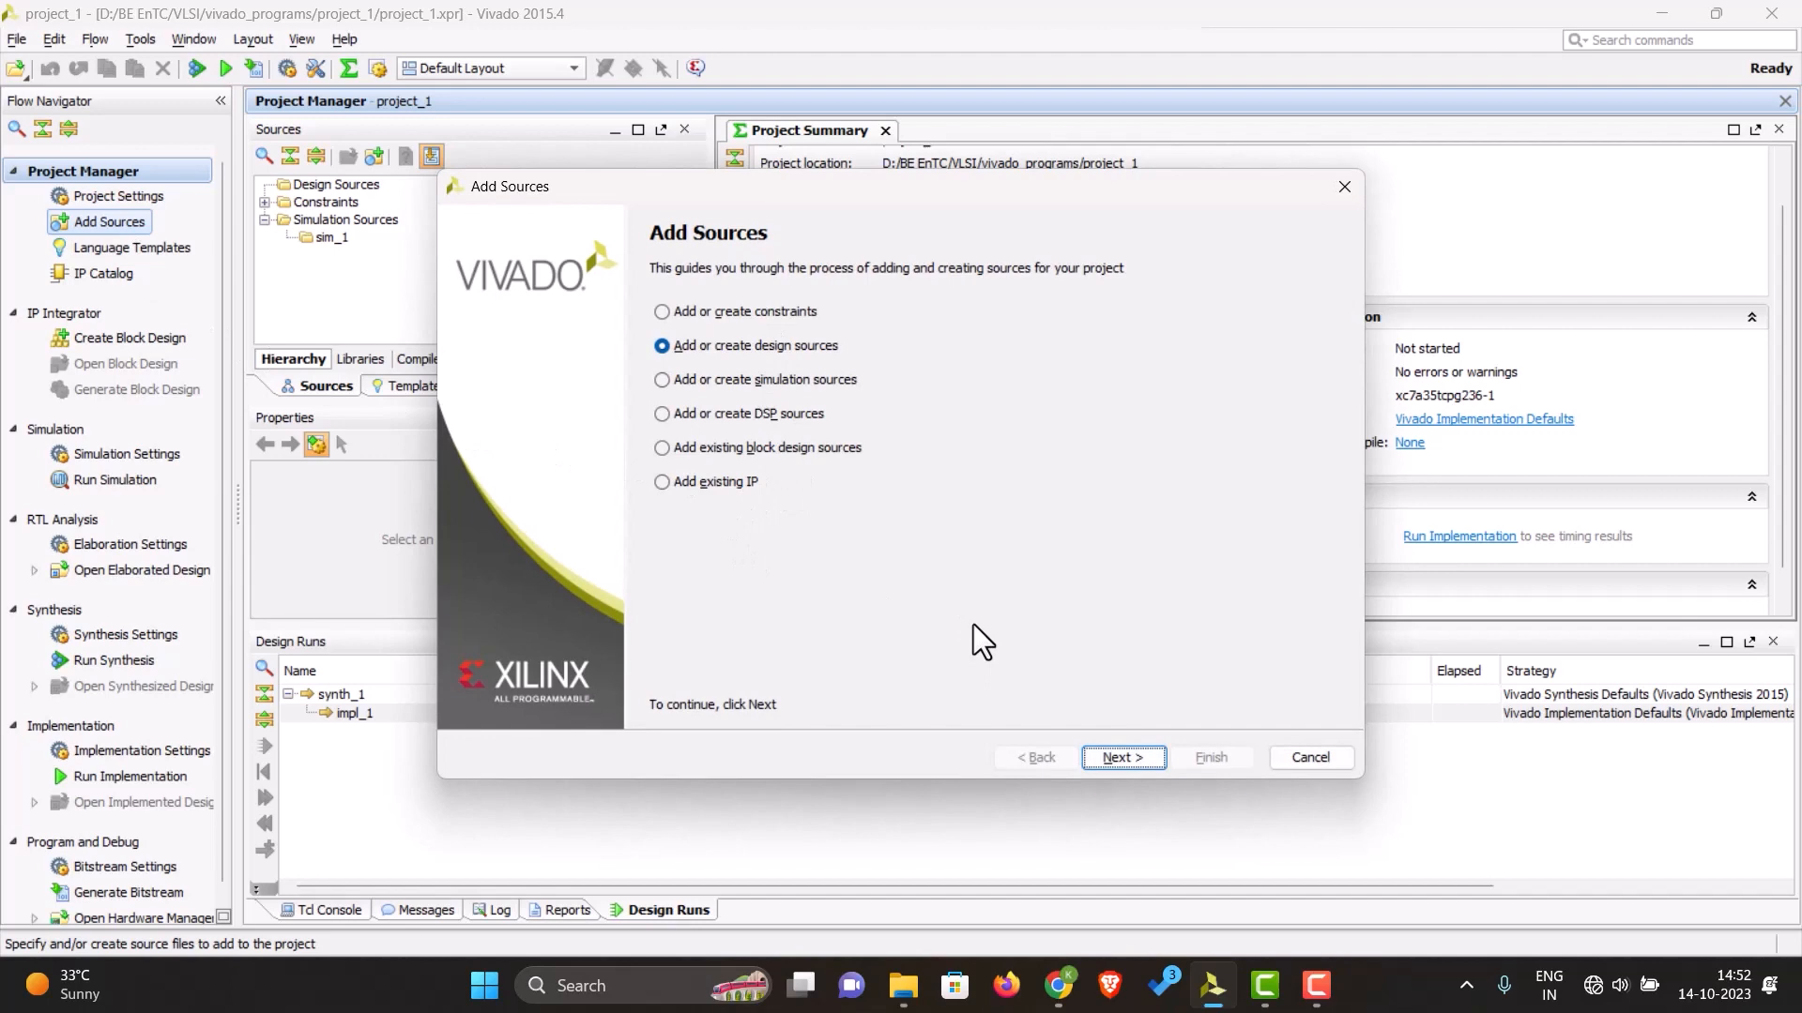
mouse_move(839, 396)
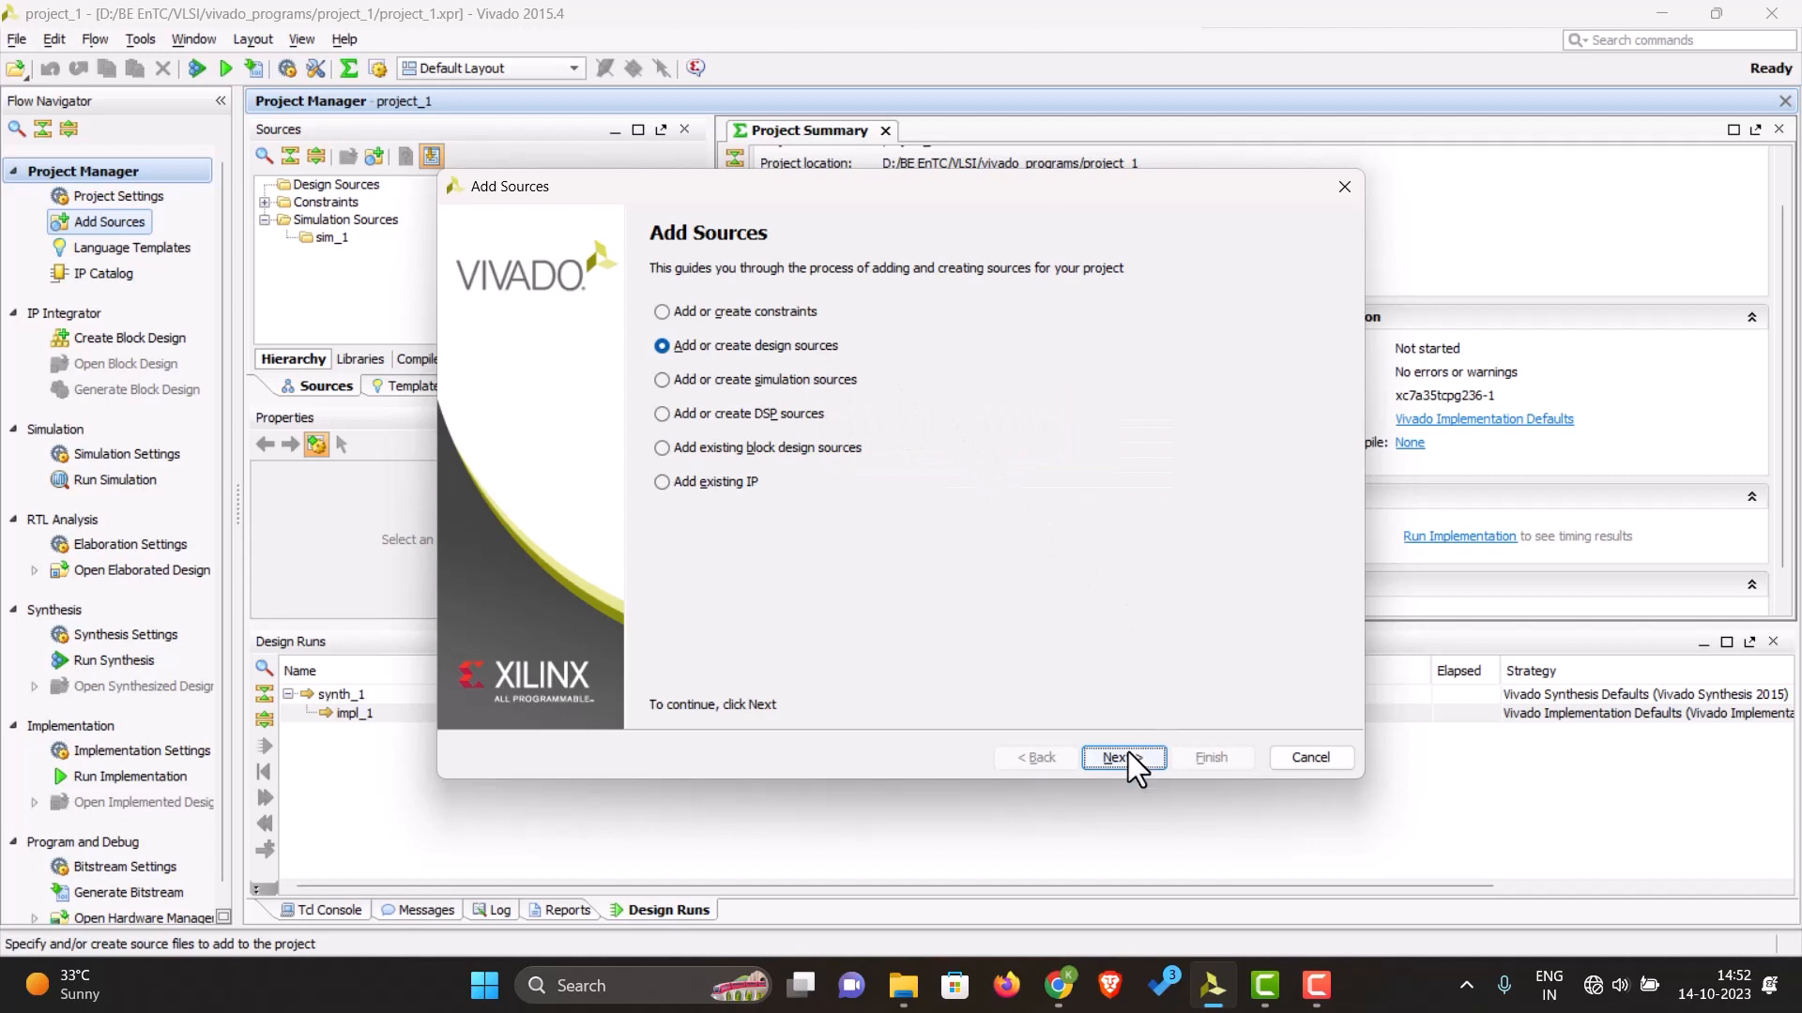
left_click(1123, 756)
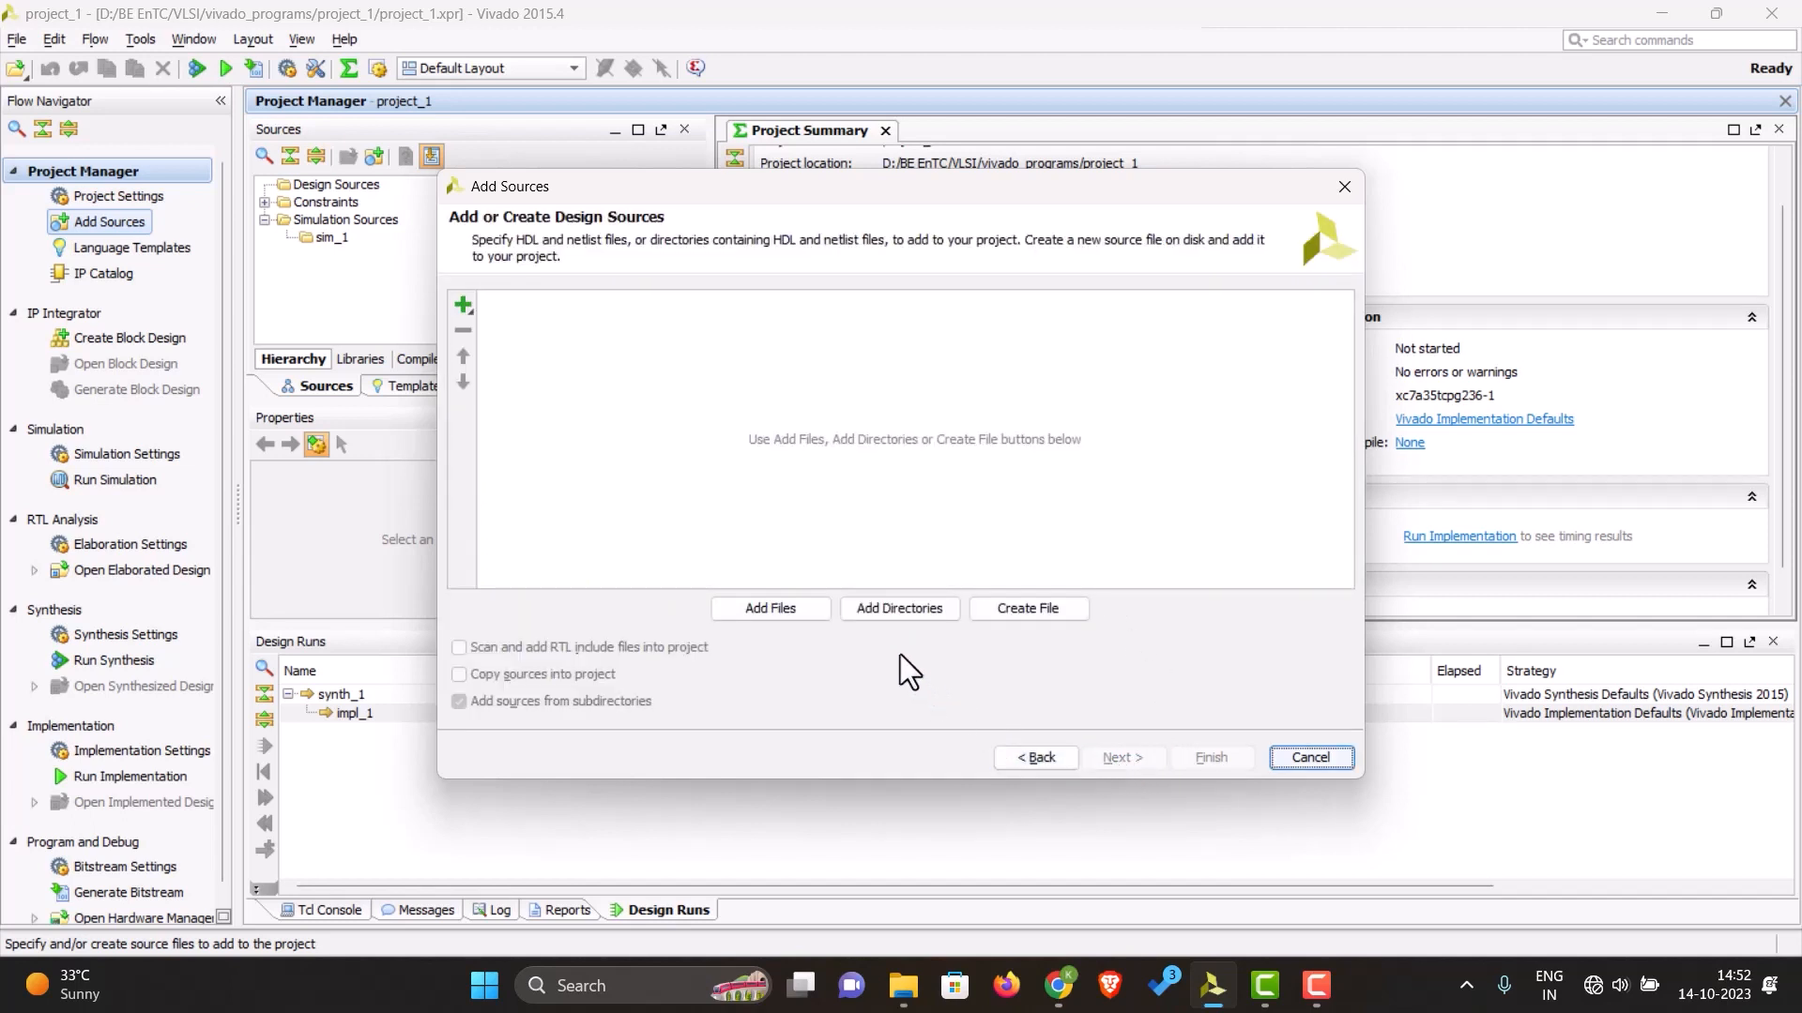
left_click(1027, 608)
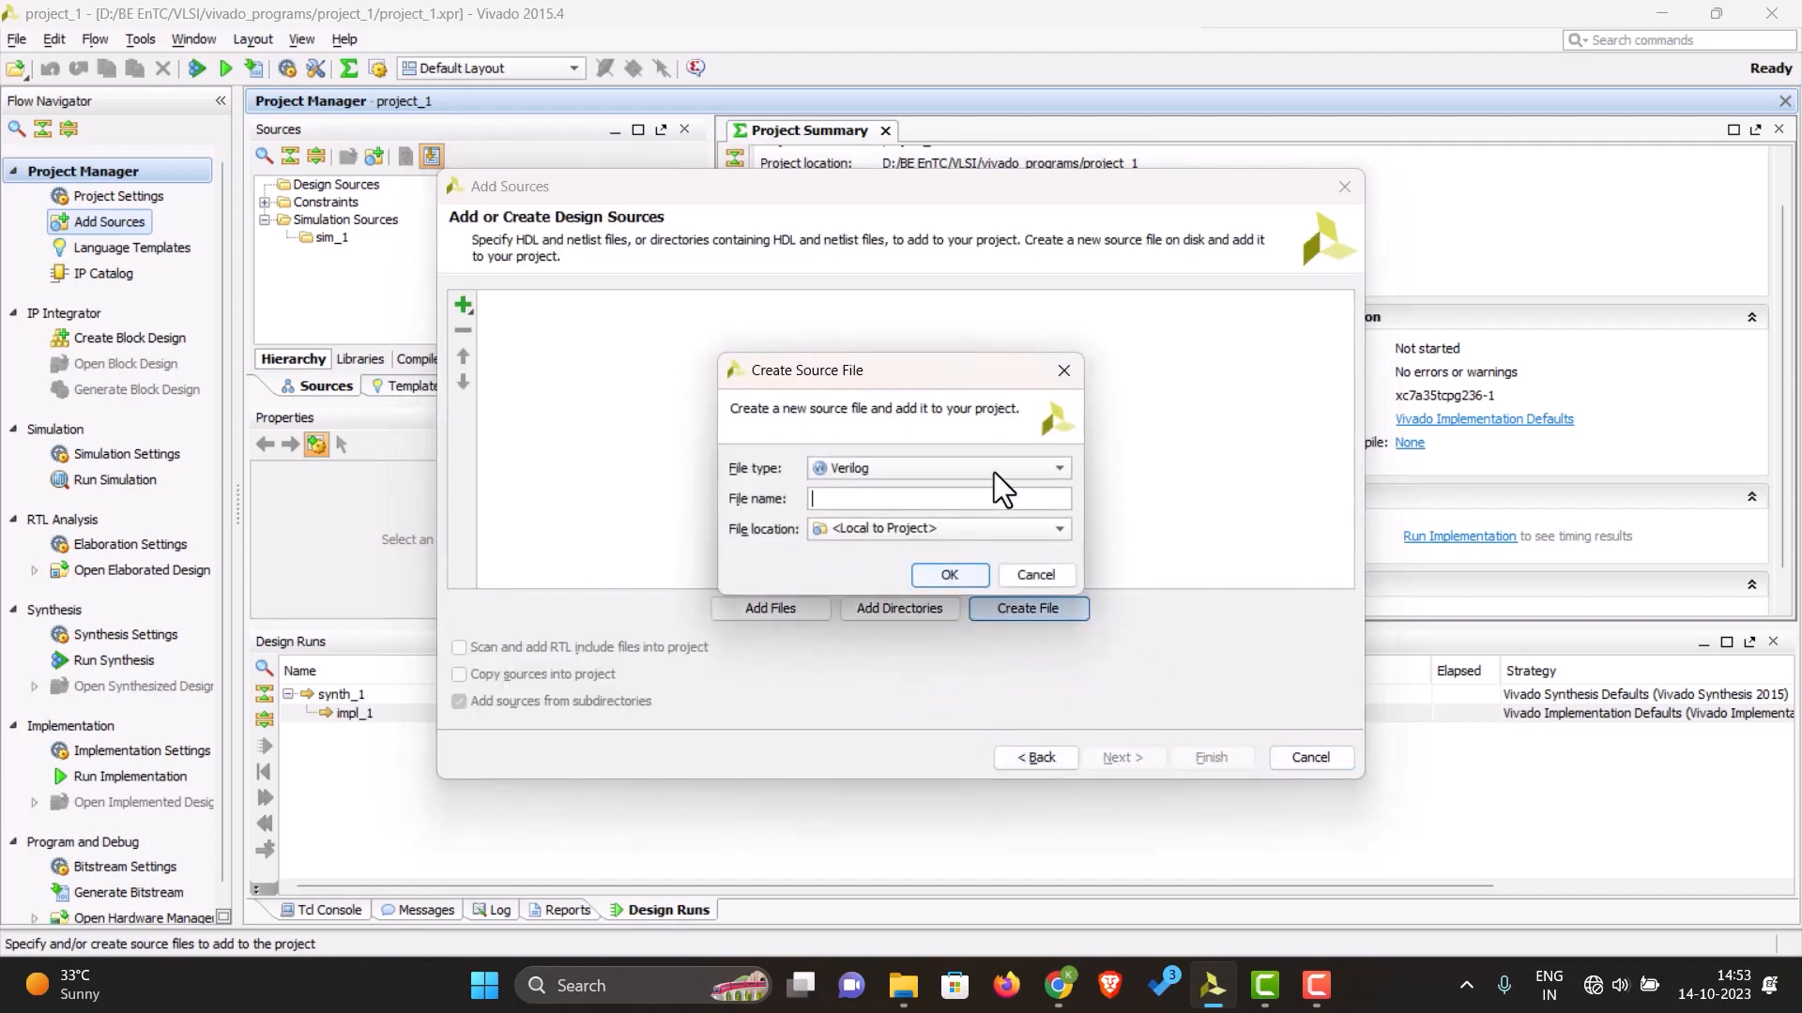
left_click(1053, 467)
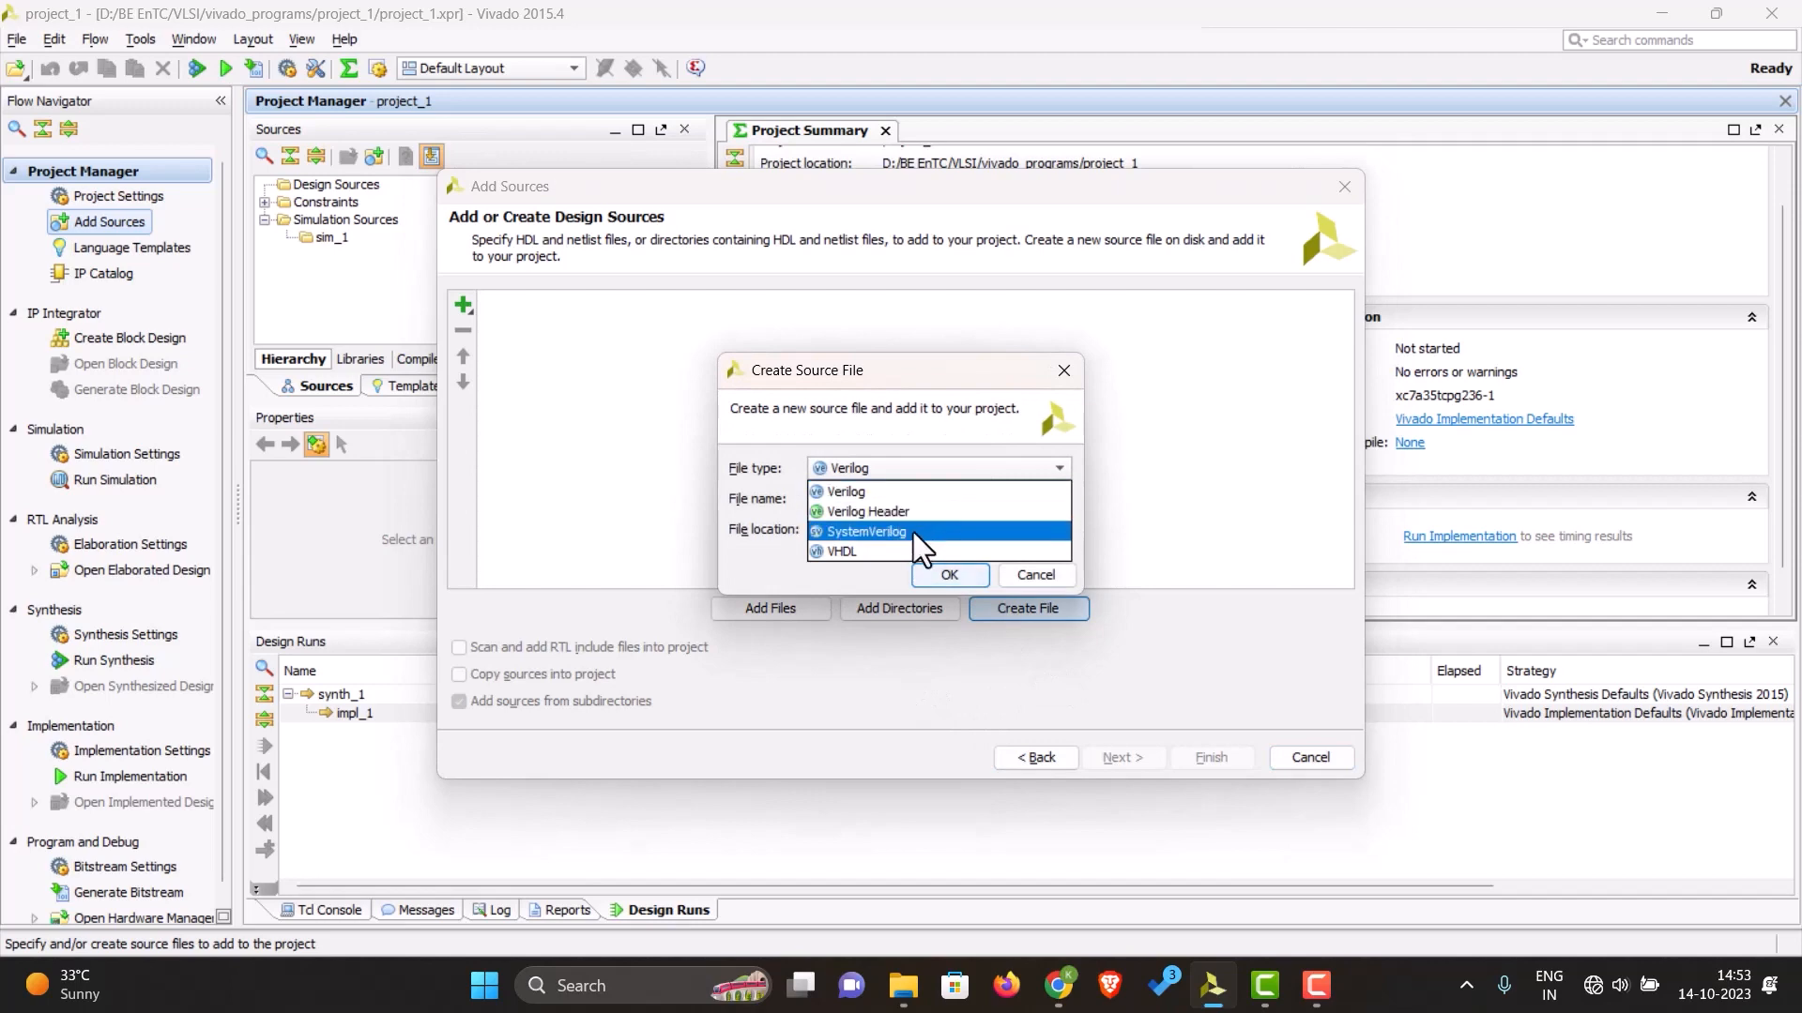
mouse_move(840, 551)
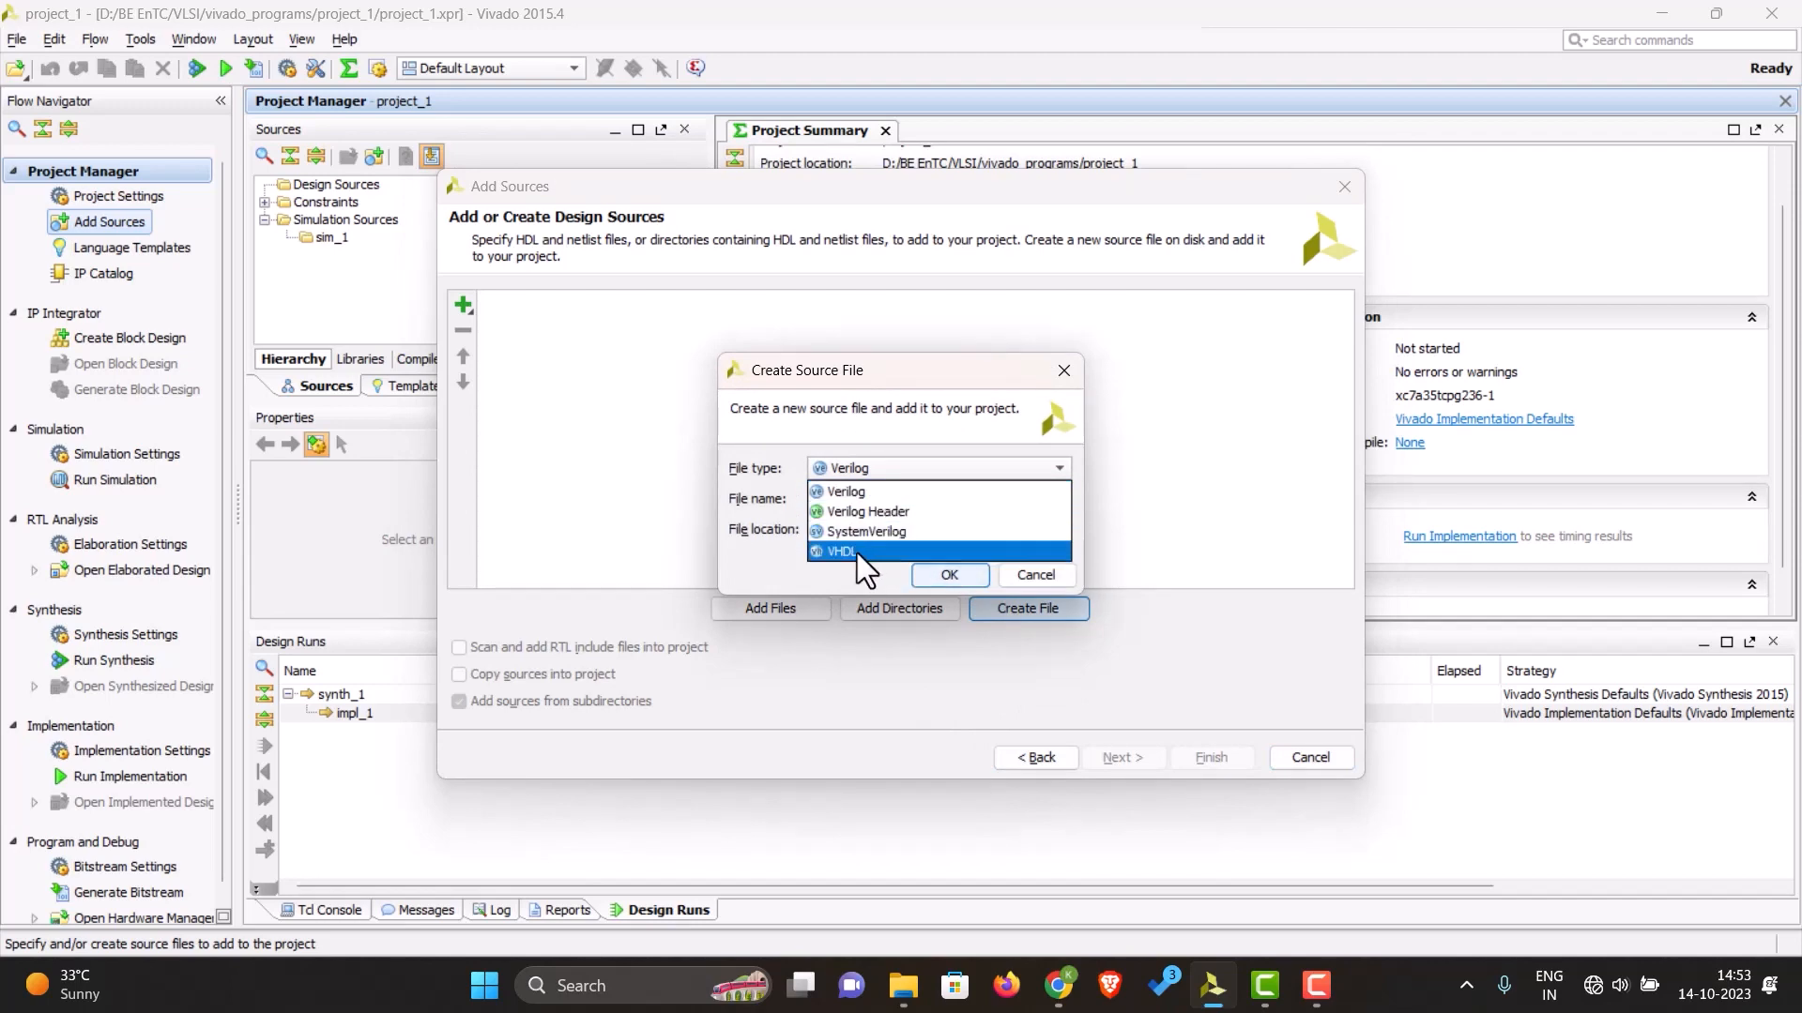
left_click(843, 552)
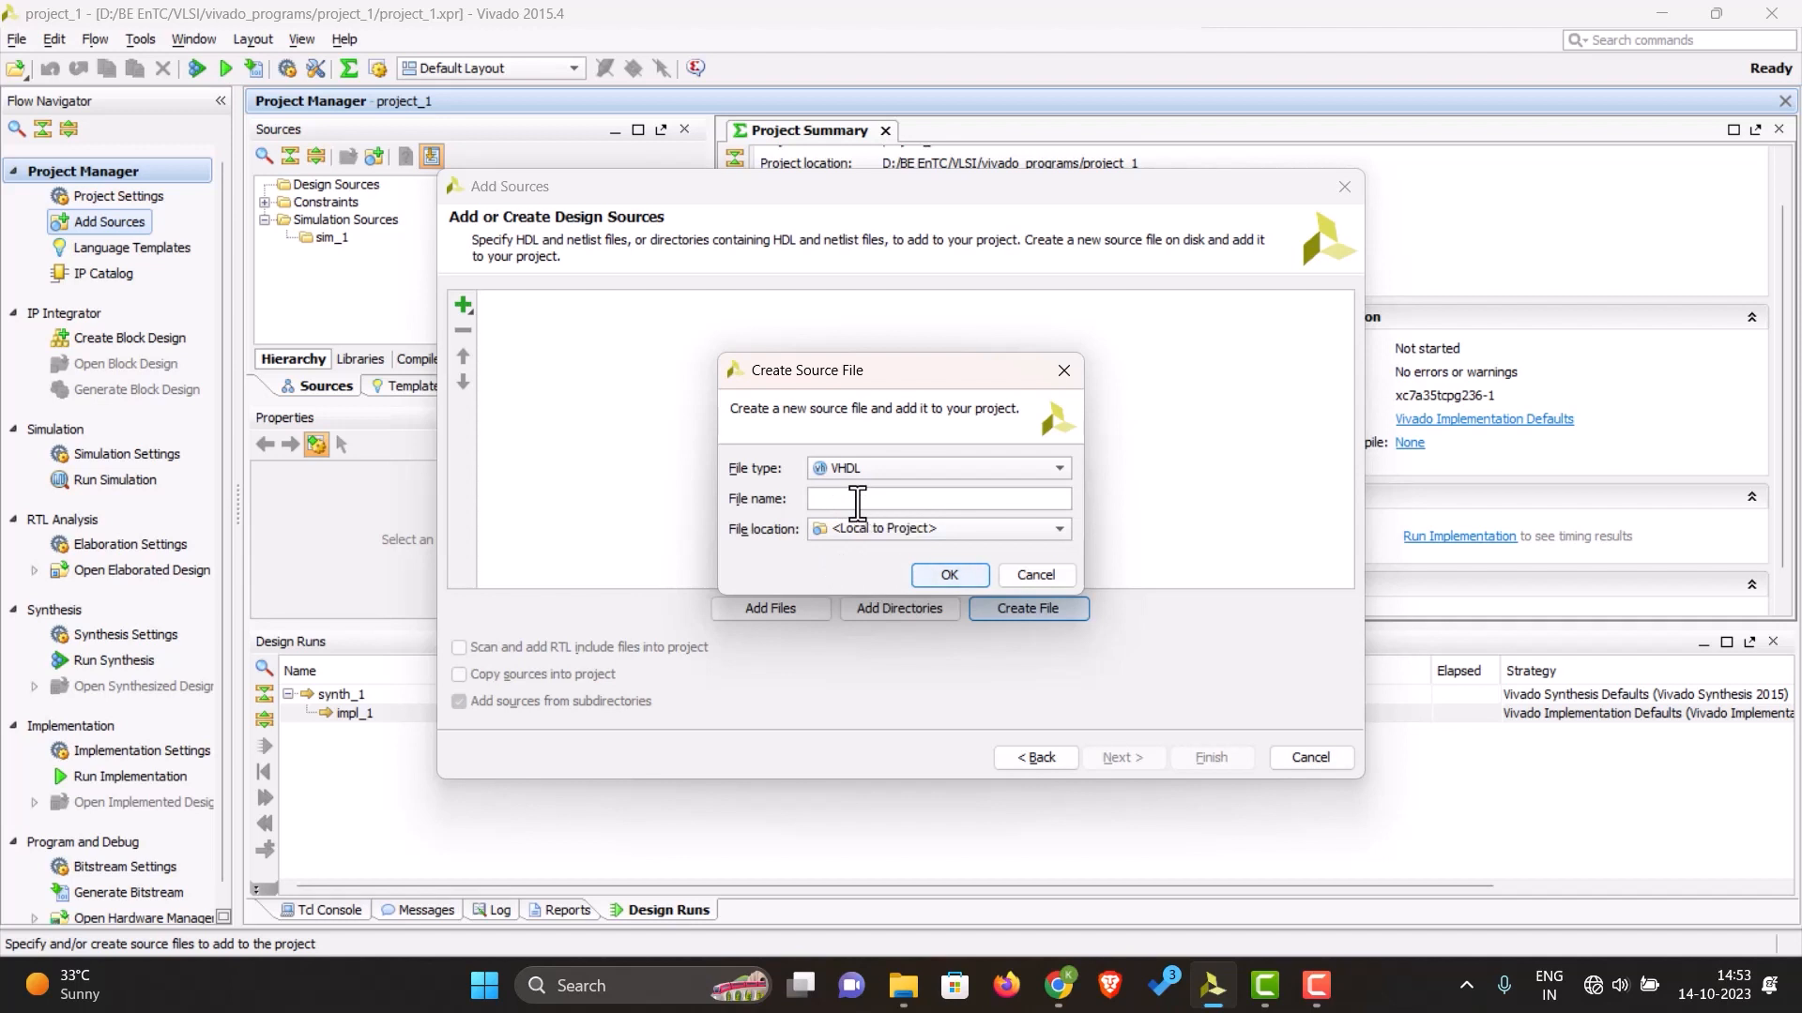
type("and21")
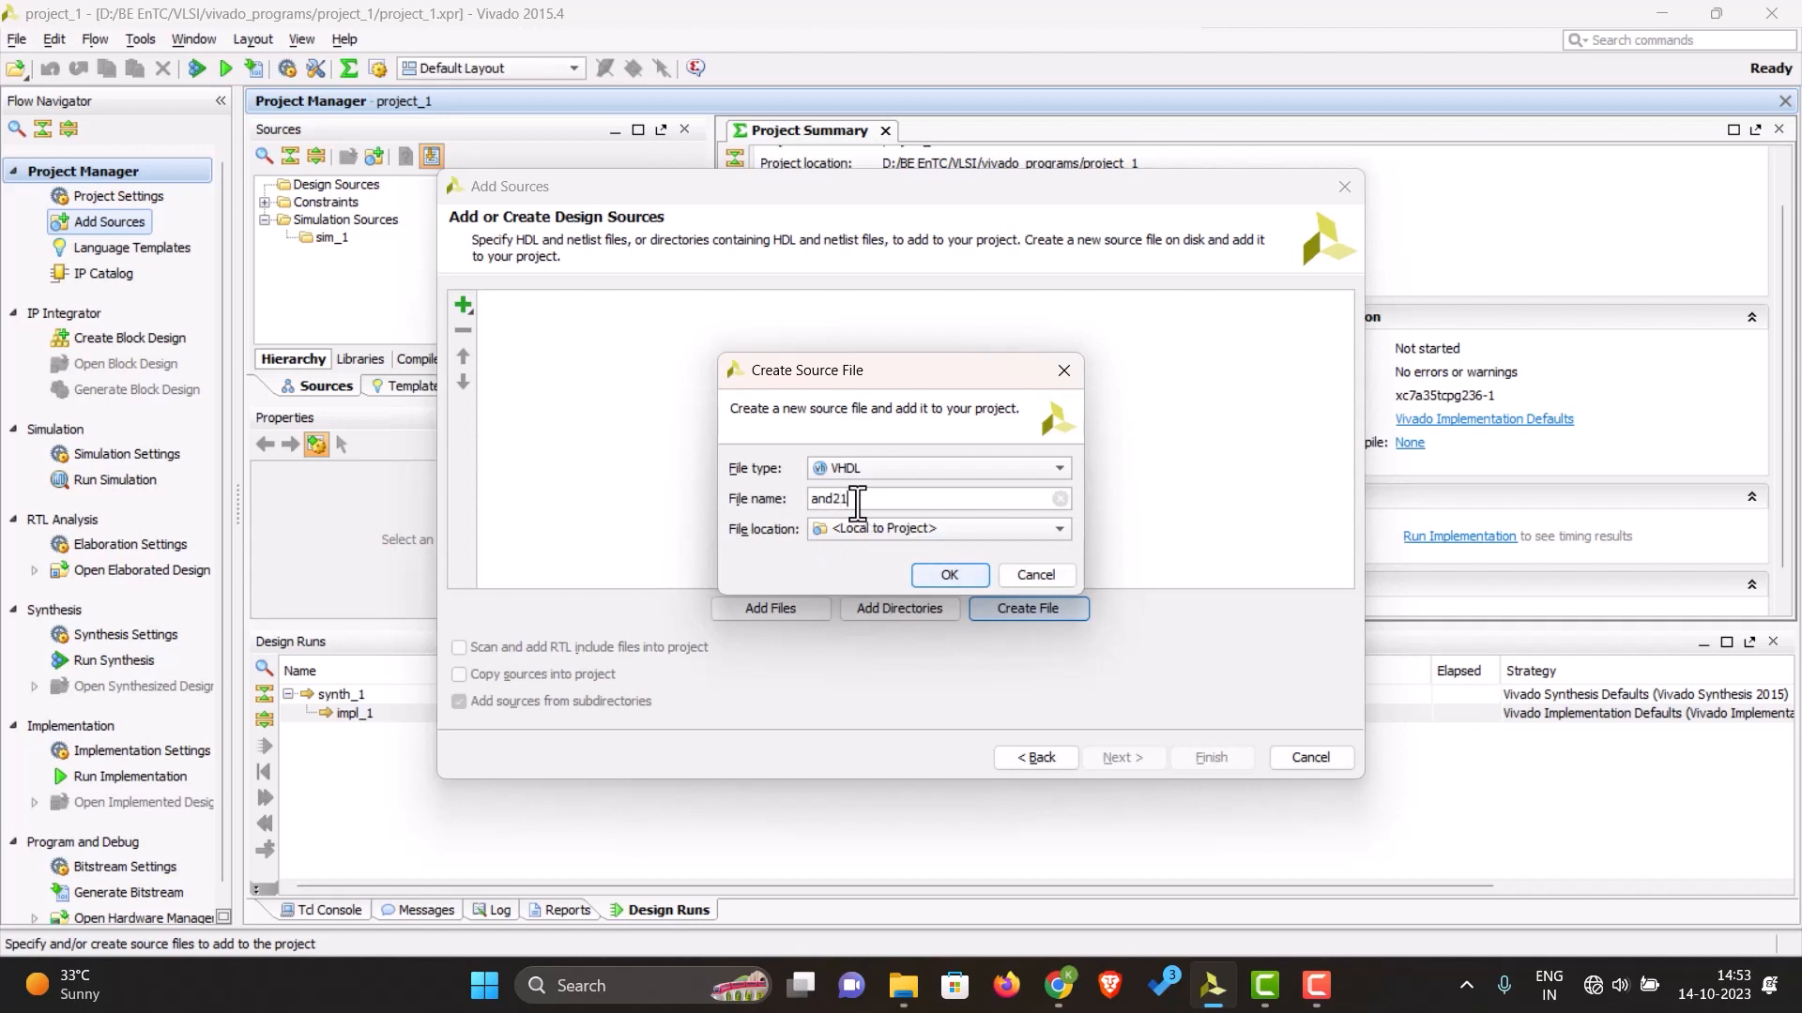
Step: Create and21 and define ports a, b, x, with a momentarily marked as a bus
left_click(949, 574)
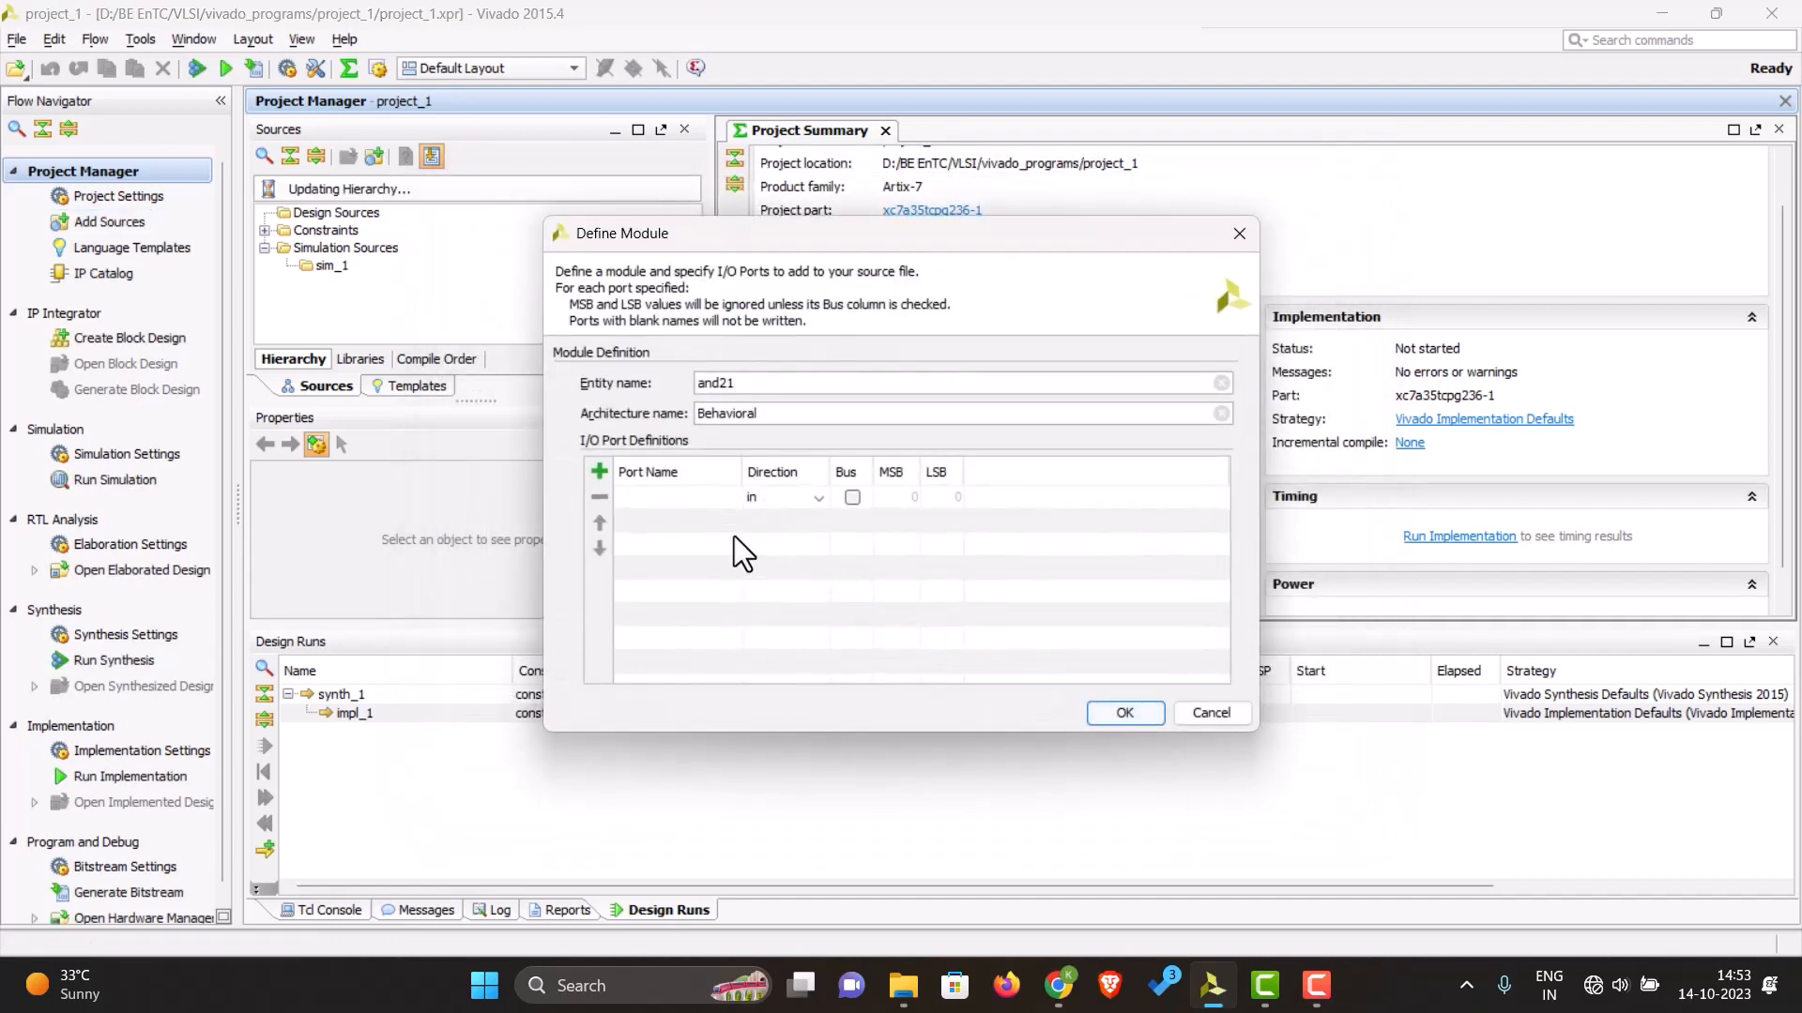
mouse_move(724, 505)
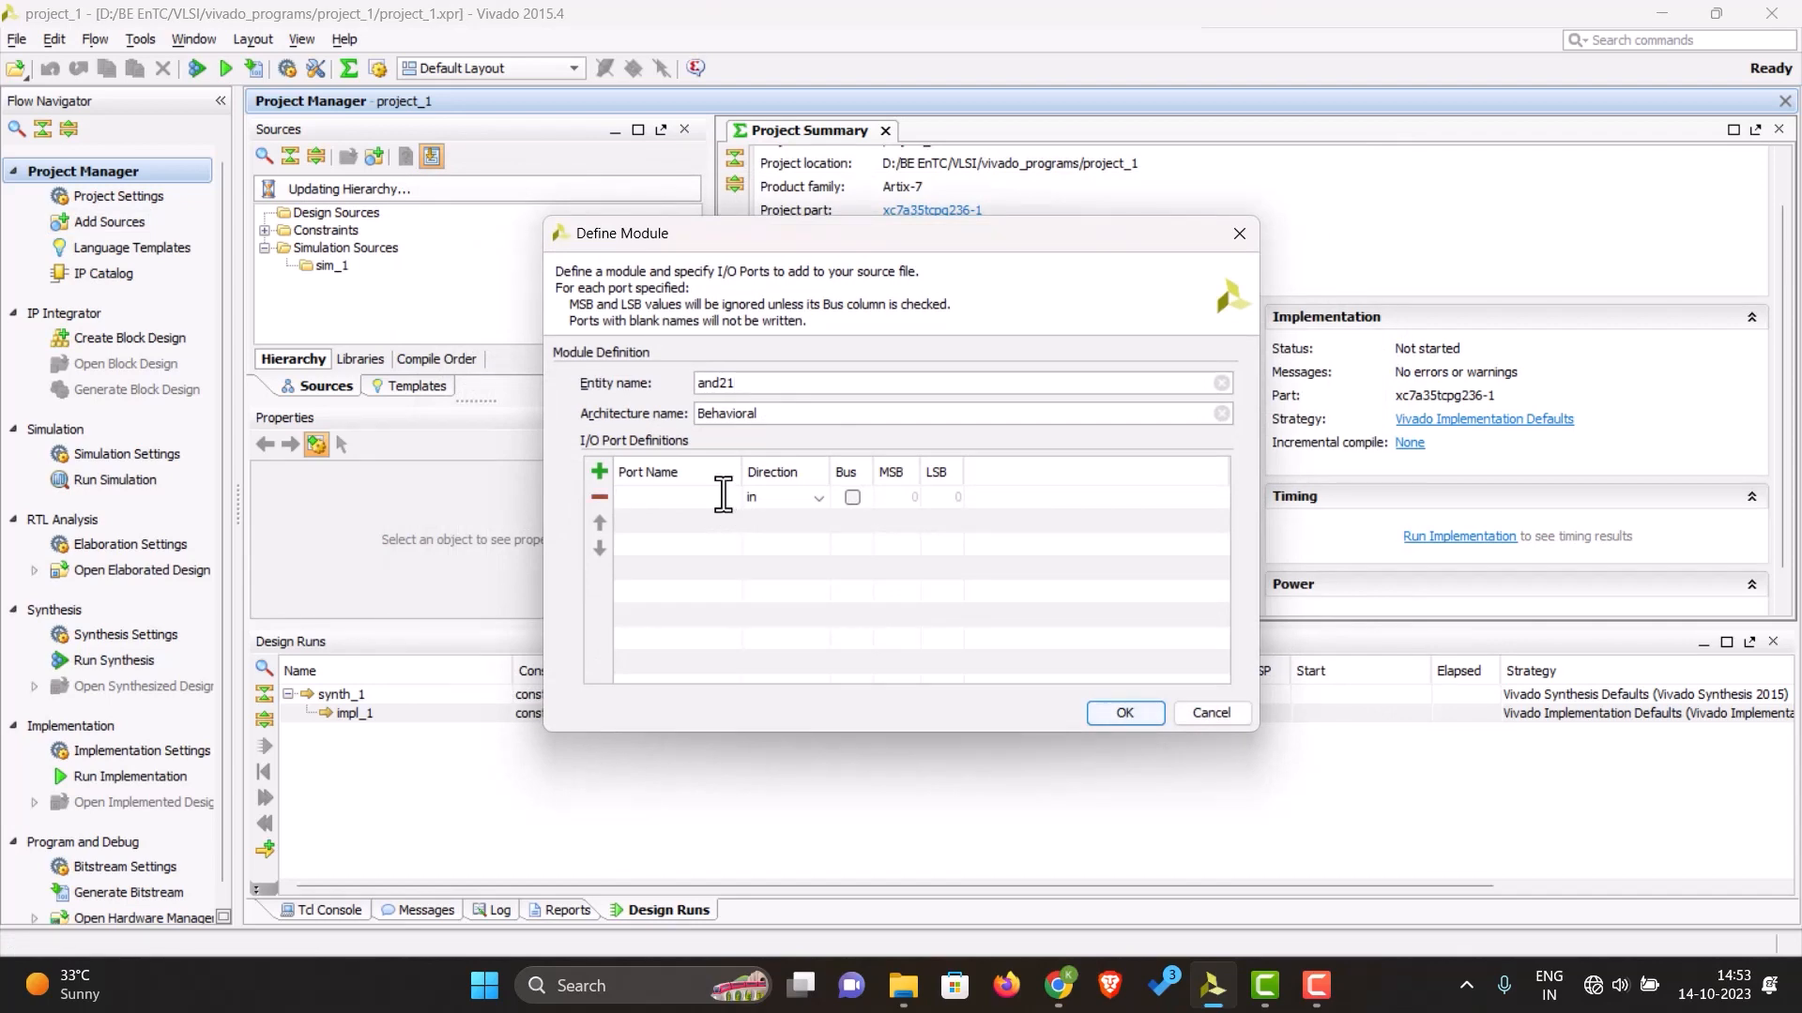
type("a")
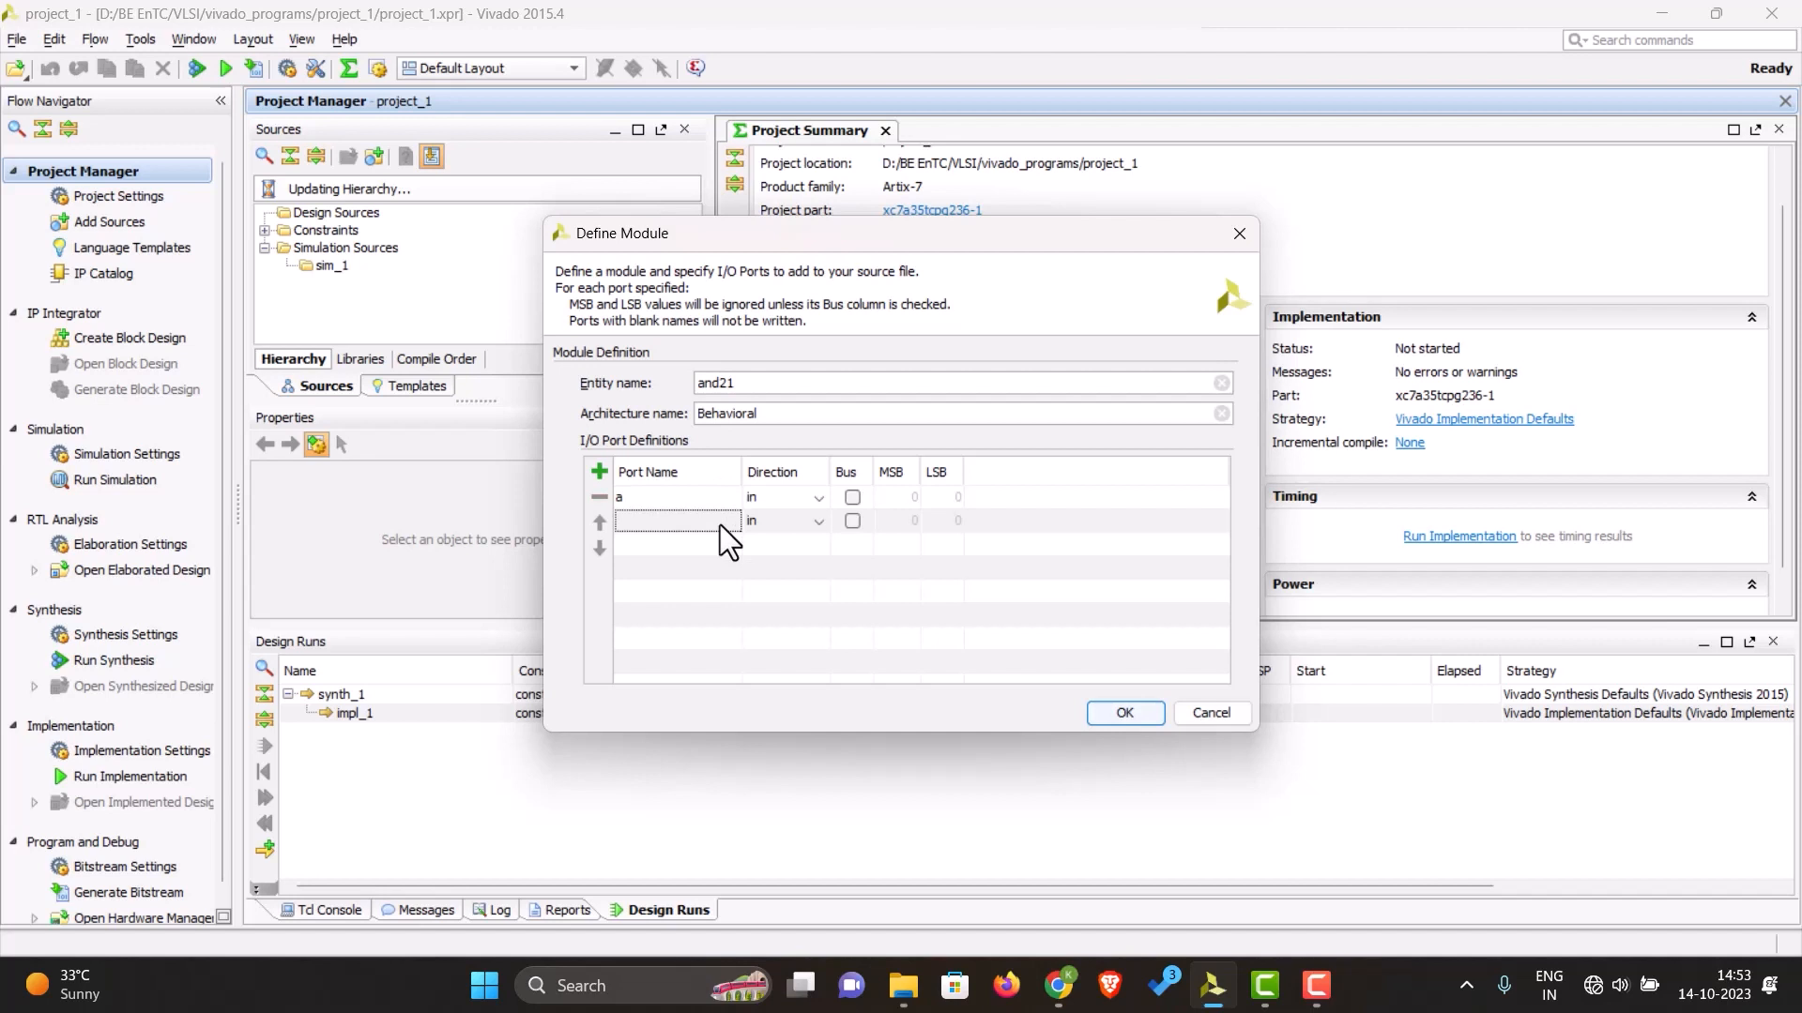
type("b")
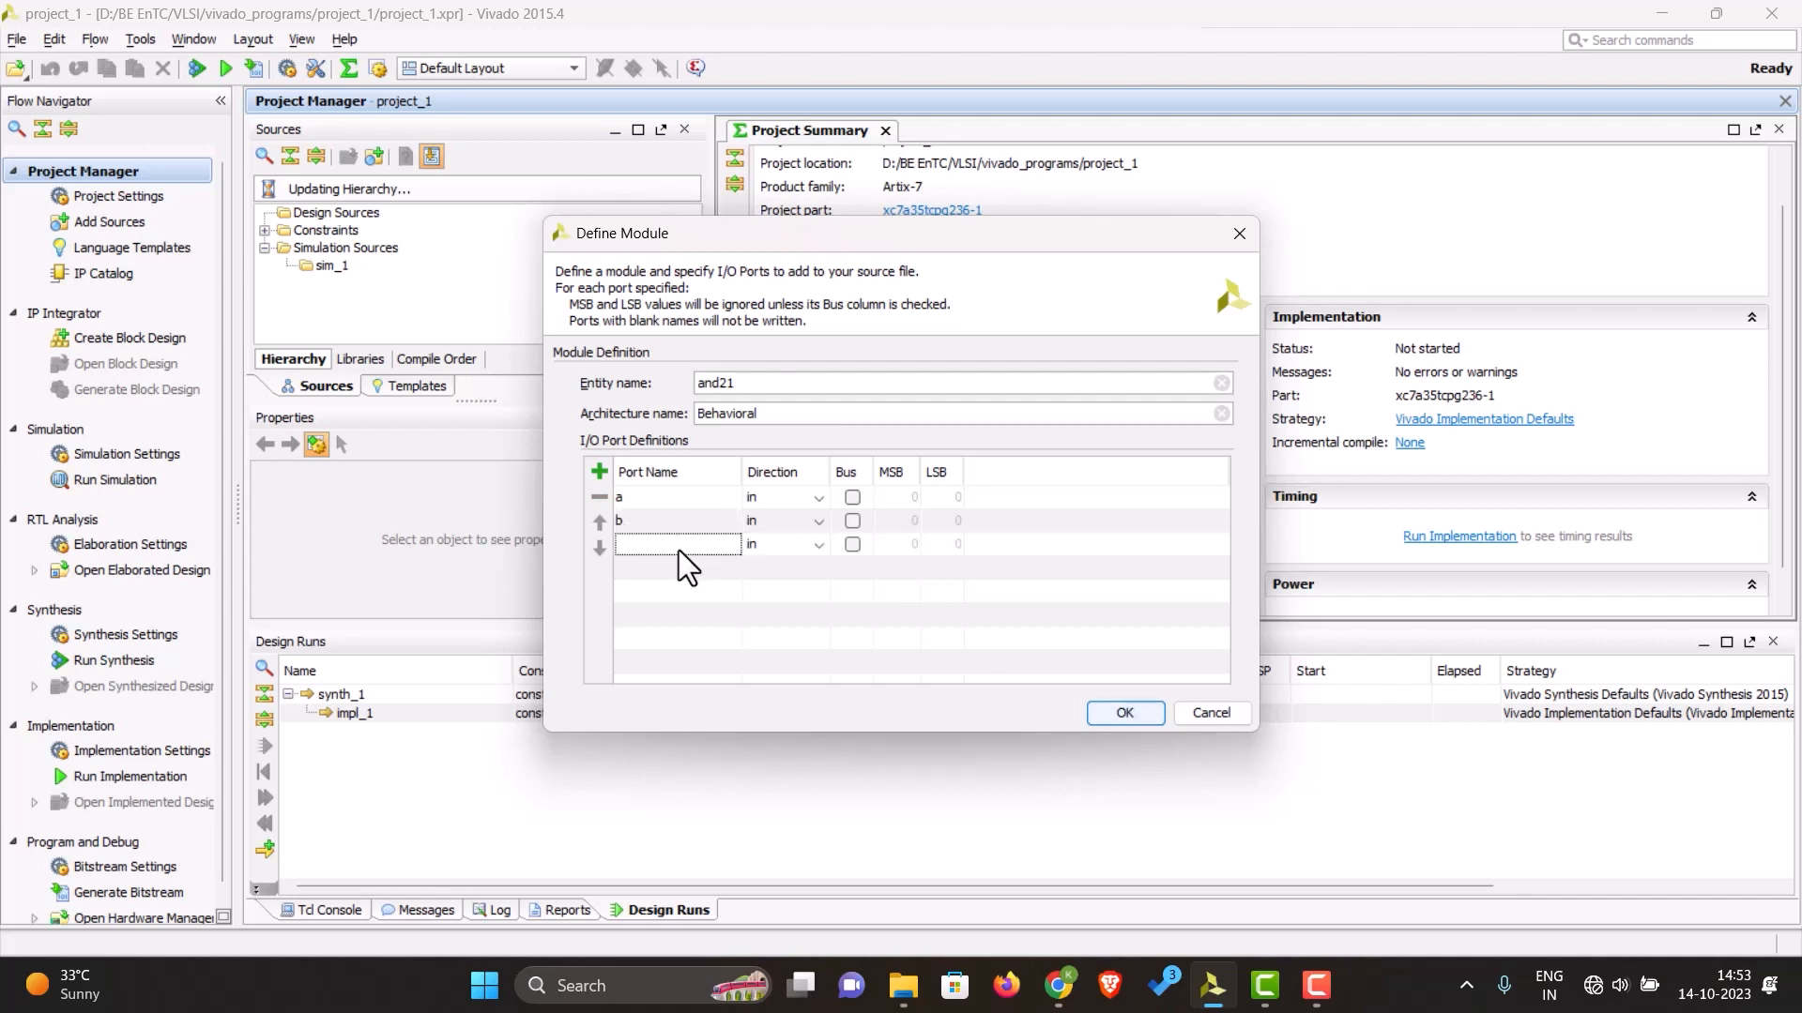
type("x")
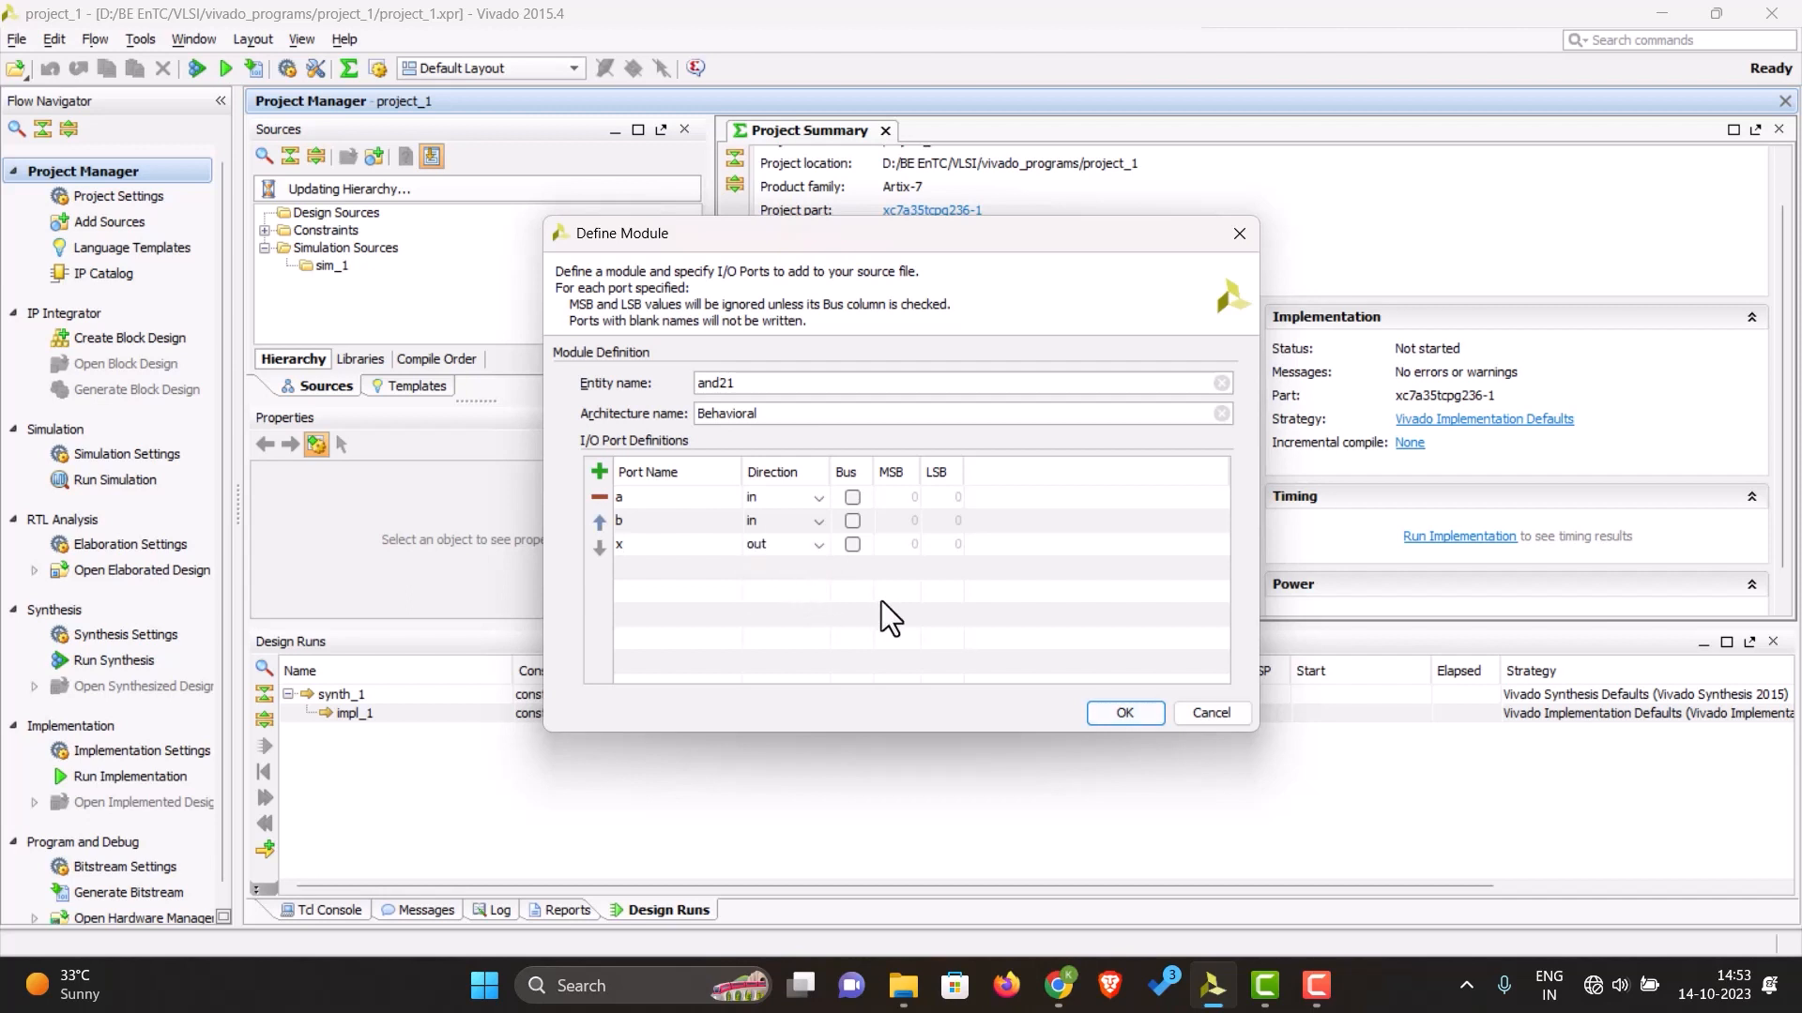
mouse_move(899, 509)
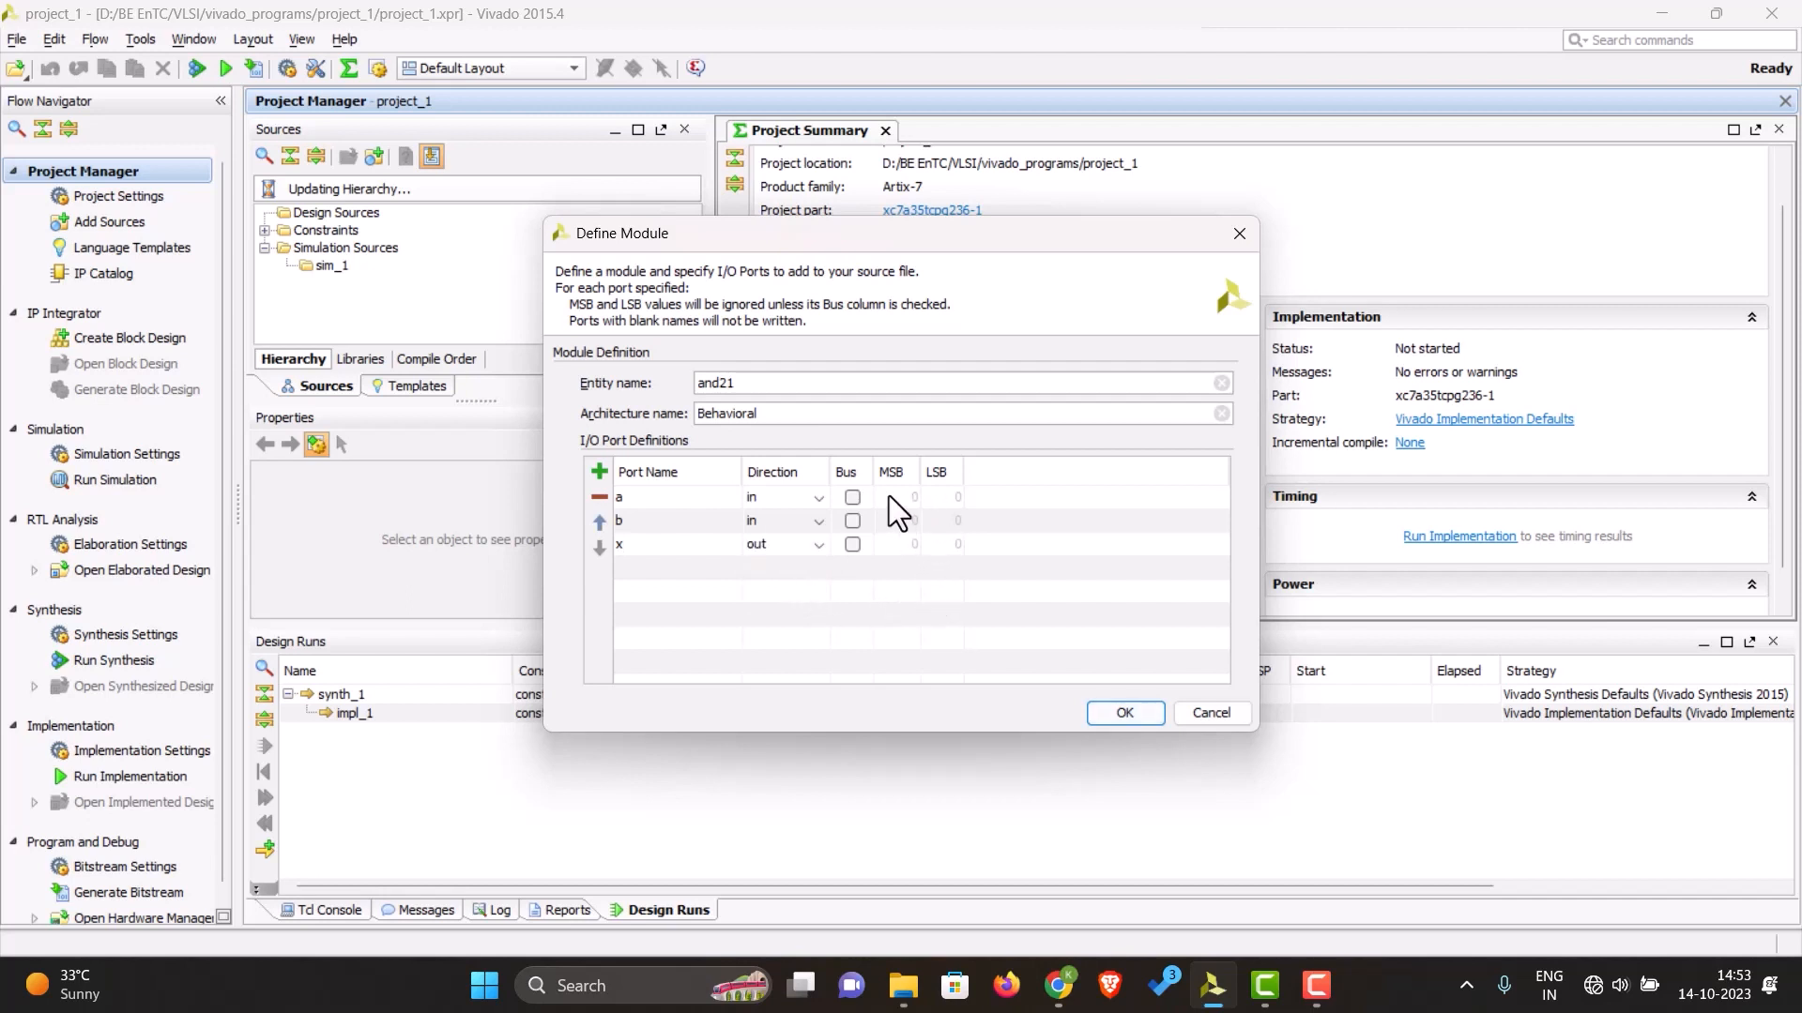
left_click(852, 495)
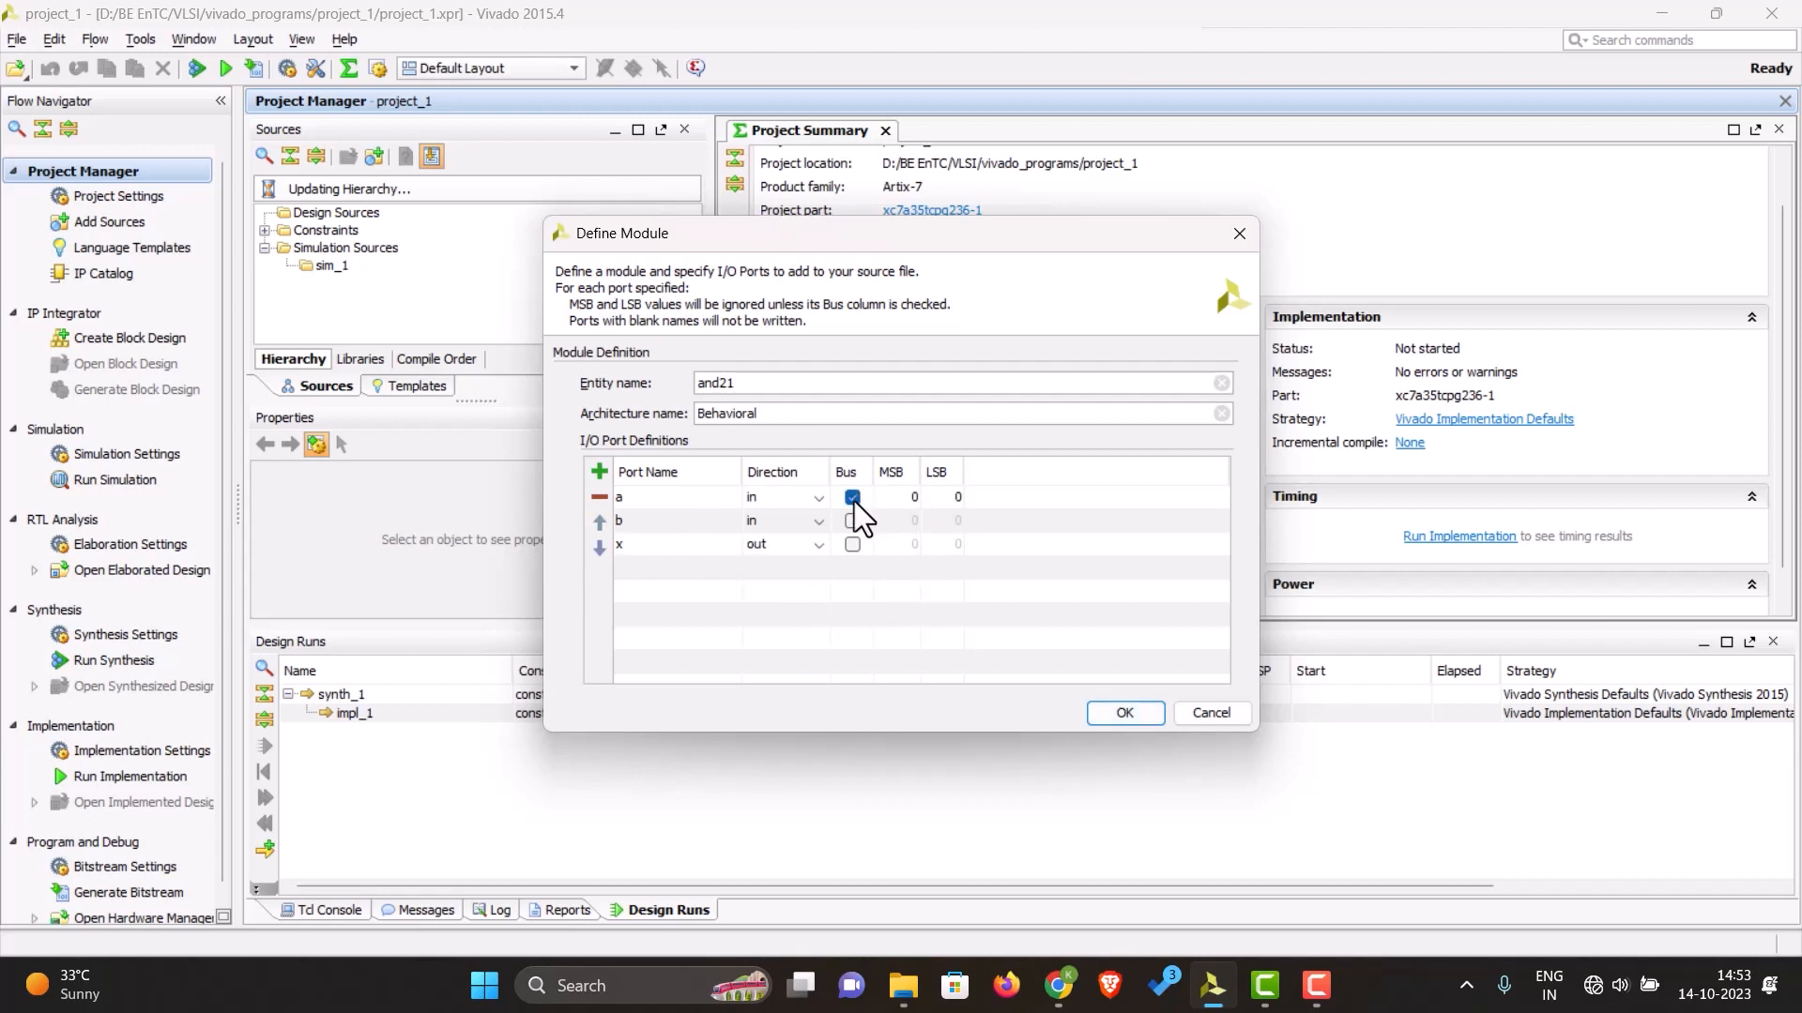
Step: Clear the bus flag on port a, finish the module and view and21.vhd in the editor
left_click(852, 496)
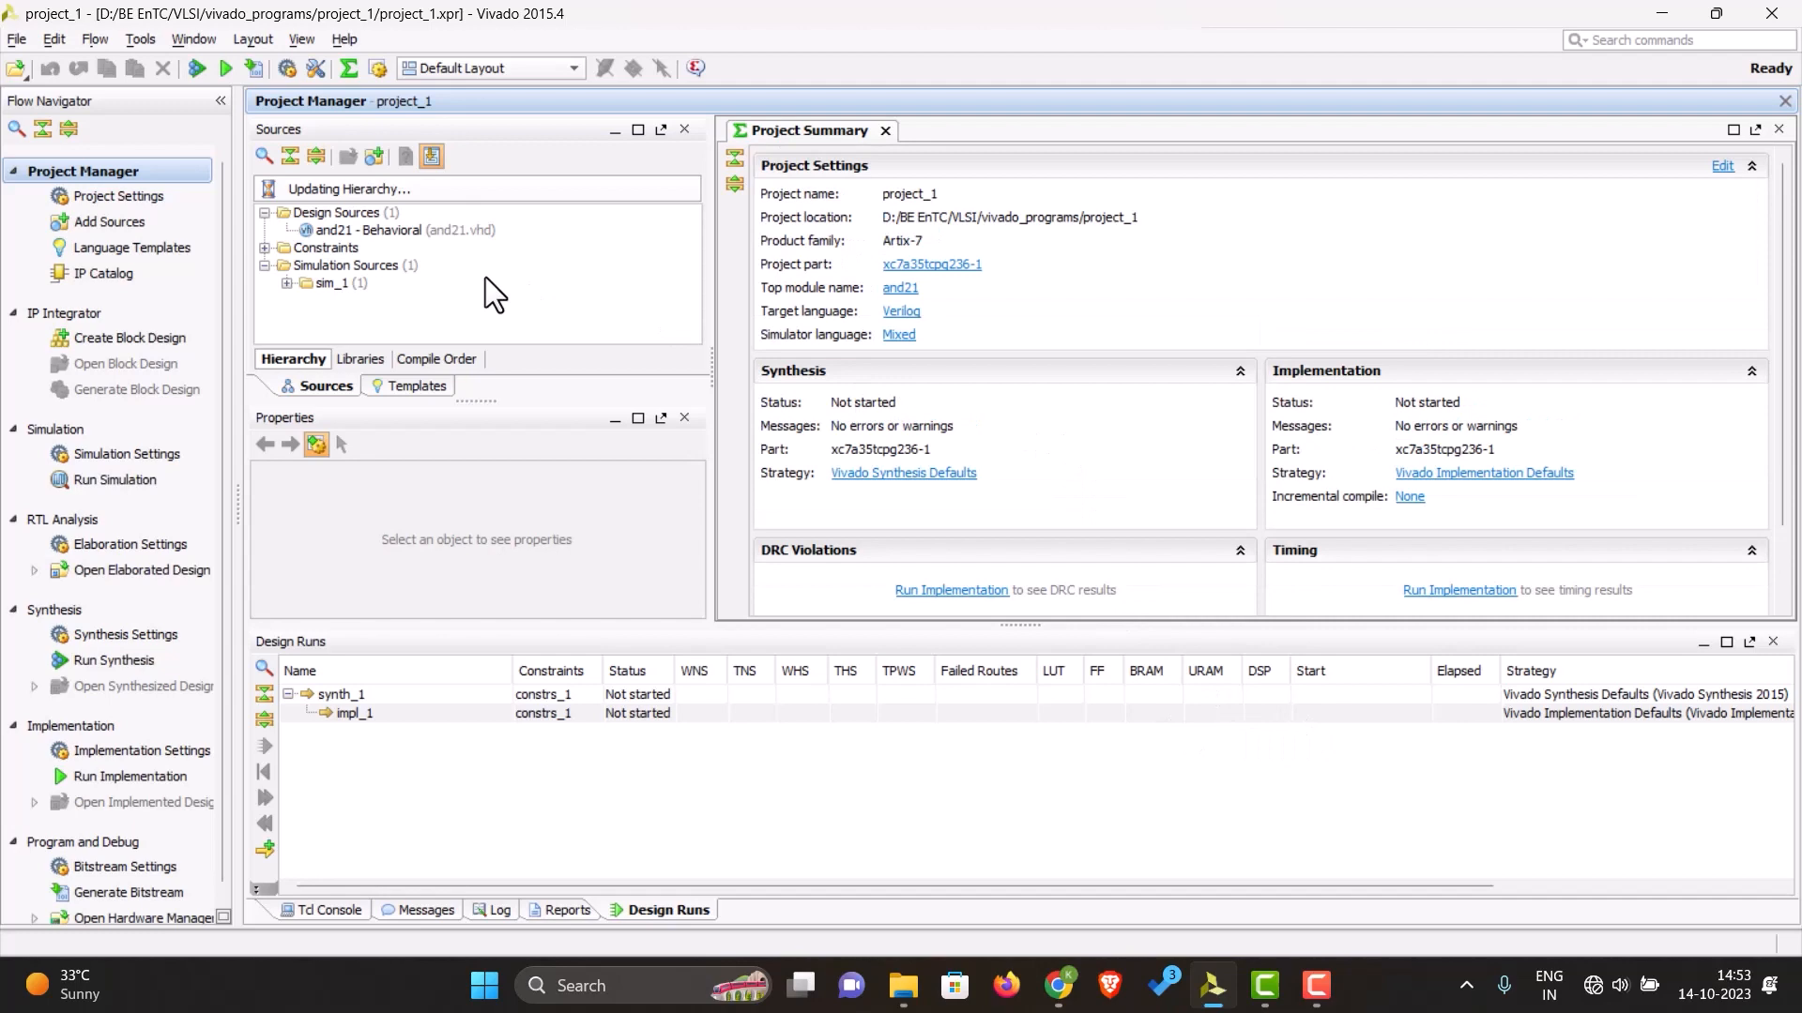
double_click(392, 229)
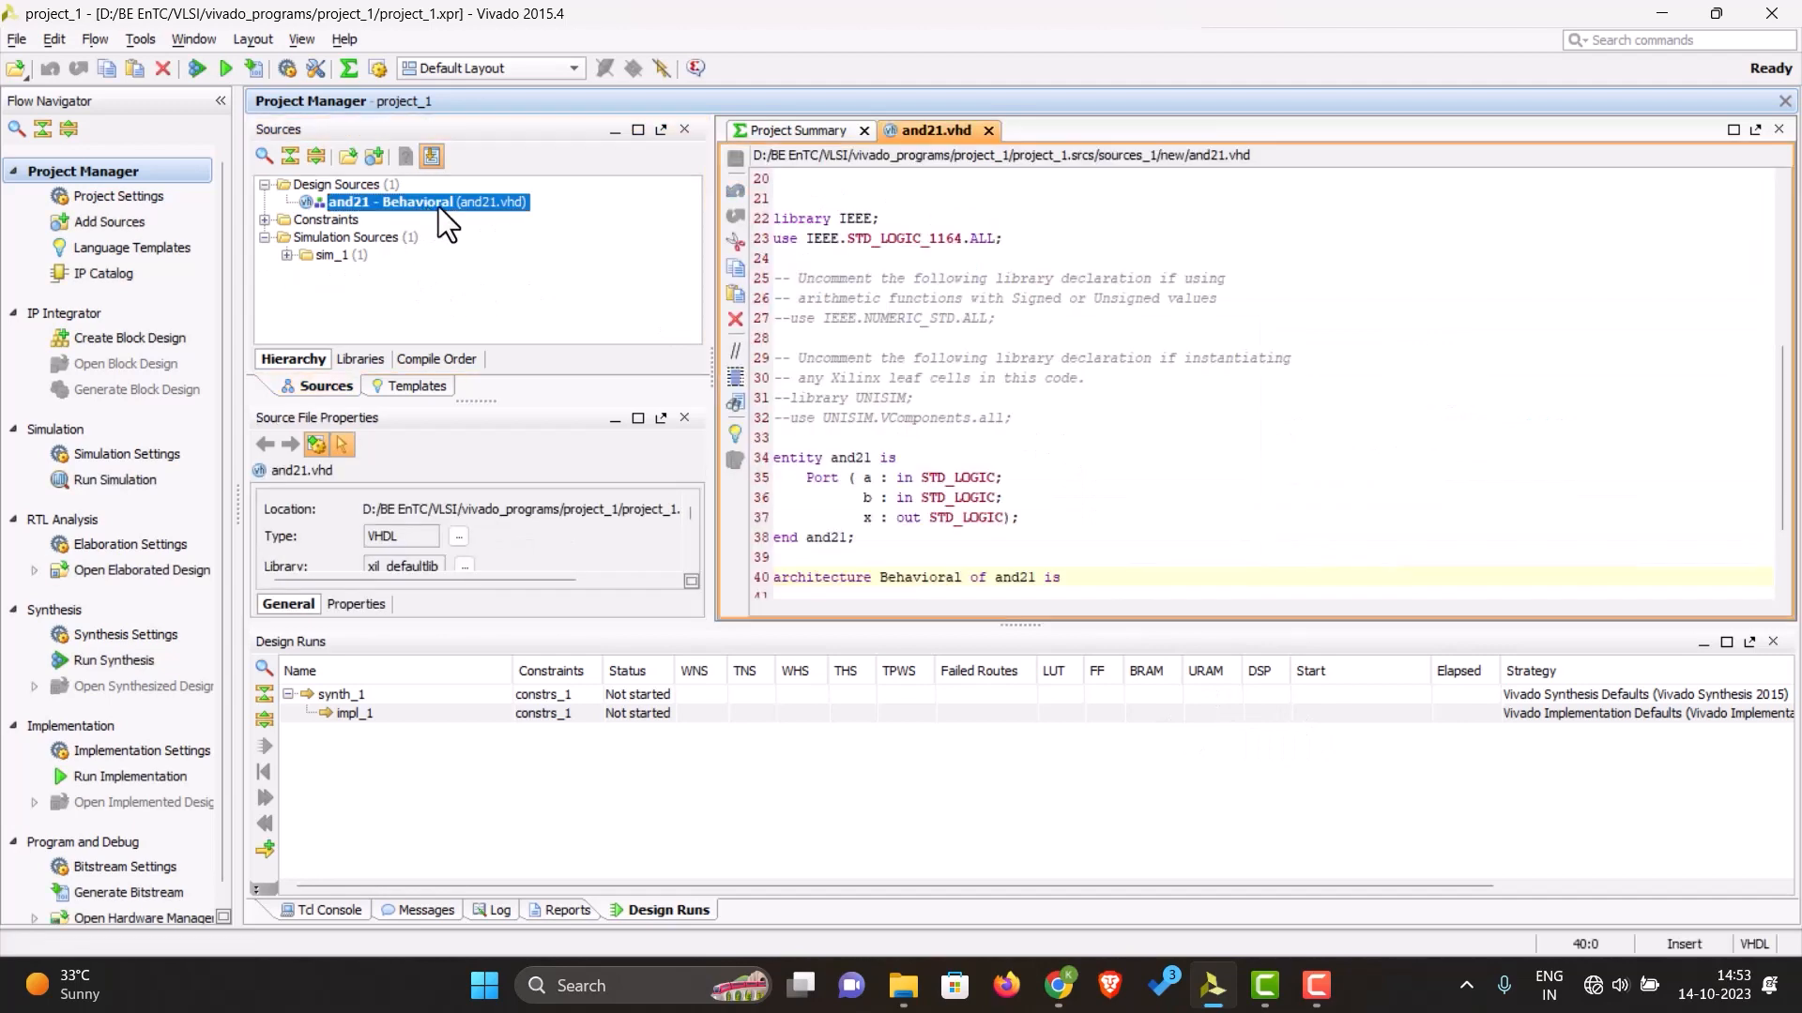